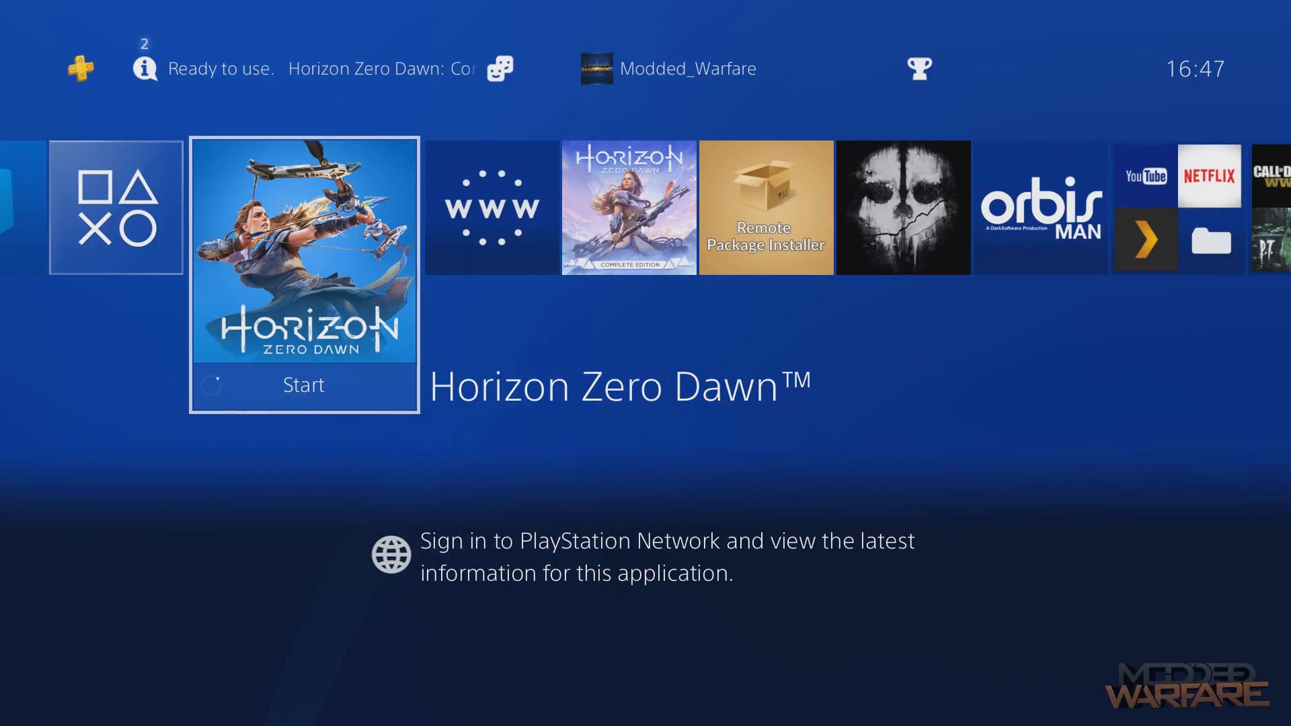
- Leave the running game and return to the PS4 home screen
scroll(left, 3)
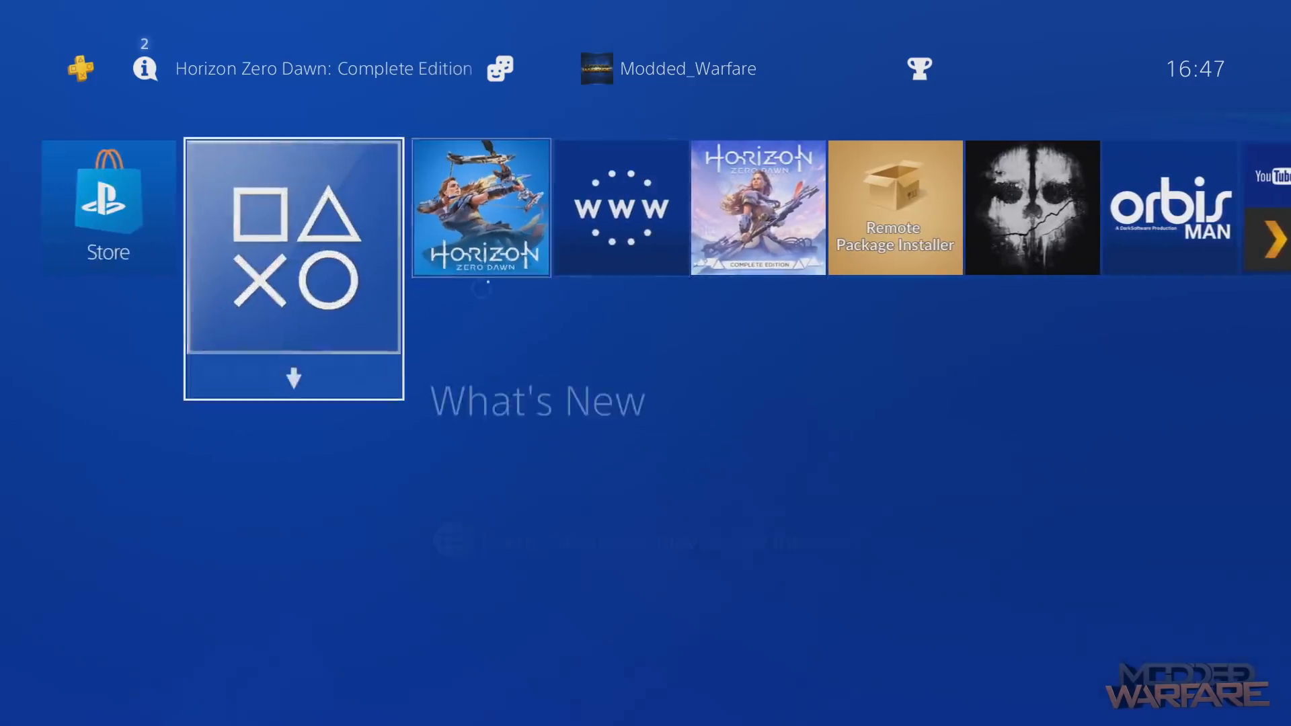
scroll(right, 3)
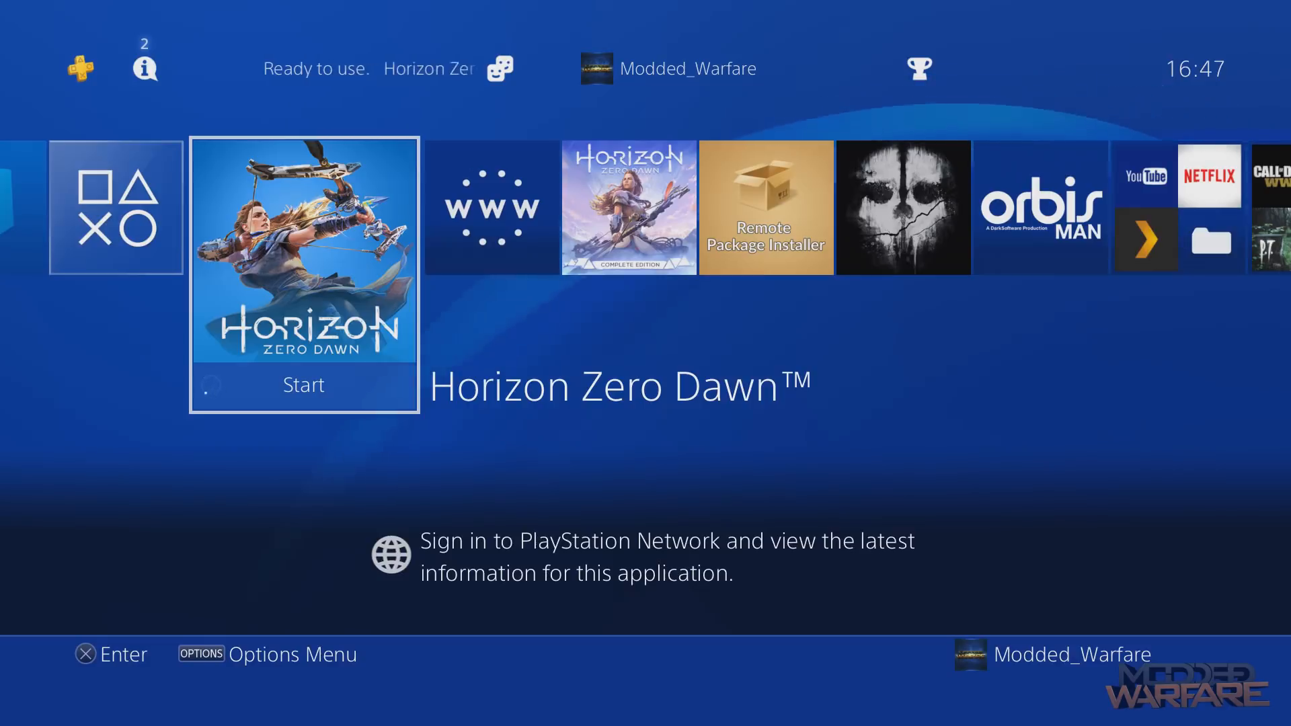
scroll(right, 3)
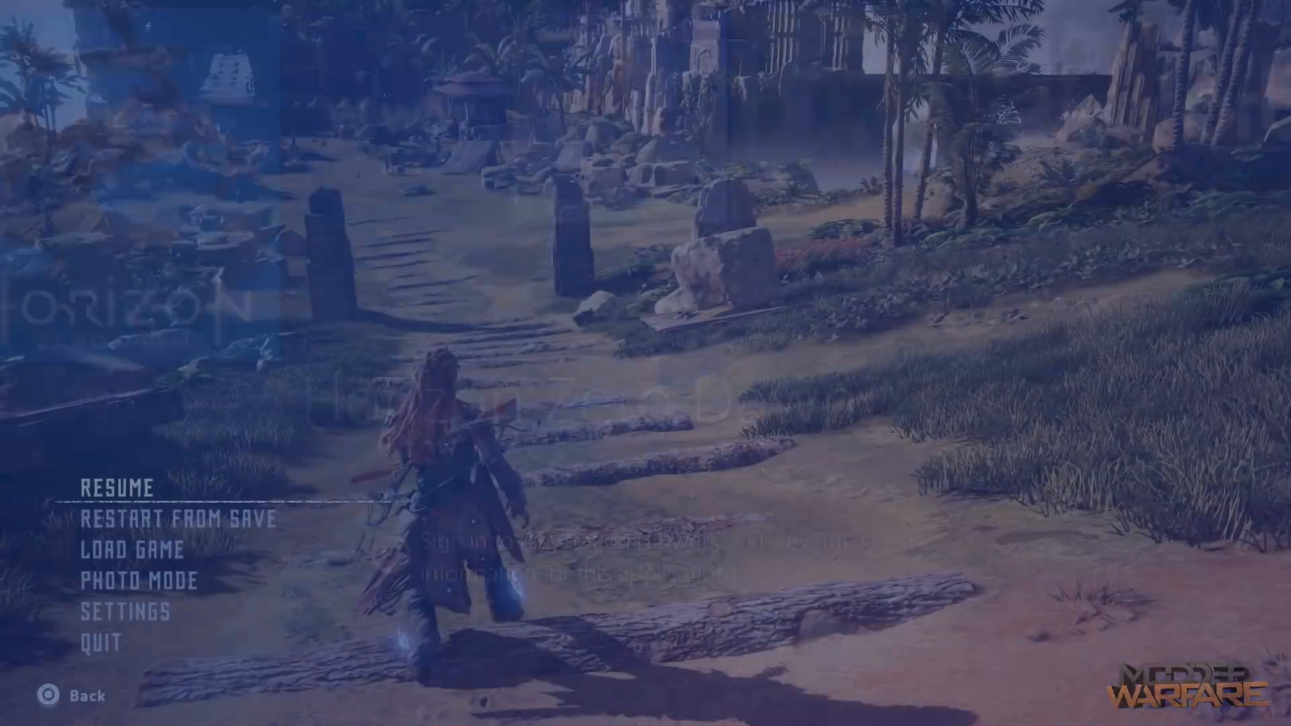
click(118, 485)
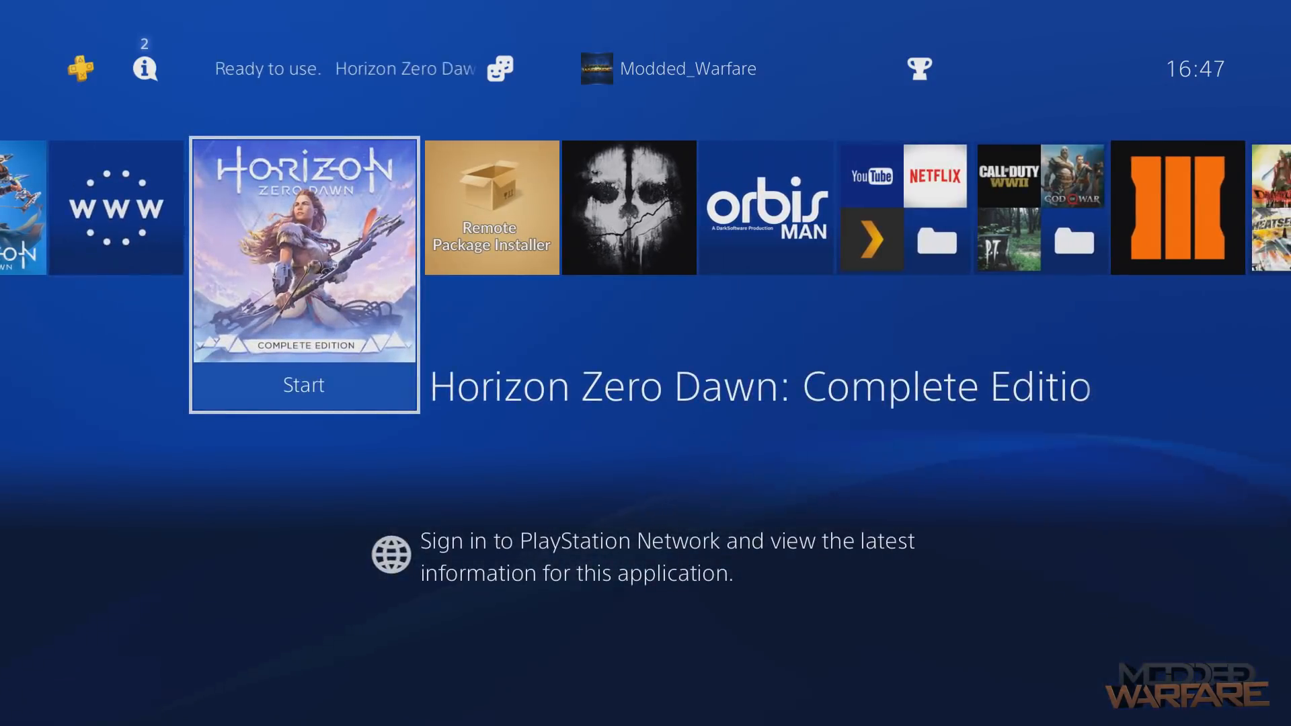
- Launch the Internet Browser from the home screen tiles
scroll(left, 3)
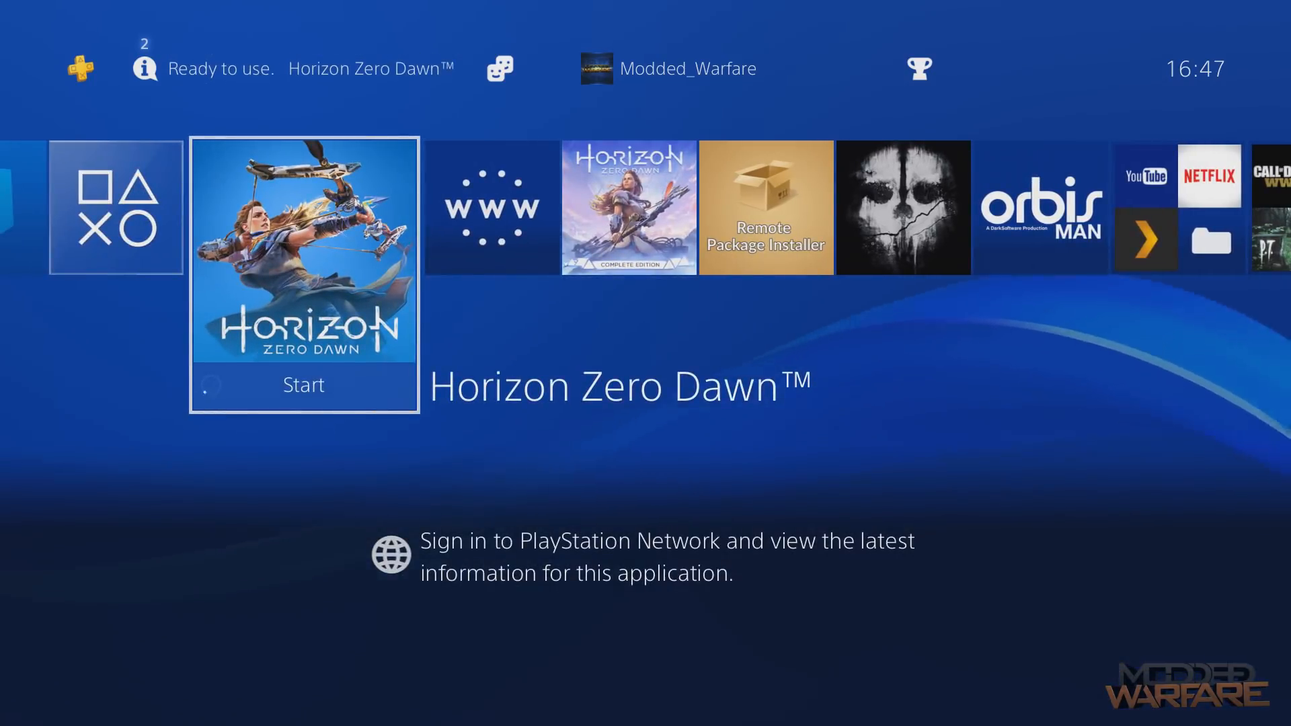
scroll(right, 3)
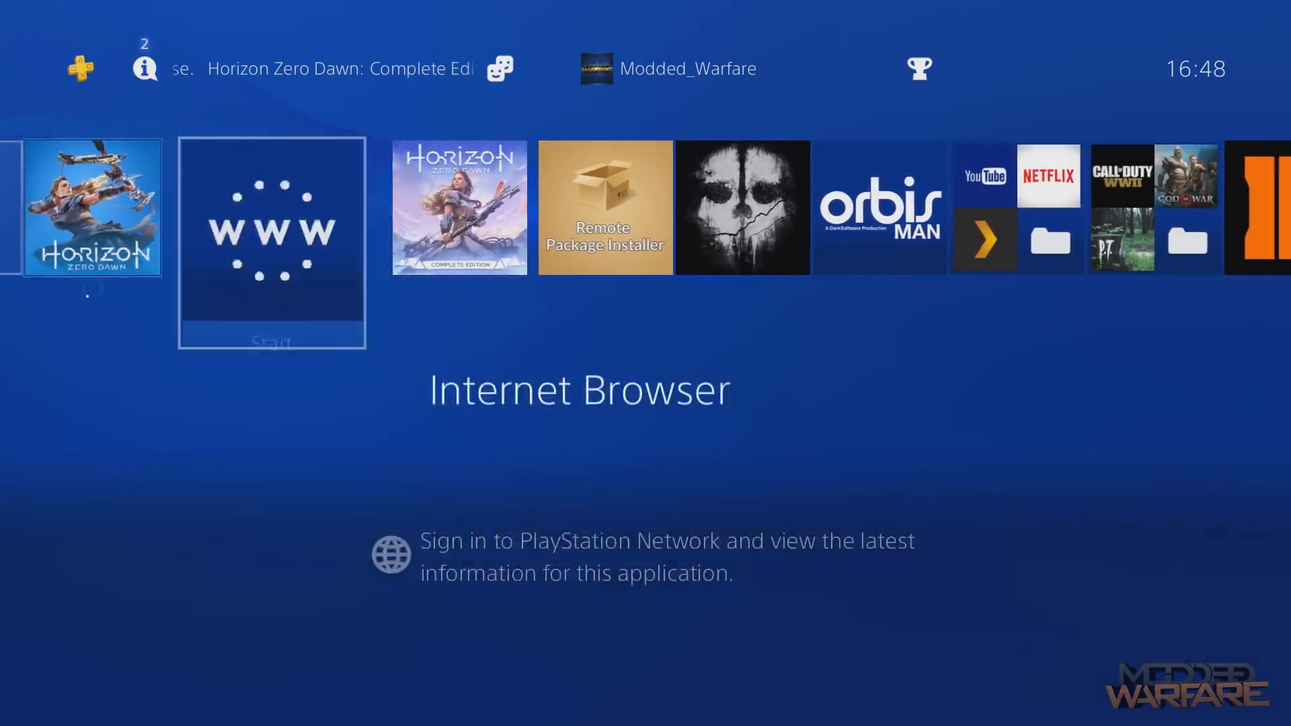
scroll(left, 3)
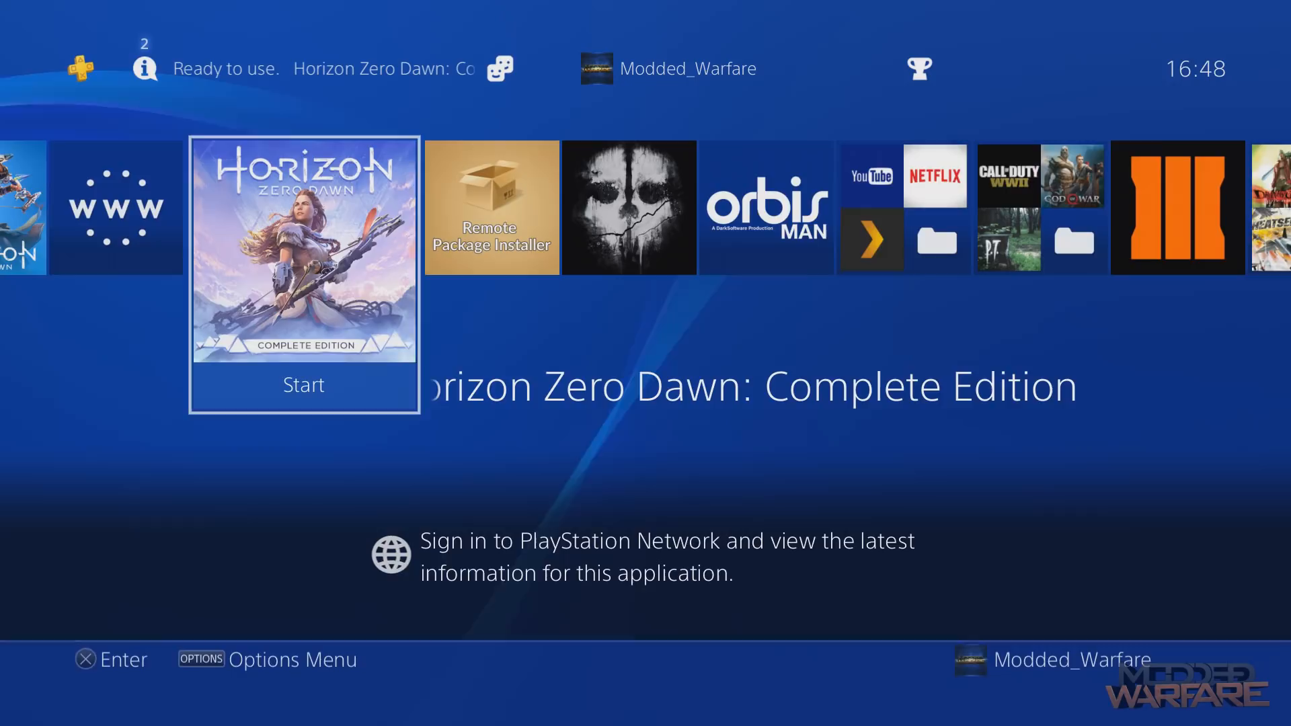
scroll(left, 3)
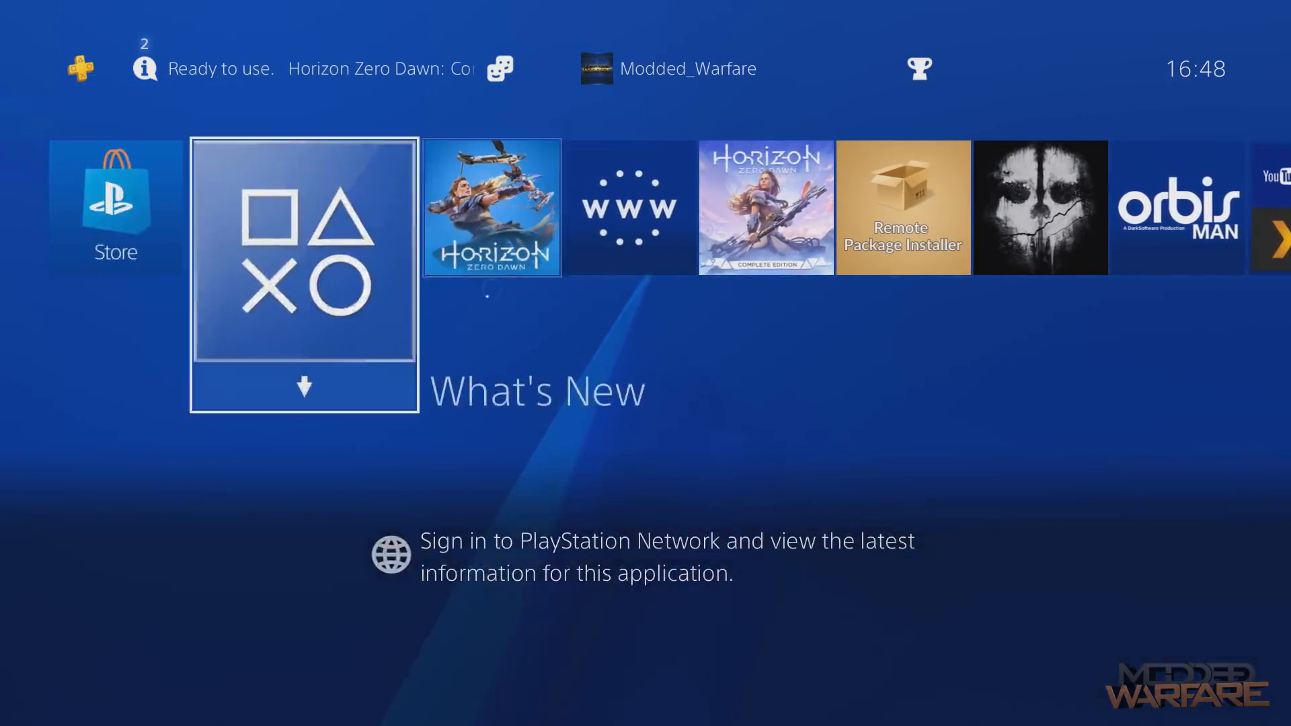
scroll(right, 3)
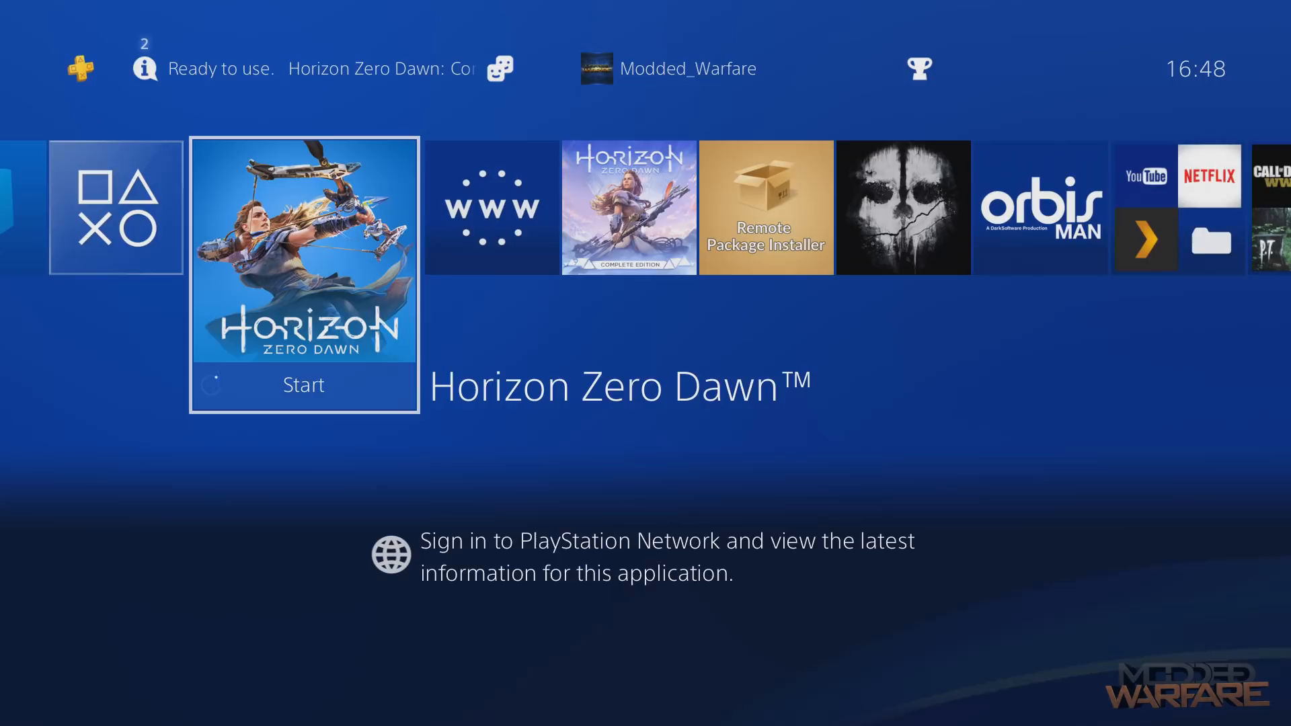
click(304, 385)
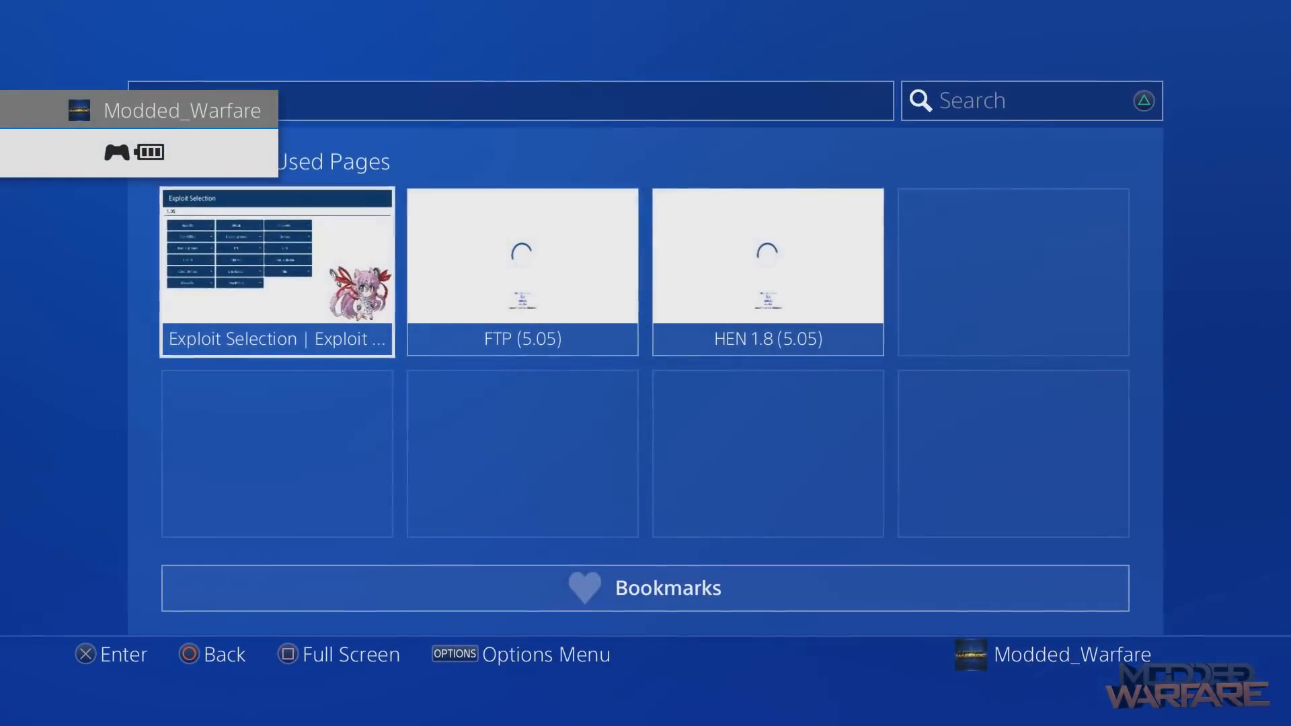
- Open the 5.05 Exploit Selection page and run Bin Loader until it shows Awaiting Payload
click(275, 272)
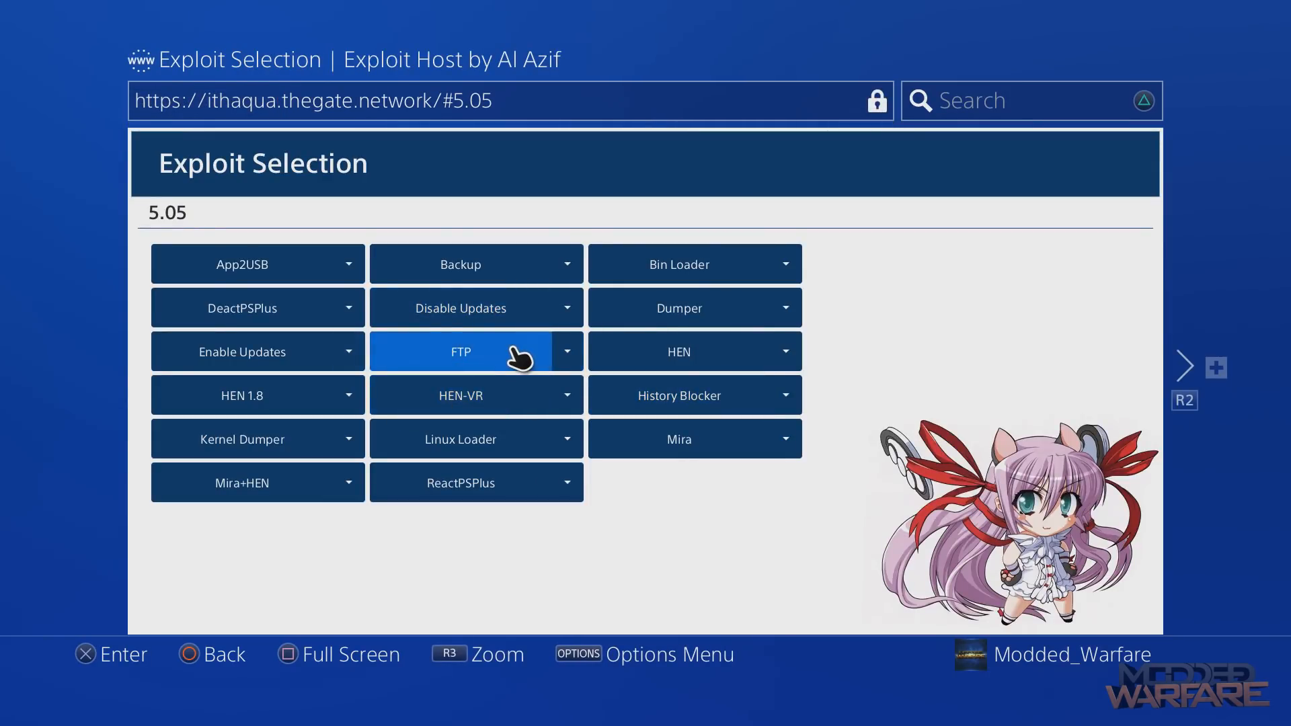
click(460, 352)
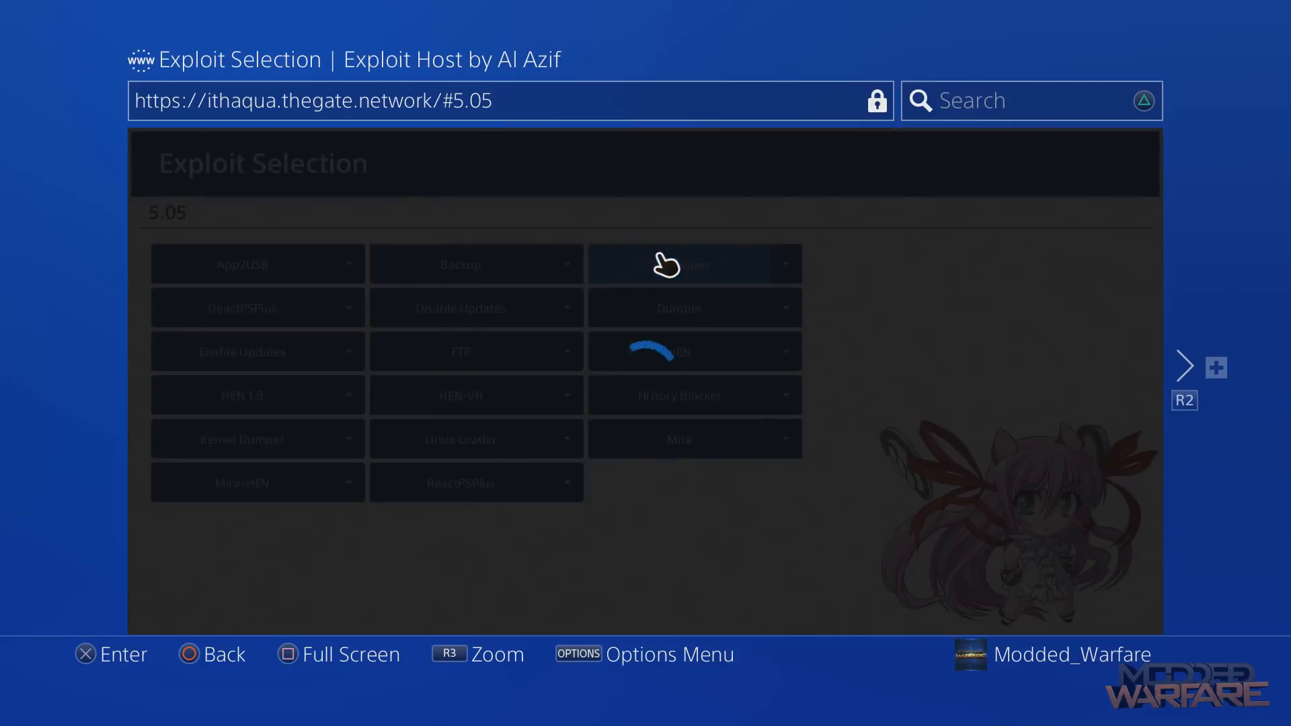
click(694, 263)
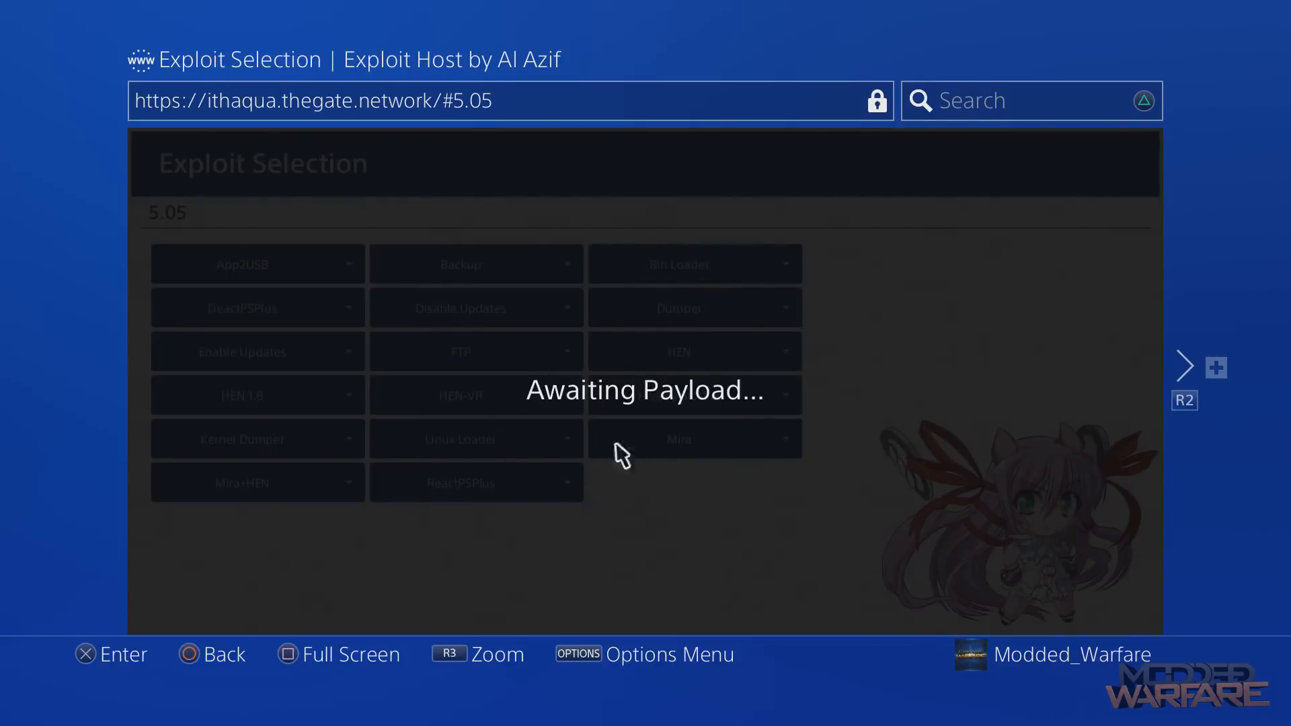
mouse_move(630, 451)
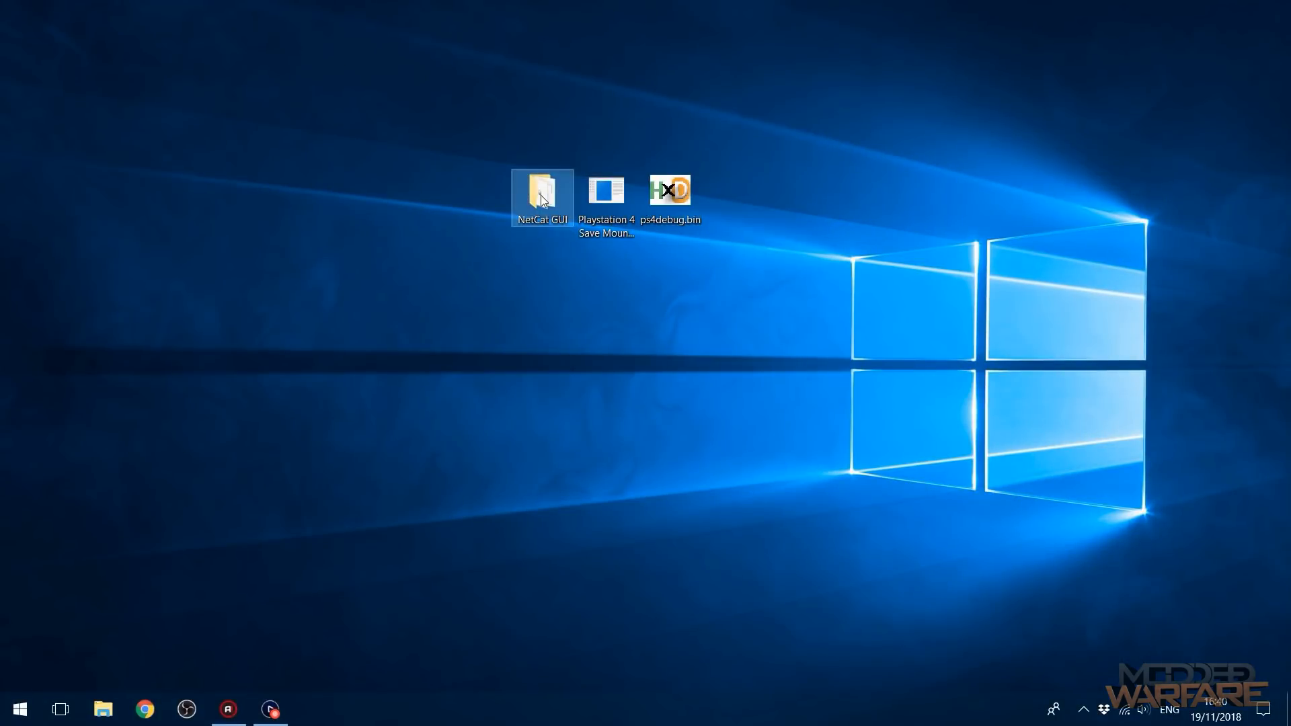
- Launch NetCat GUI and inject ps4debug.bin to 192.168.137.89 on port 9020
double_click(541, 190)
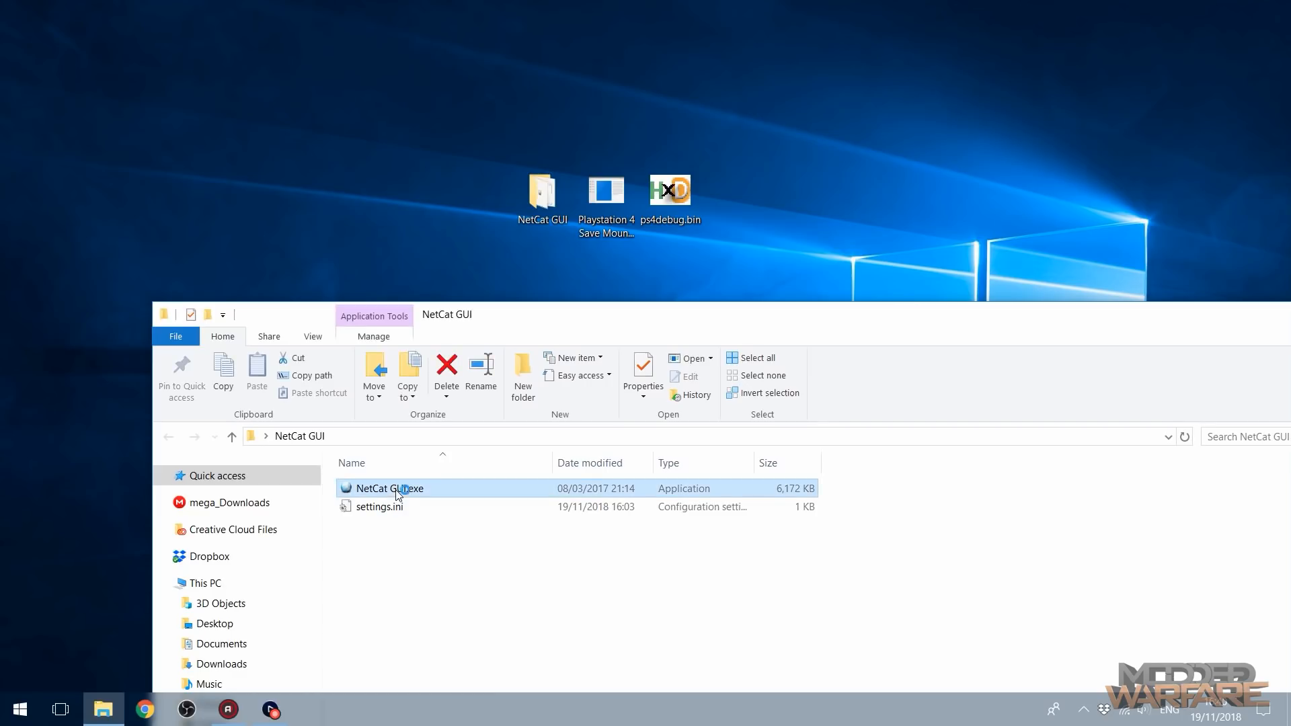
double_click(388, 488)
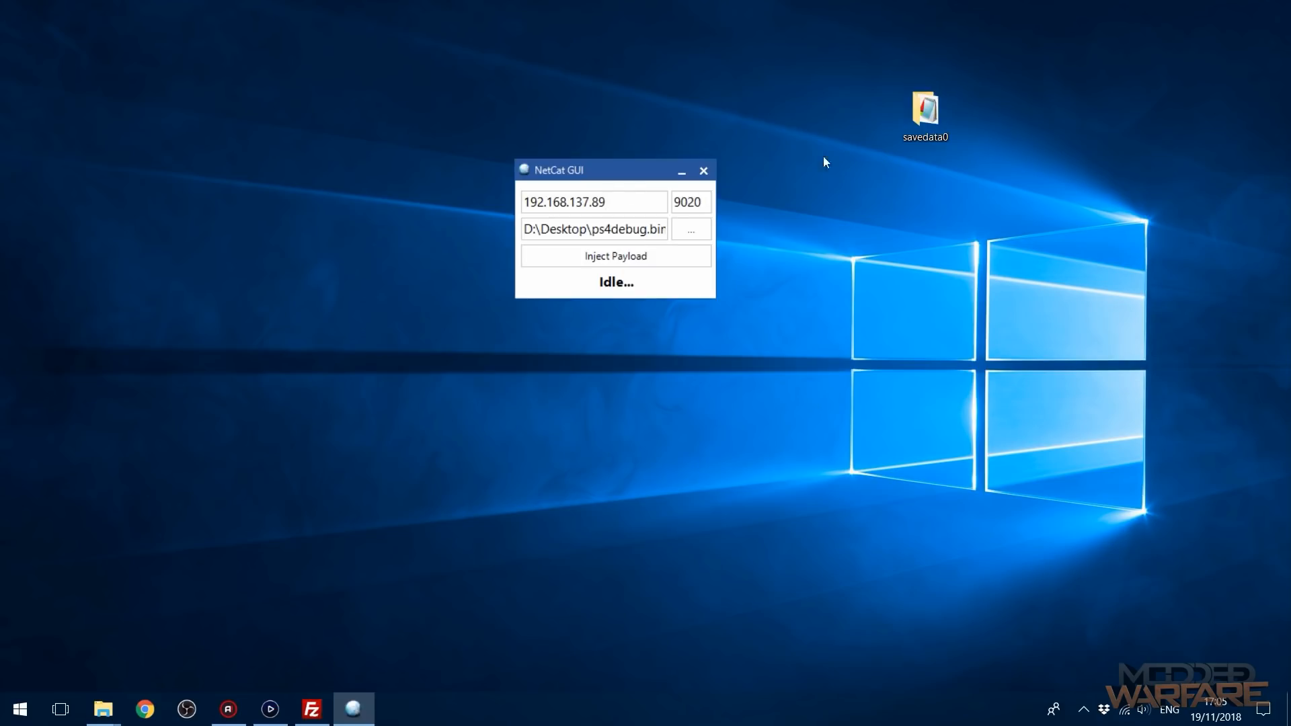
triple_click(591, 202)
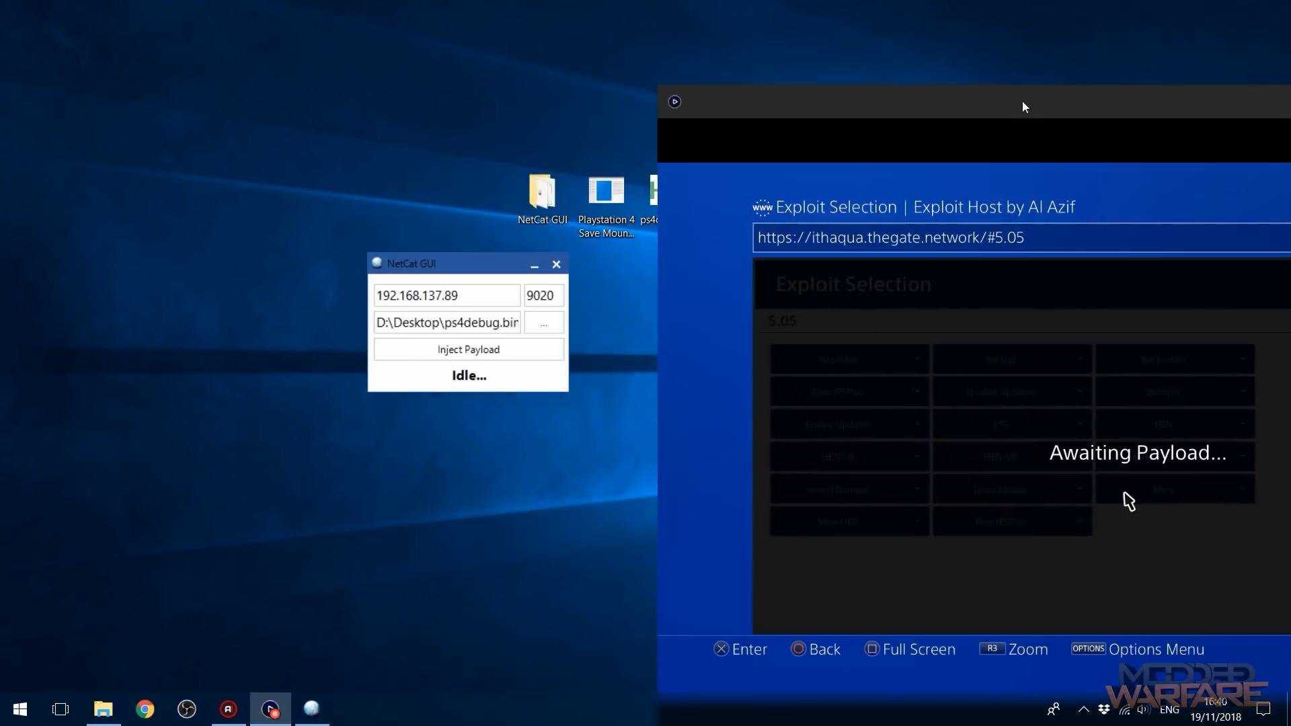
click(468, 349)
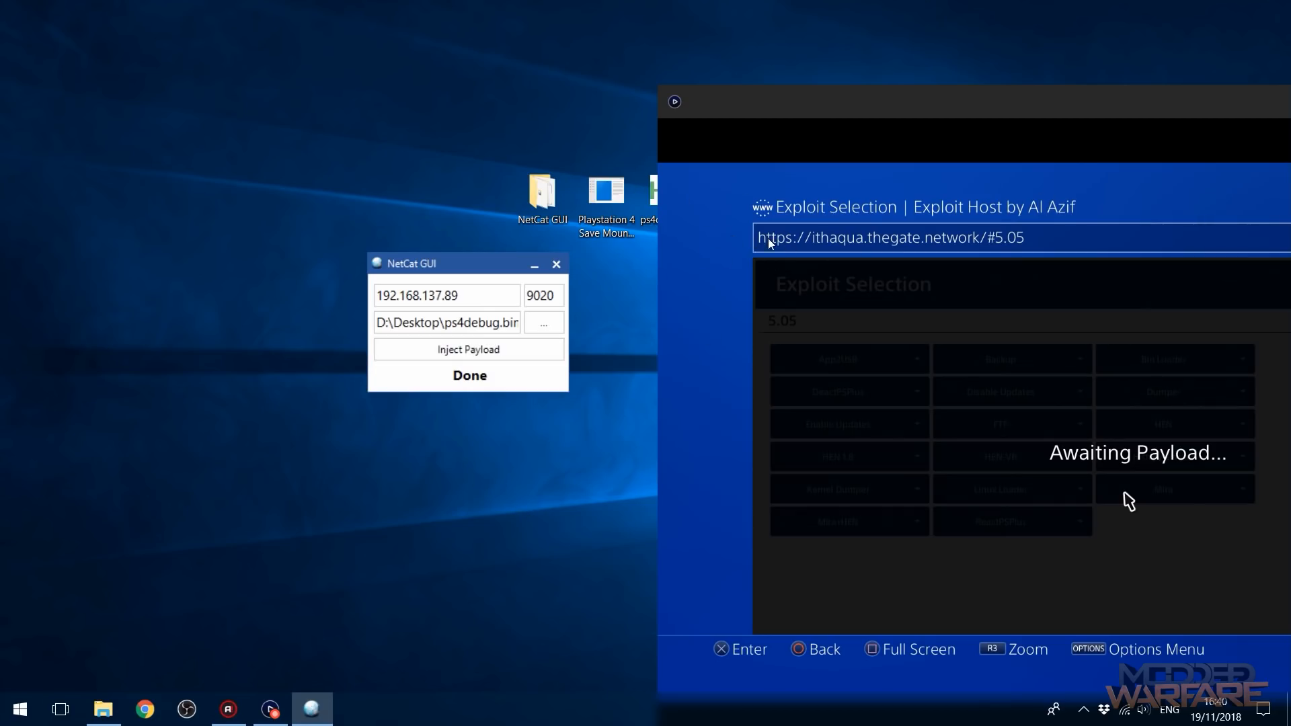
mouse_move(881, 128)
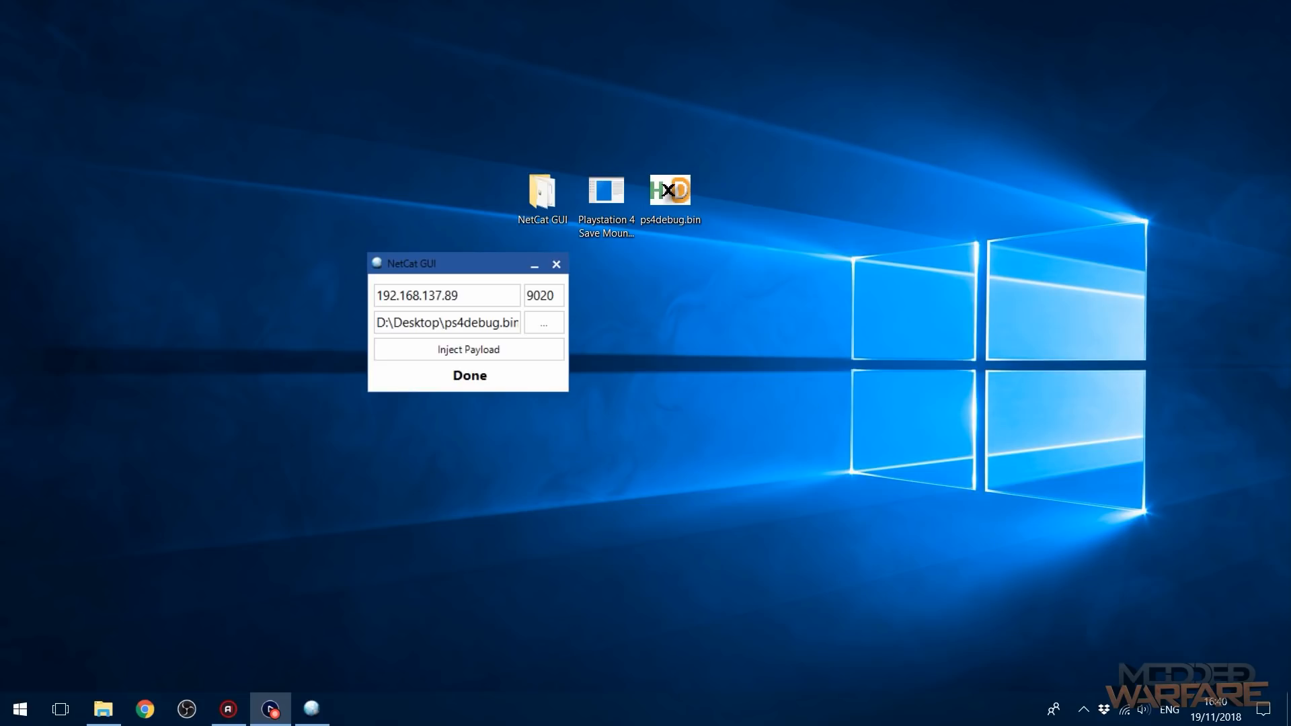
mouse_move(595, 313)
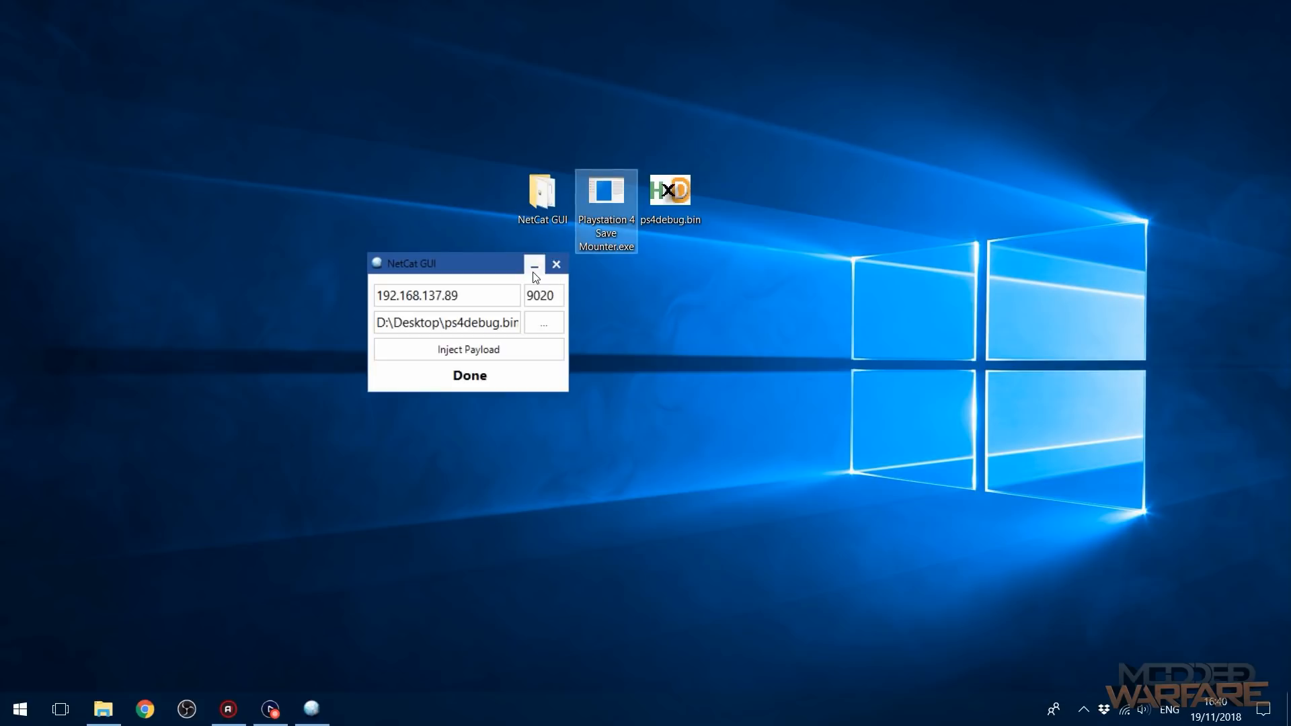
- Close NetCat GUI and confirm the browser's exploit menu is usable again
click(533, 263)
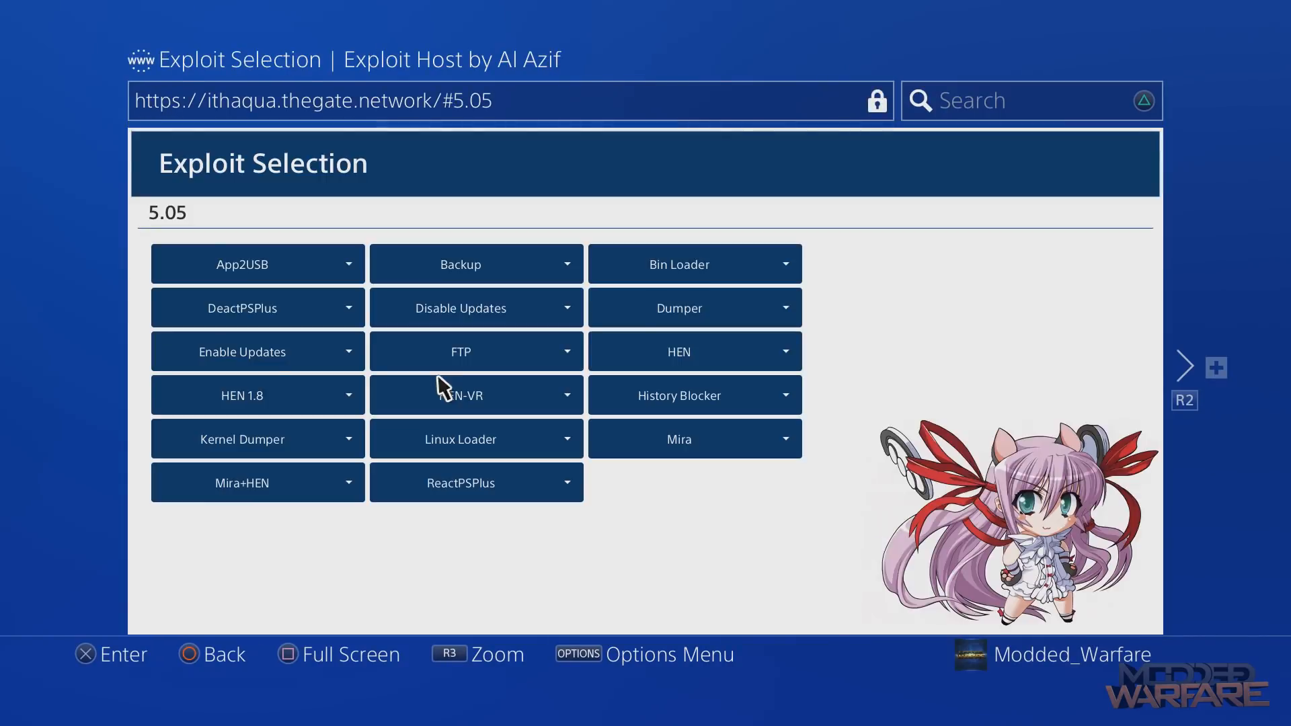
click(459, 351)
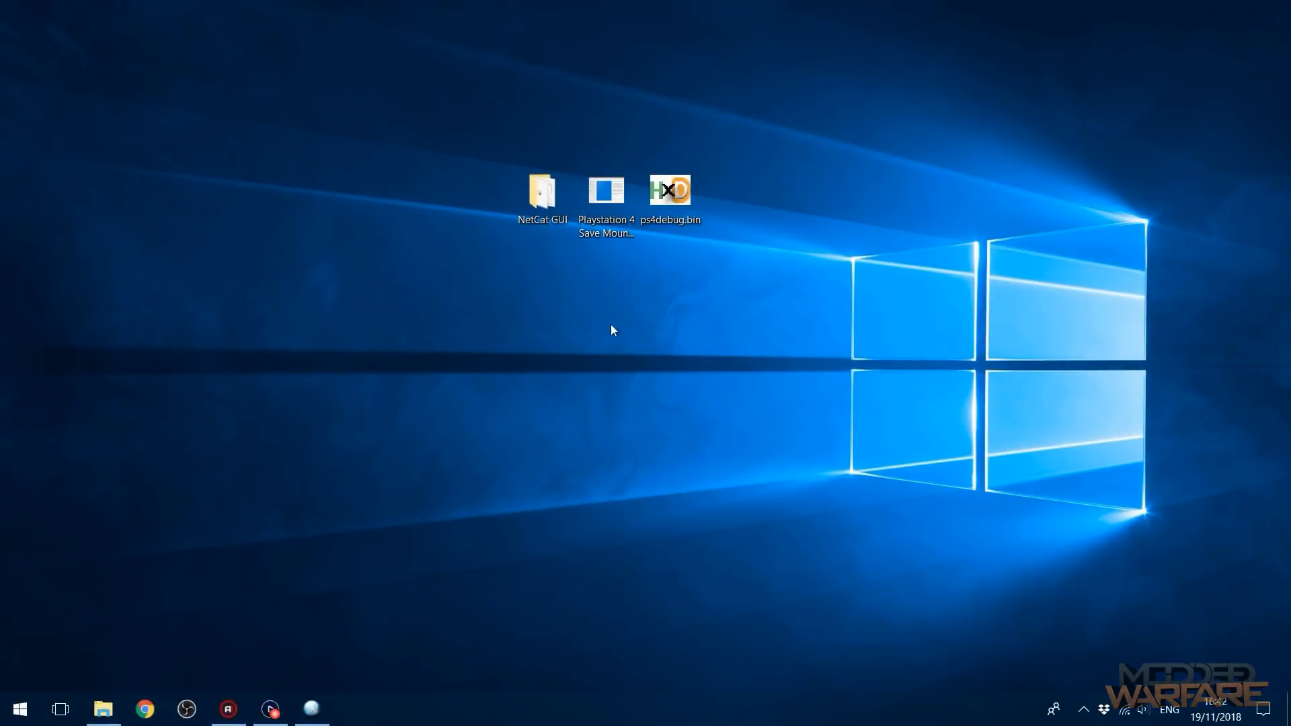
- Launch Save Mounter, connect to 192.168.137.89 and select the eboot.bin process
click(606, 191)
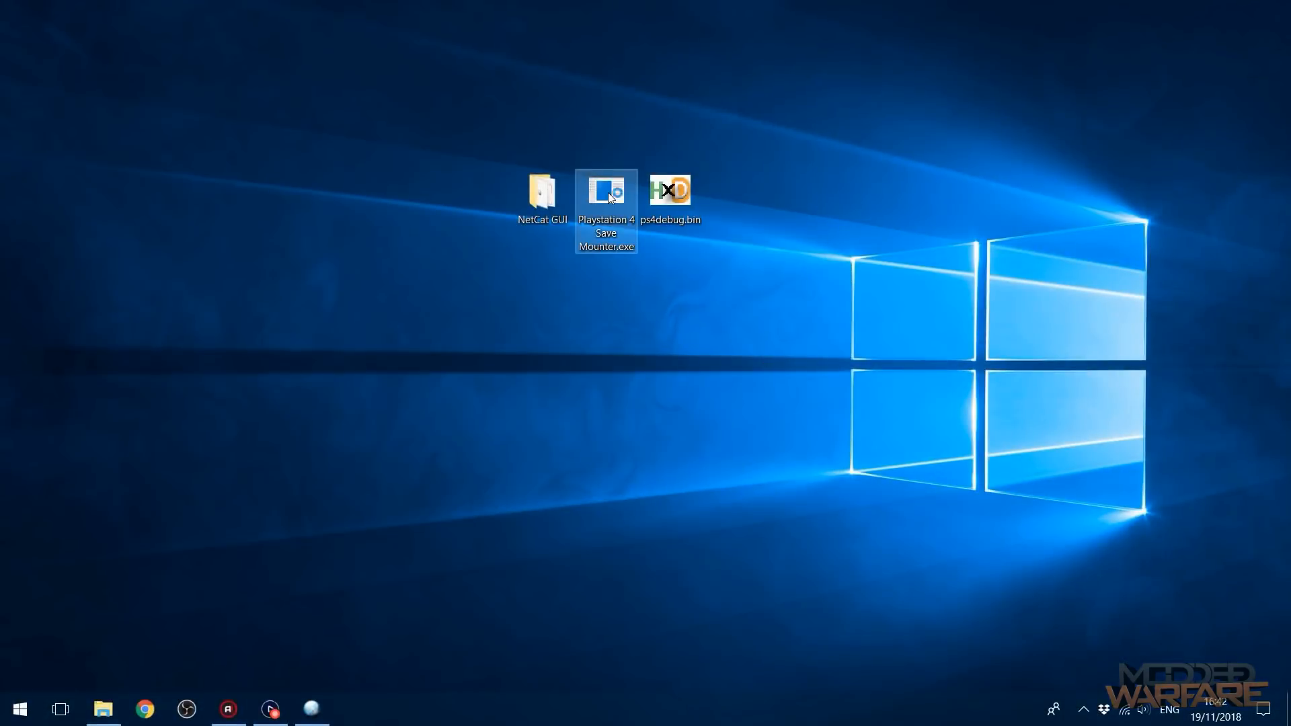
double_click(606, 191)
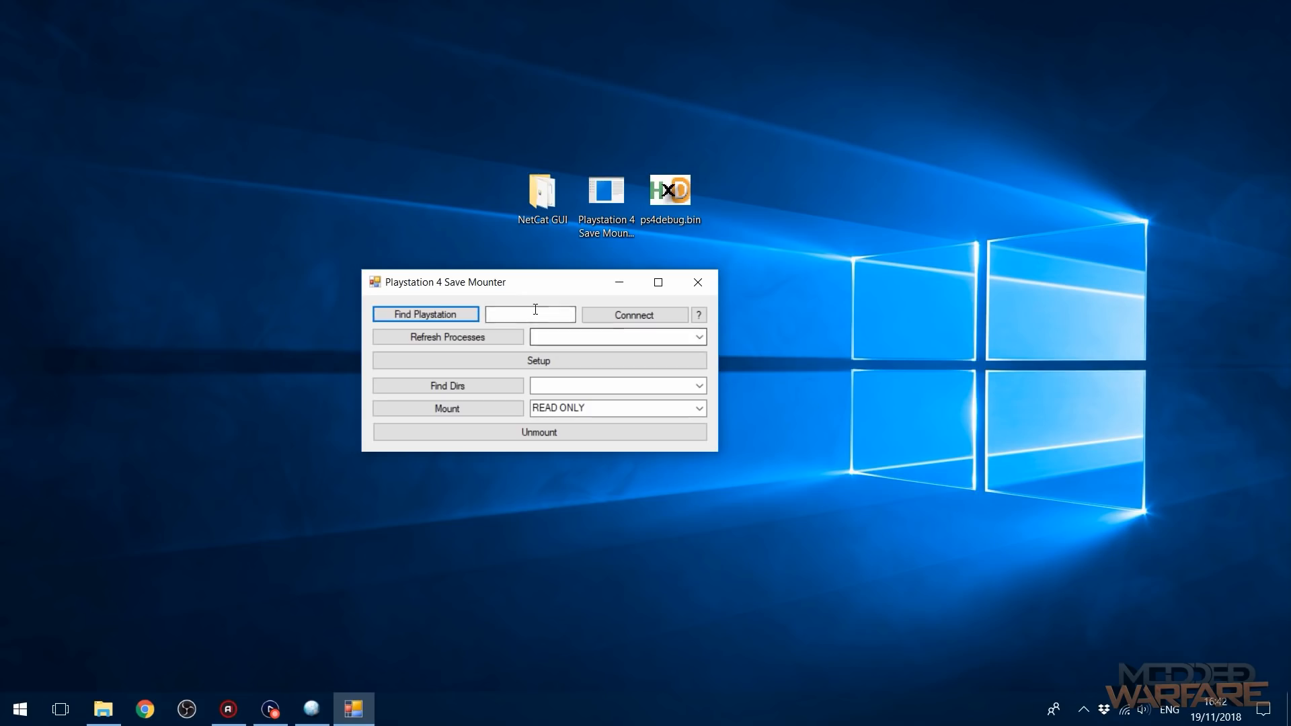
text(192.168.137.89)
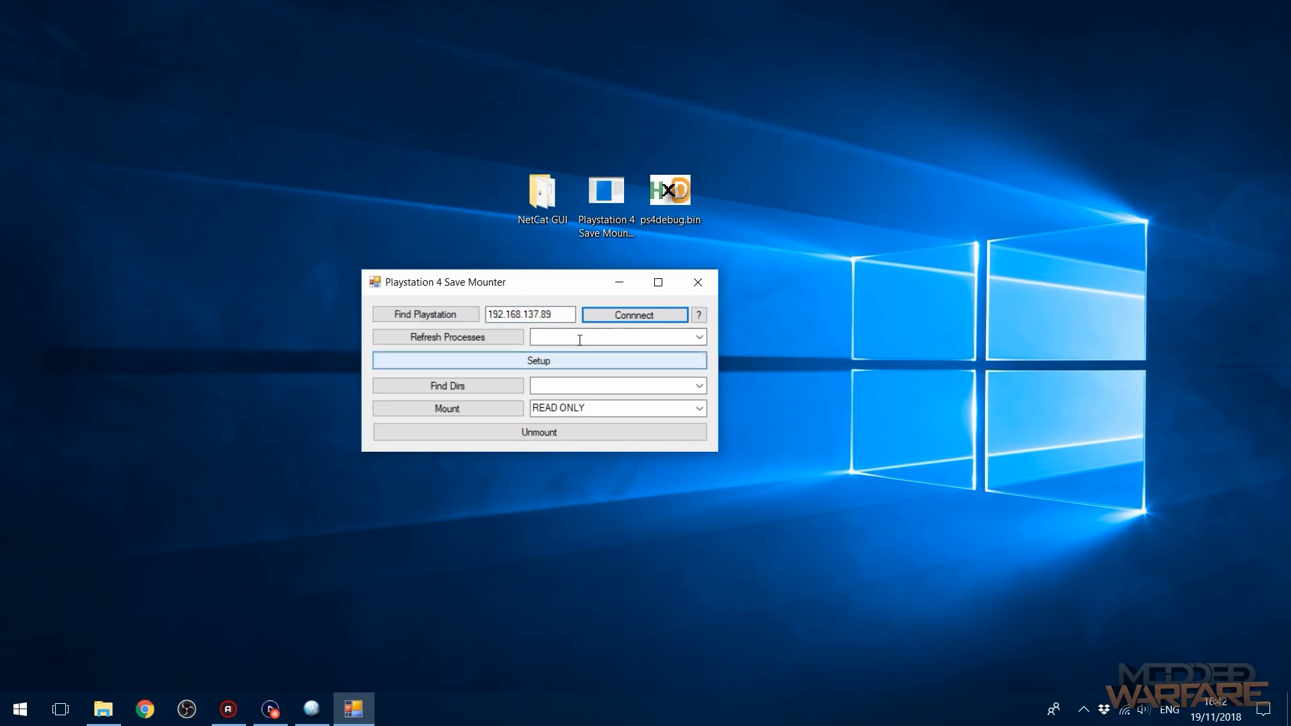
click(447, 336)
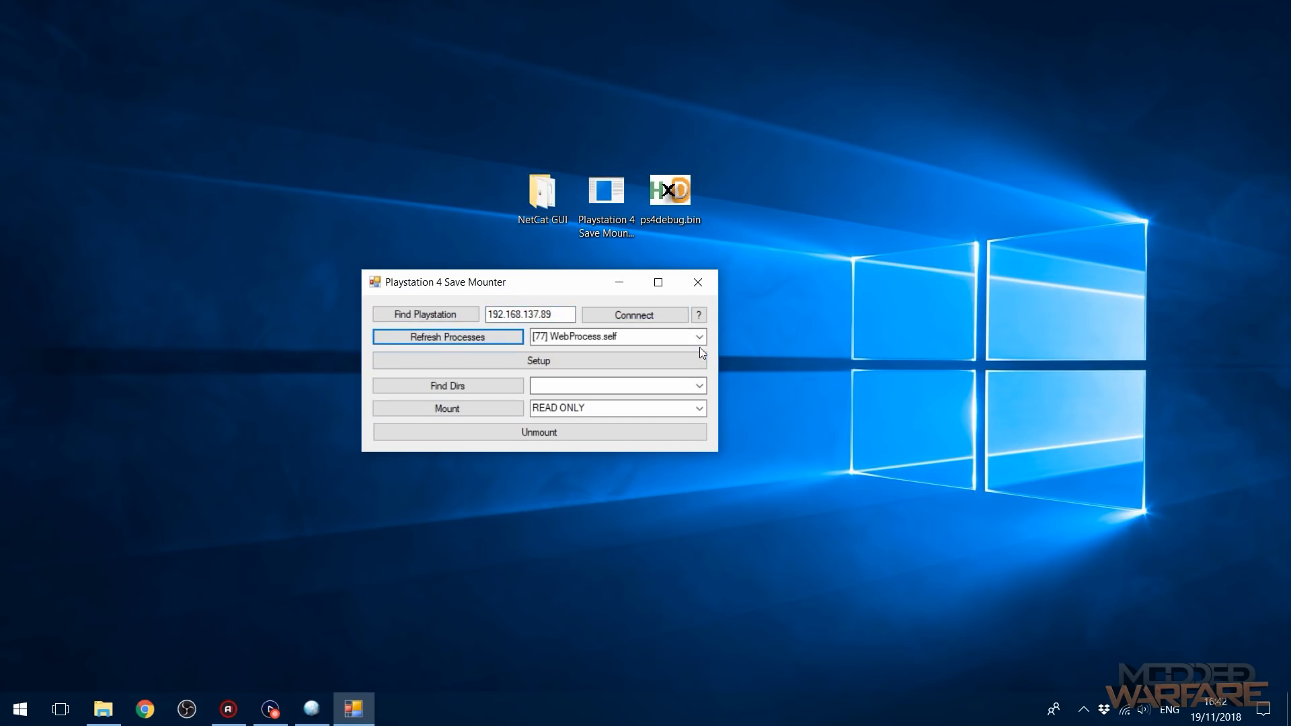
click(699, 336)
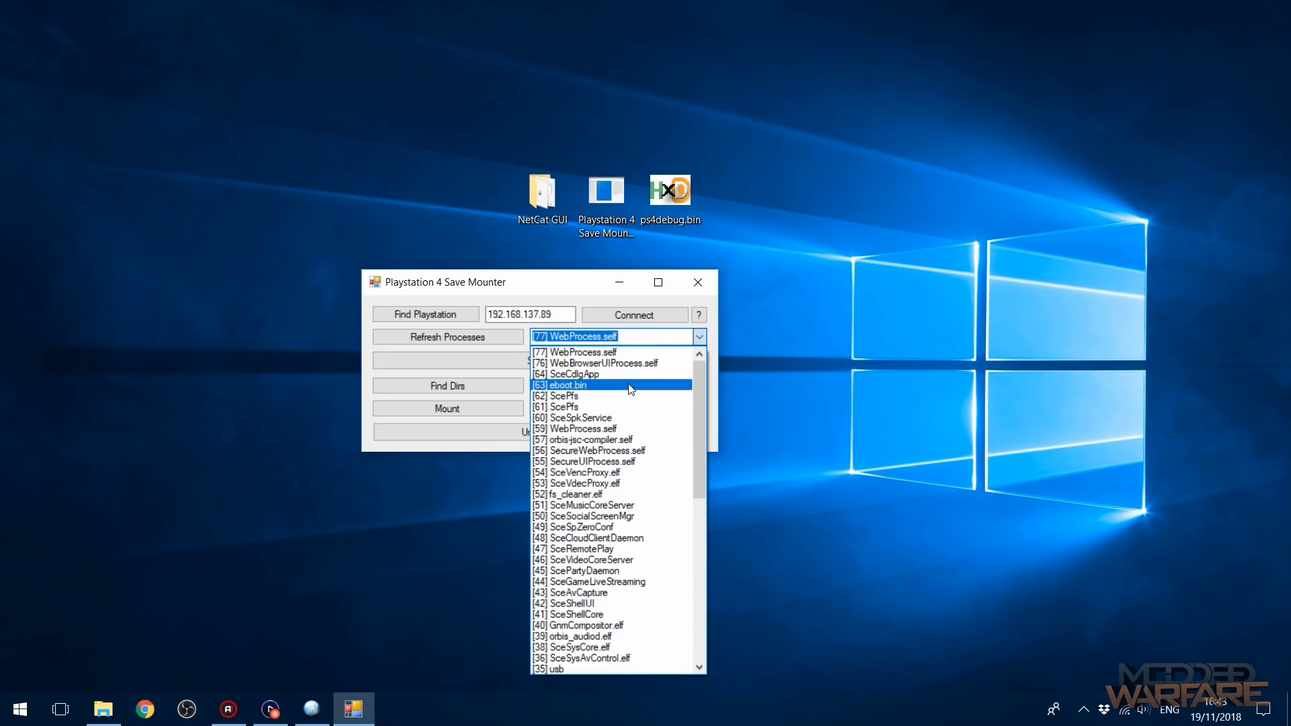
click(561, 384)
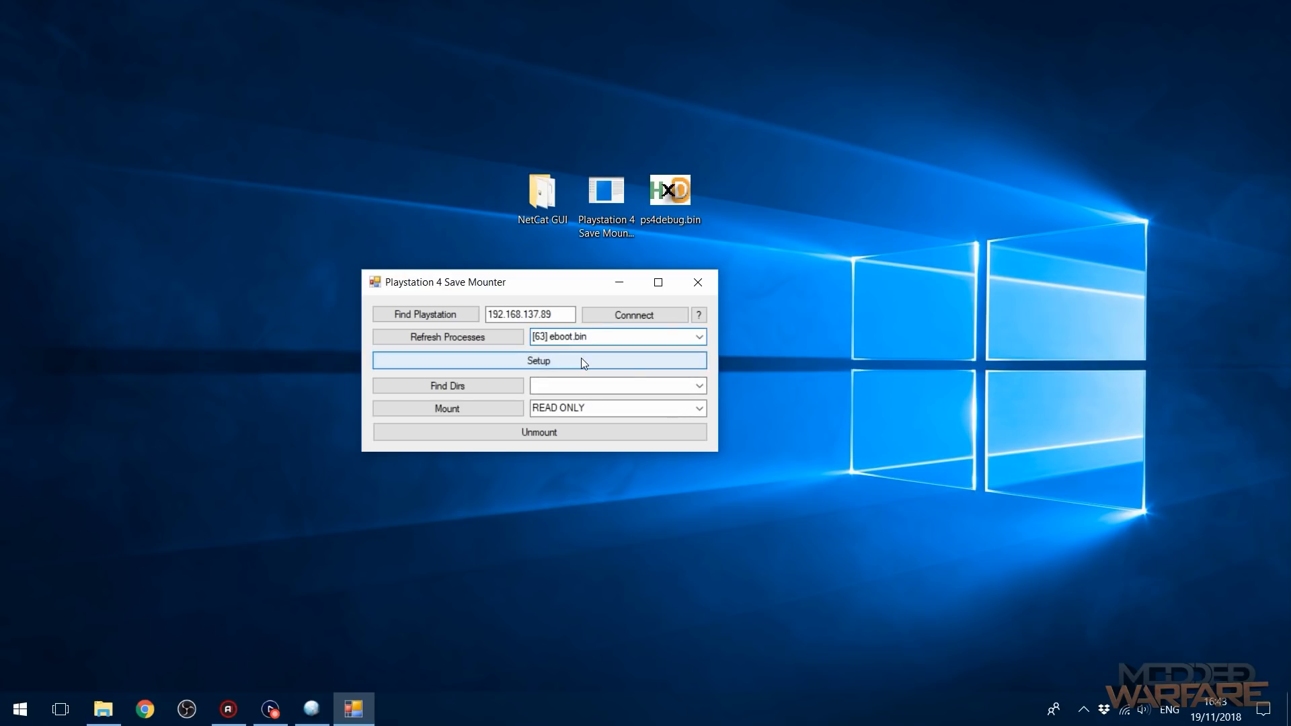
mouse_move(510, 400)
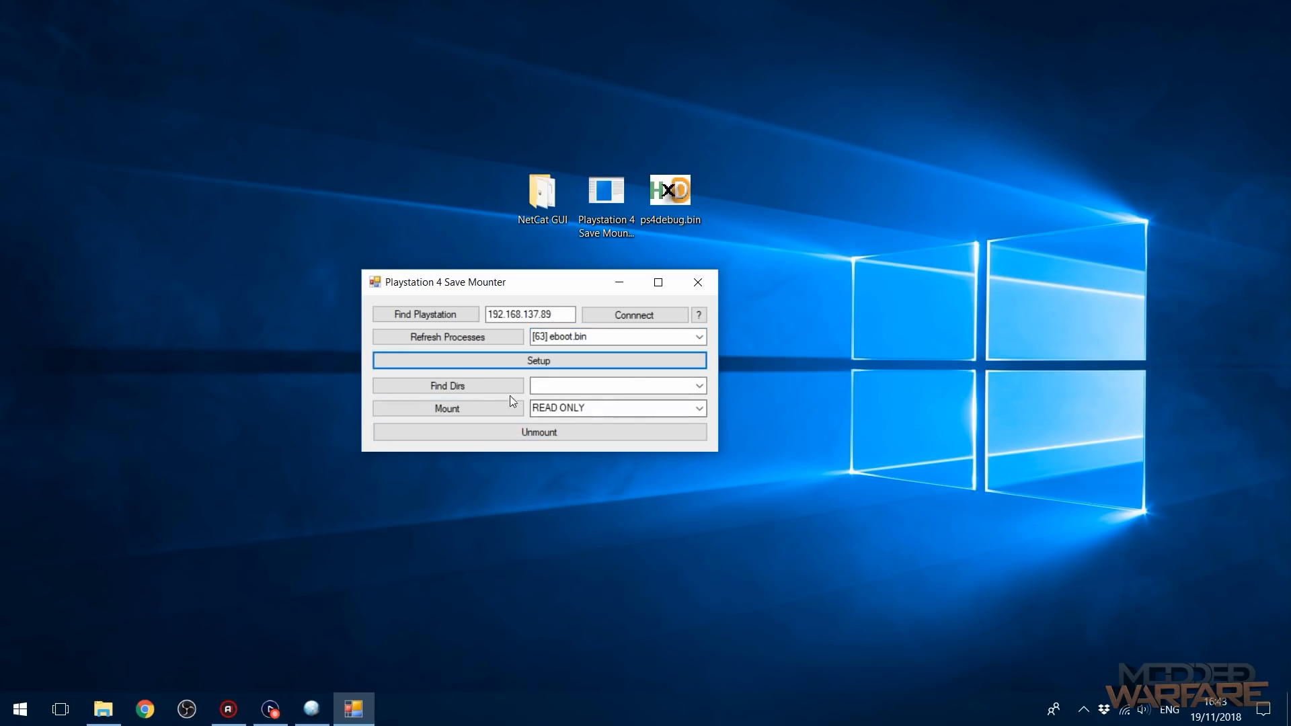
- Find the save directories, choose QUICKSAVE0 and set read/write access
click(448, 385)
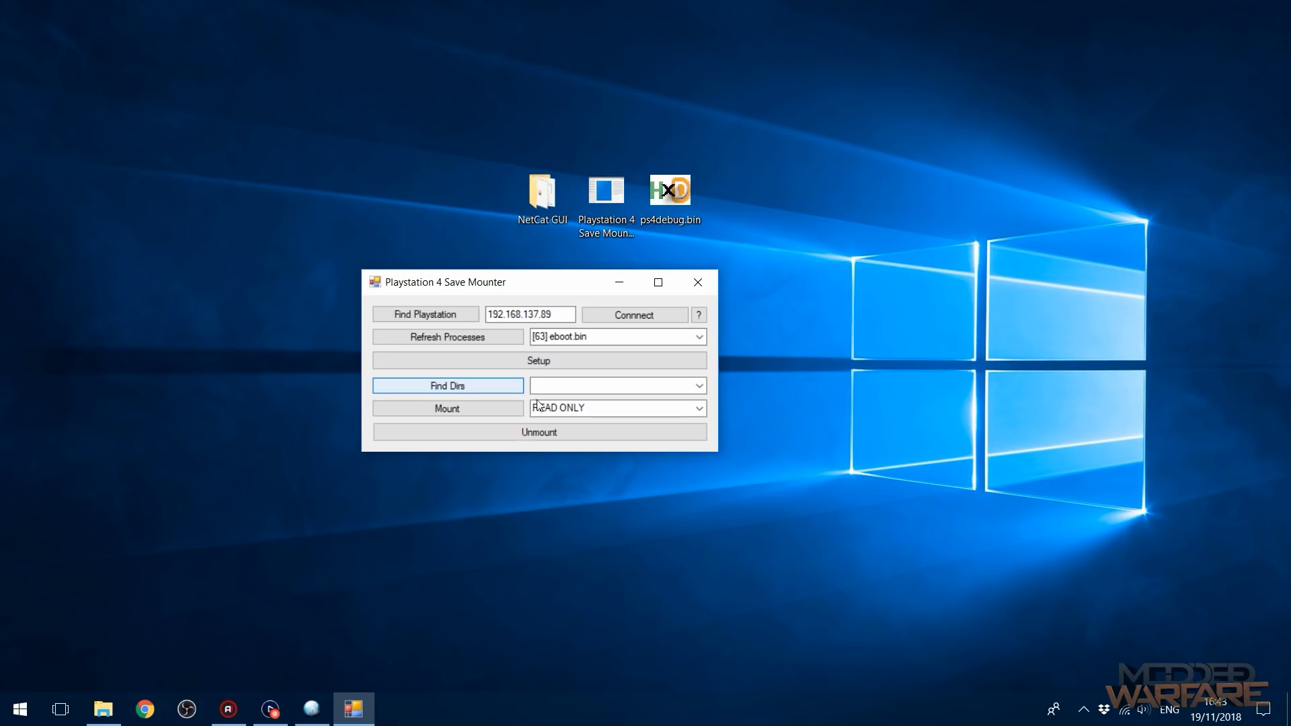
click(447, 386)
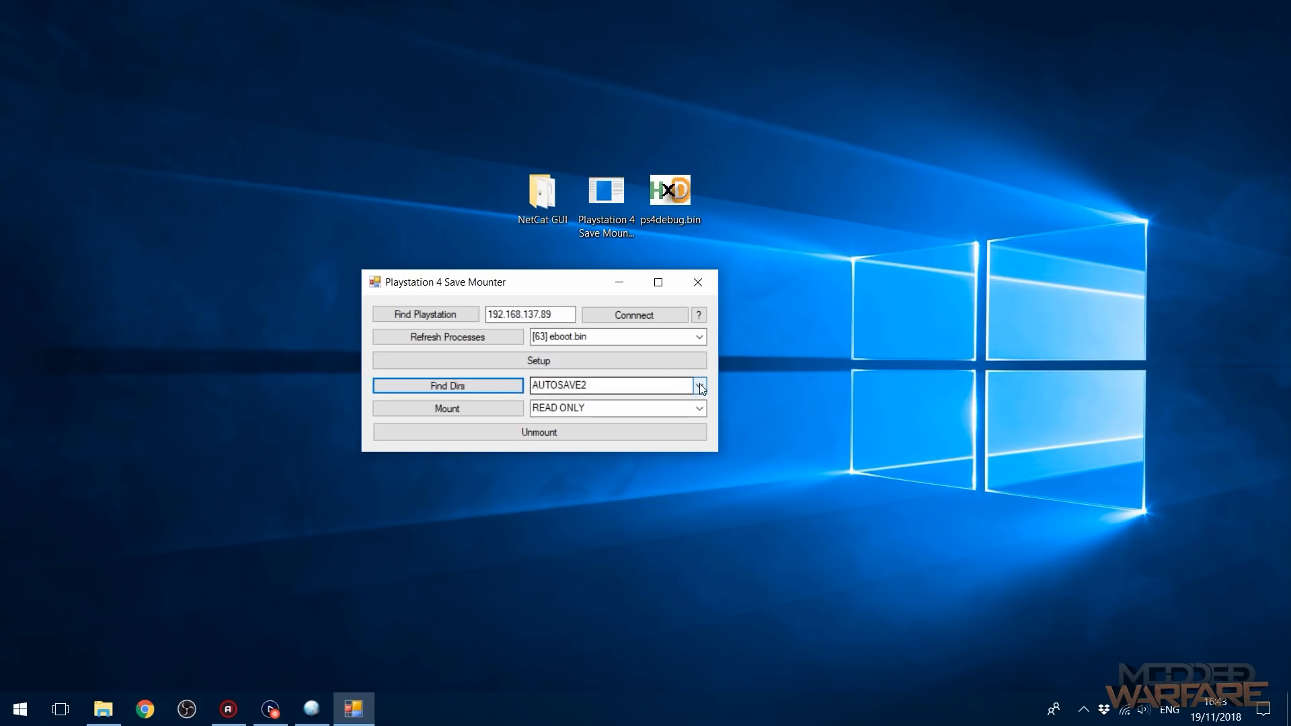
click(699, 385)
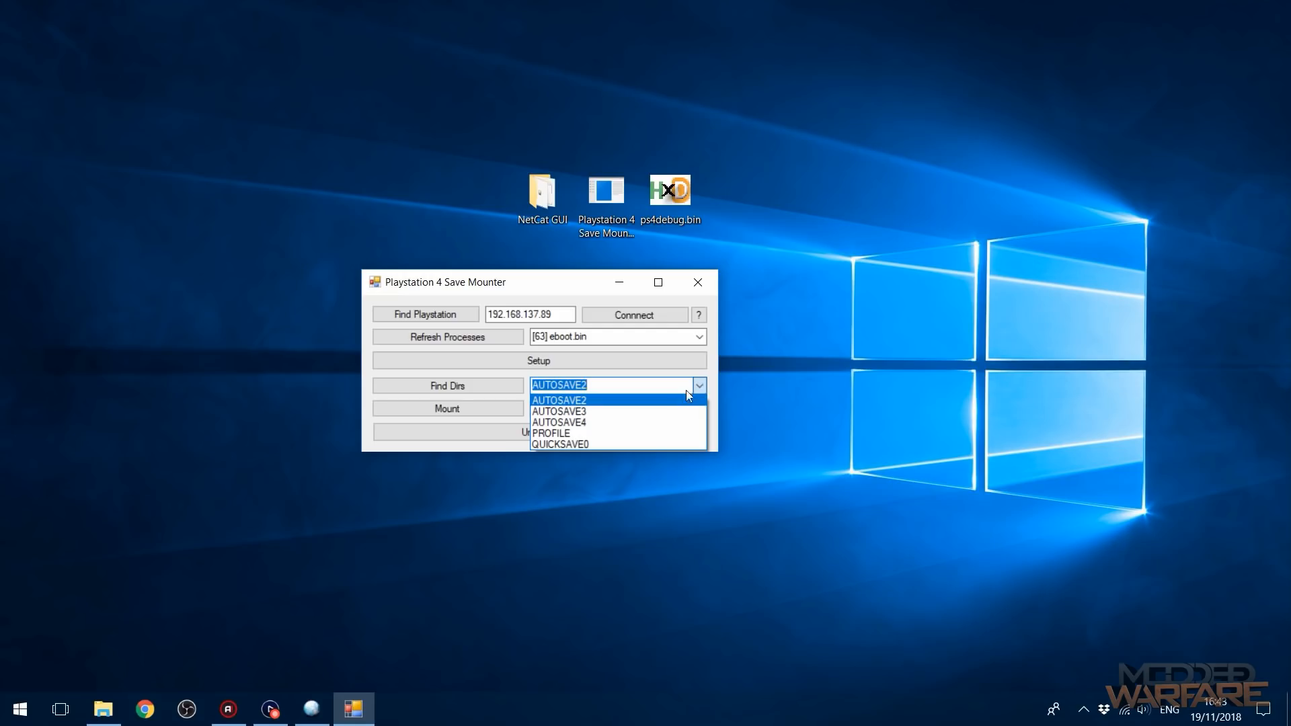
mouse_move(583, 445)
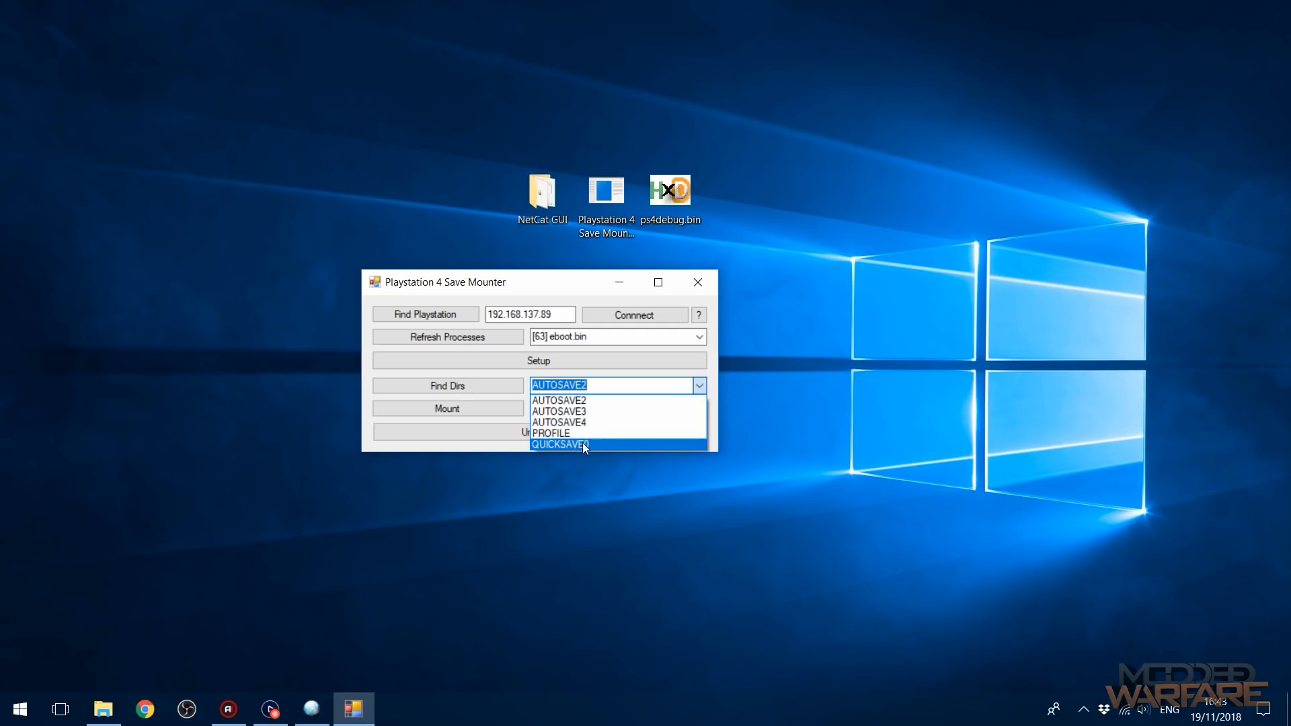
click(559, 444)
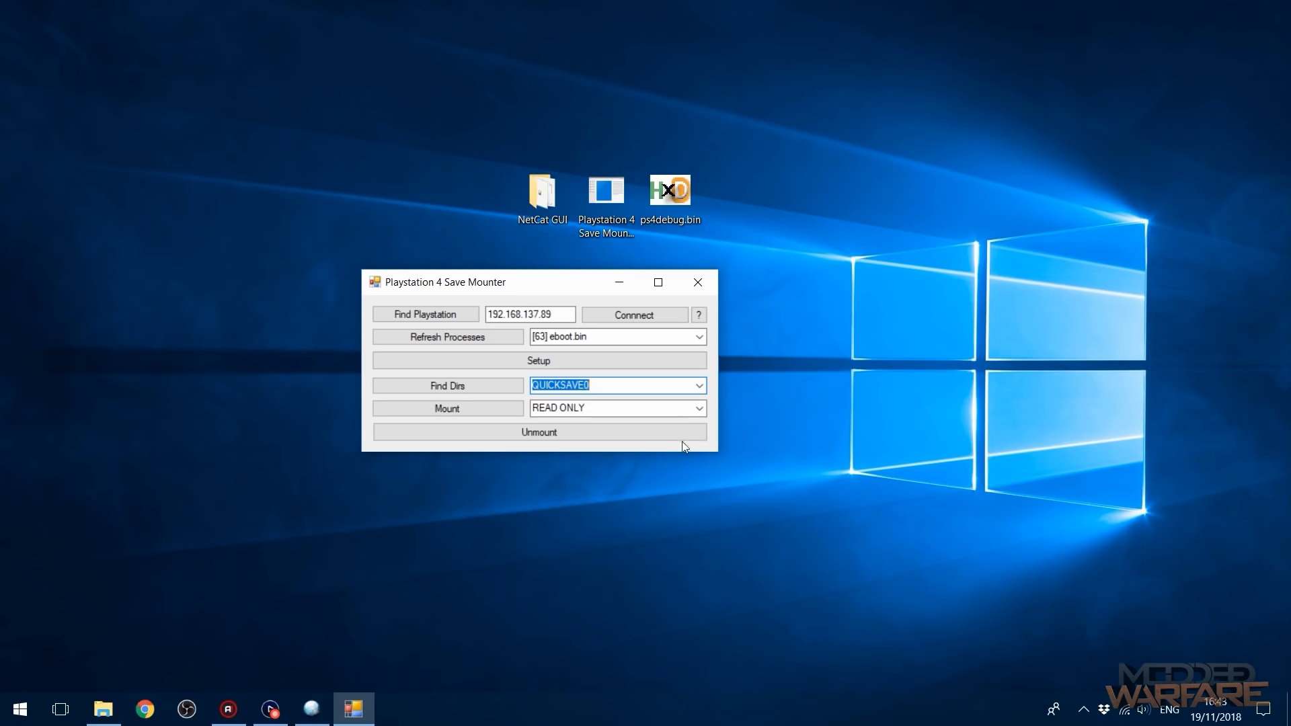
click(616, 408)
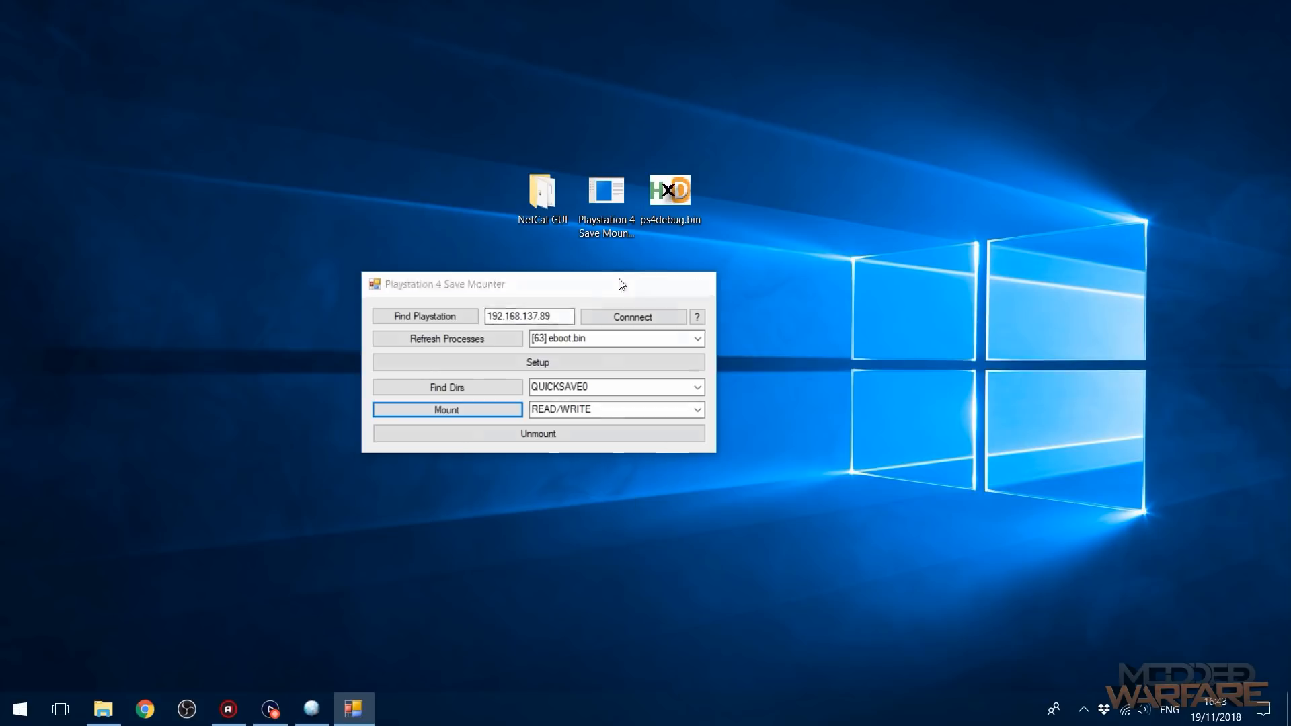
click(18, 708)
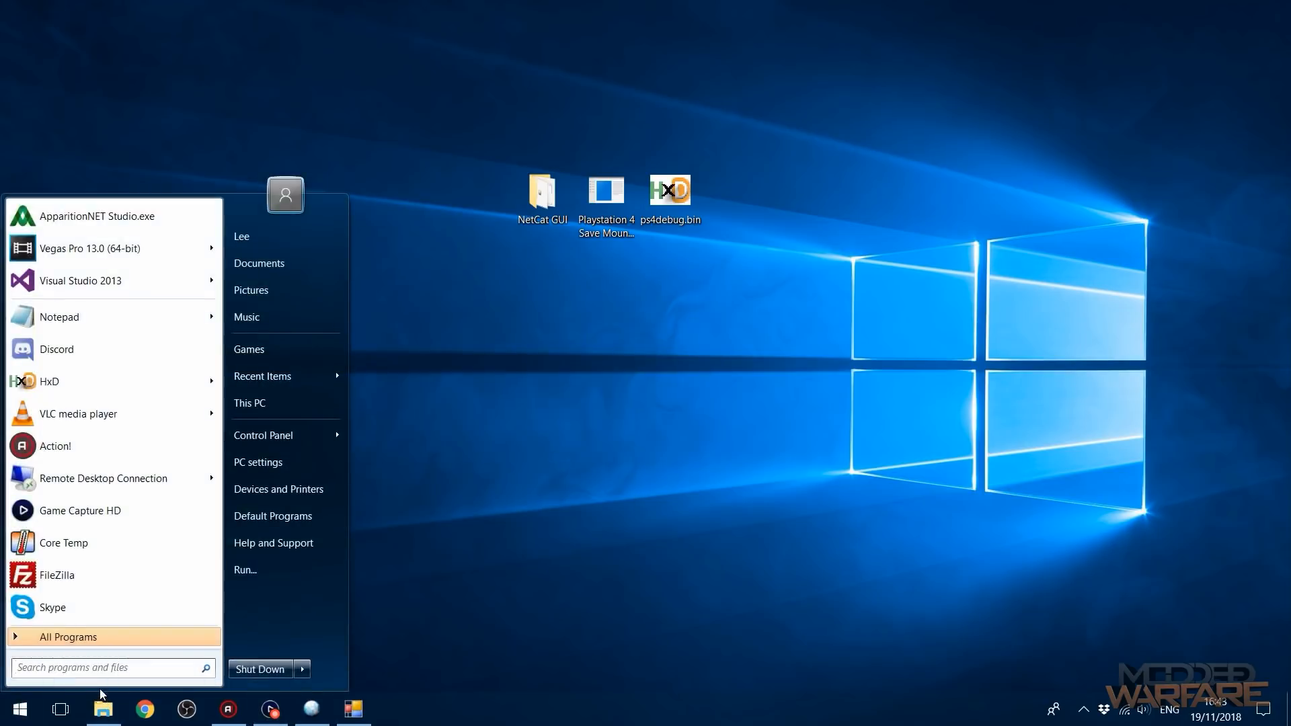
- Launch FileZilla and quickconnect to the PS4 at 192.168.137.89 port 1337
click(55, 575)
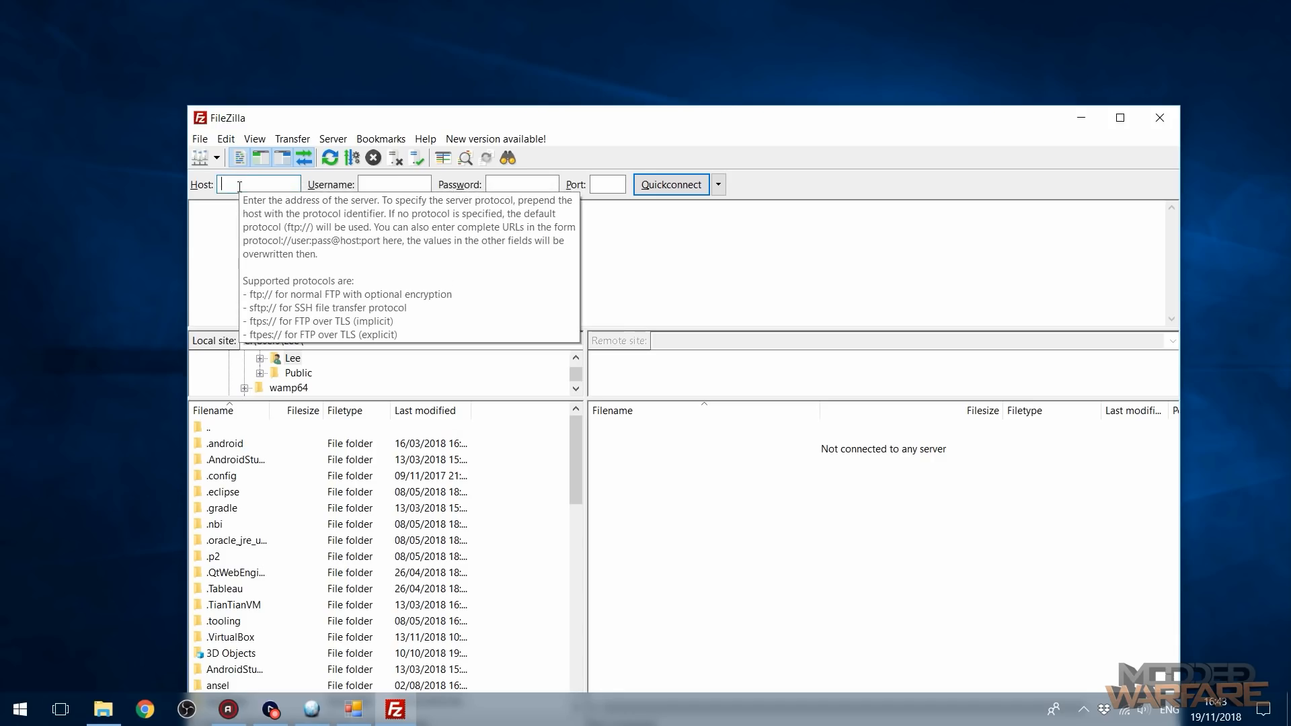
text(192.168.137.89)
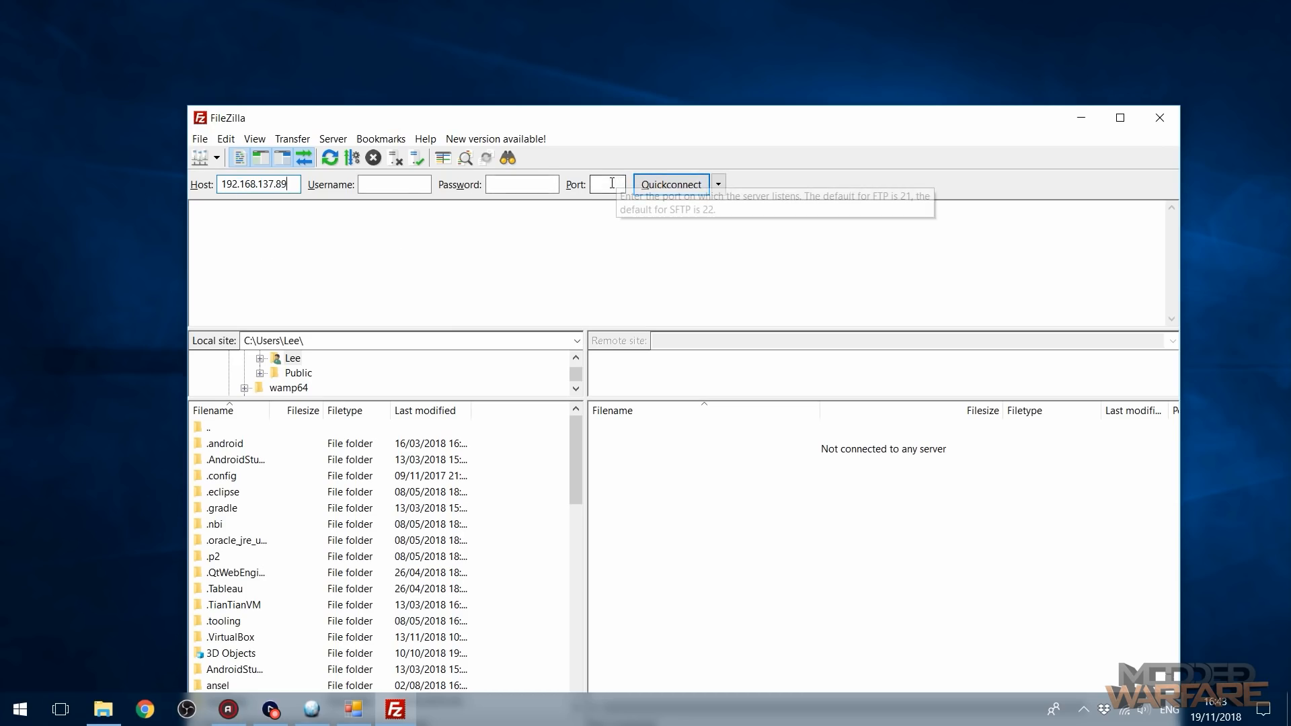
text(1337)
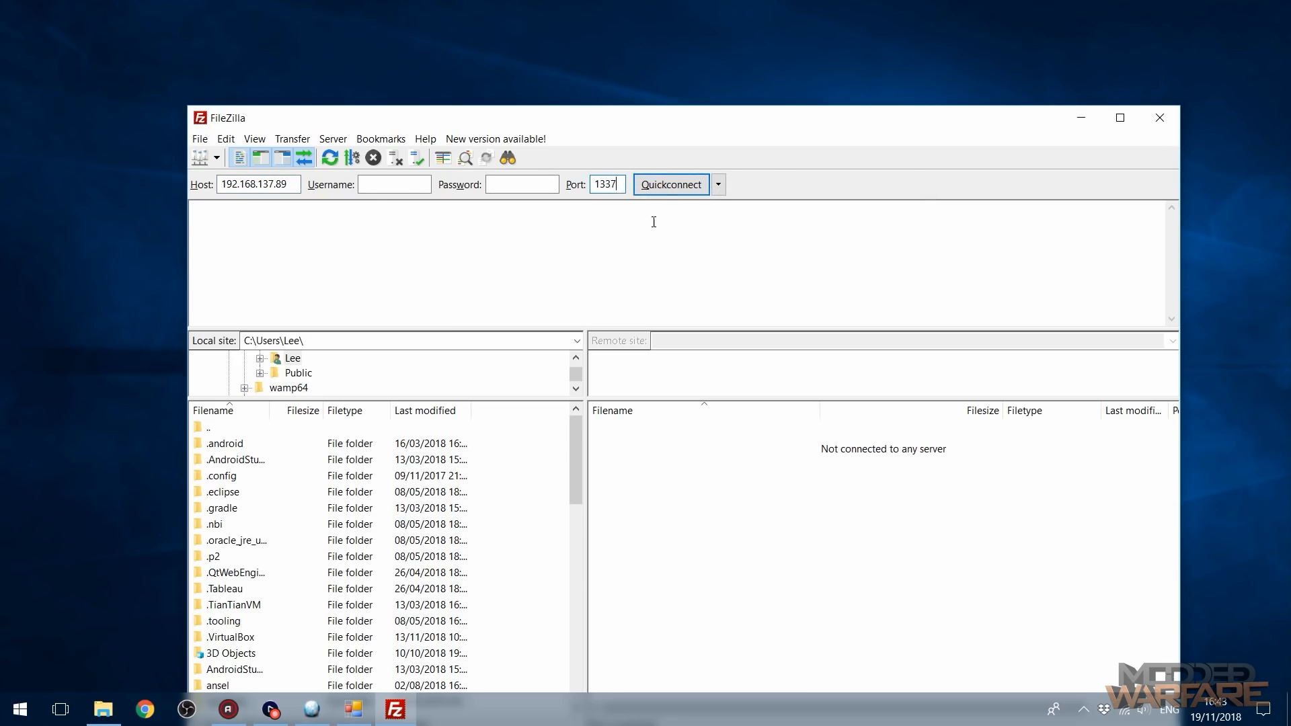
click(670, 183)
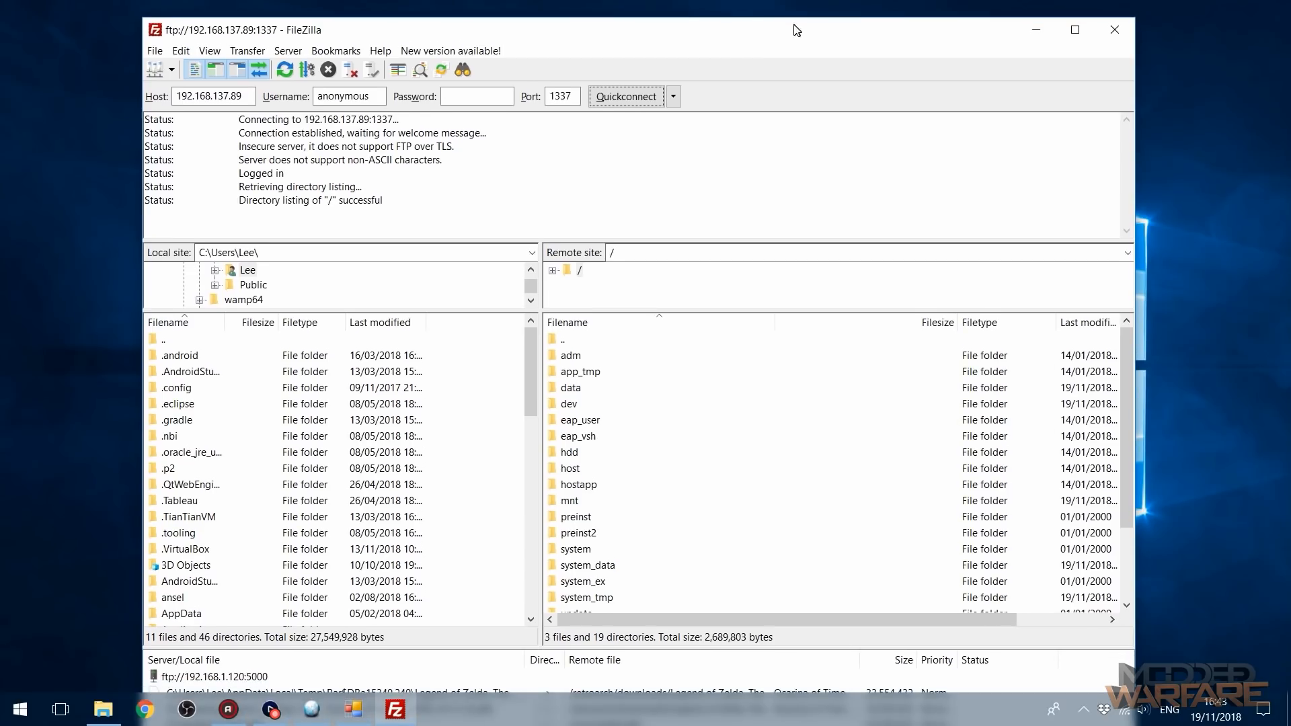
mouse_move(576, 503)
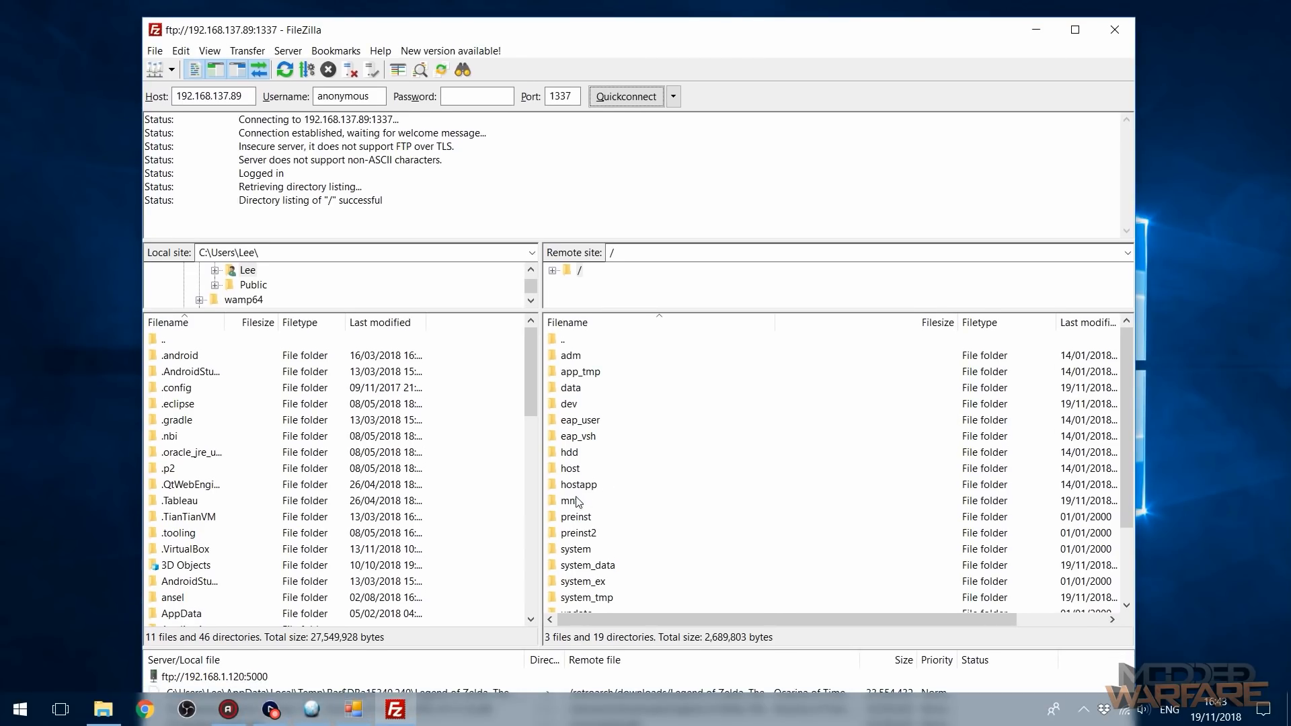
- Browse to /mnt/sandbox/CUSA07326_000 and select the savedata0 folder
double_click(569, 500)
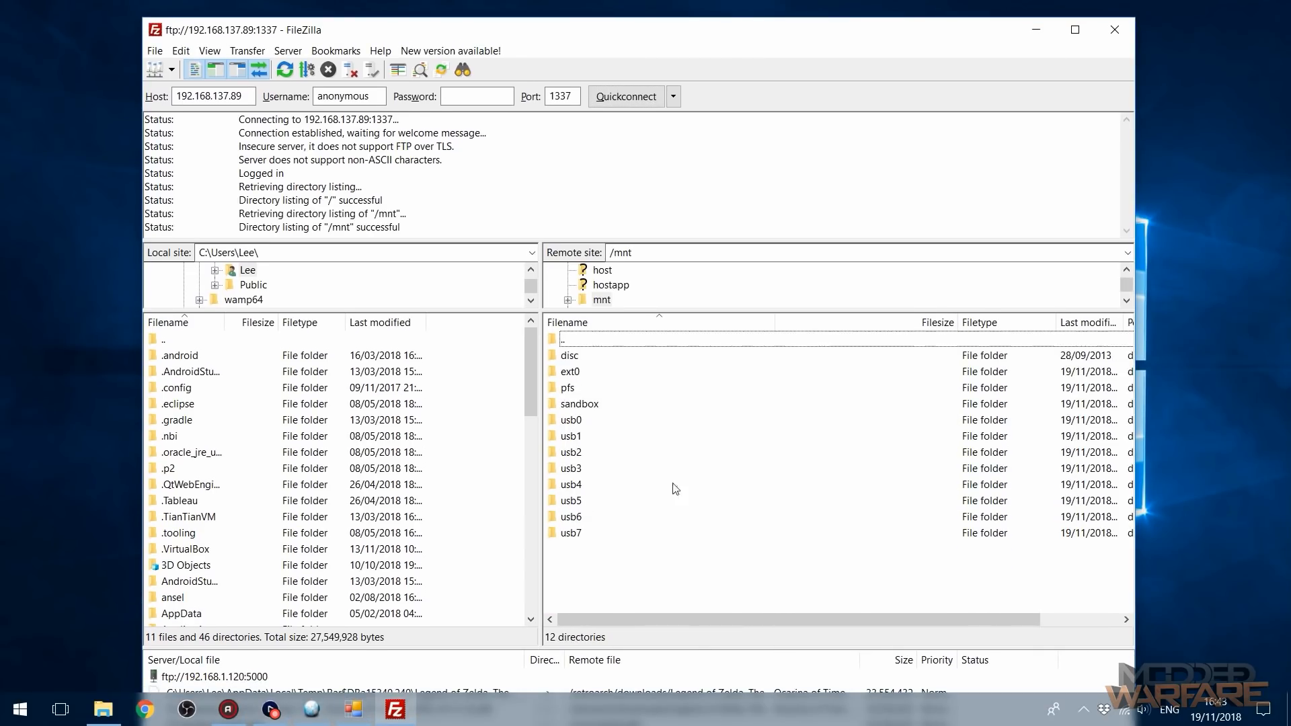
mouse_move(583, 409)
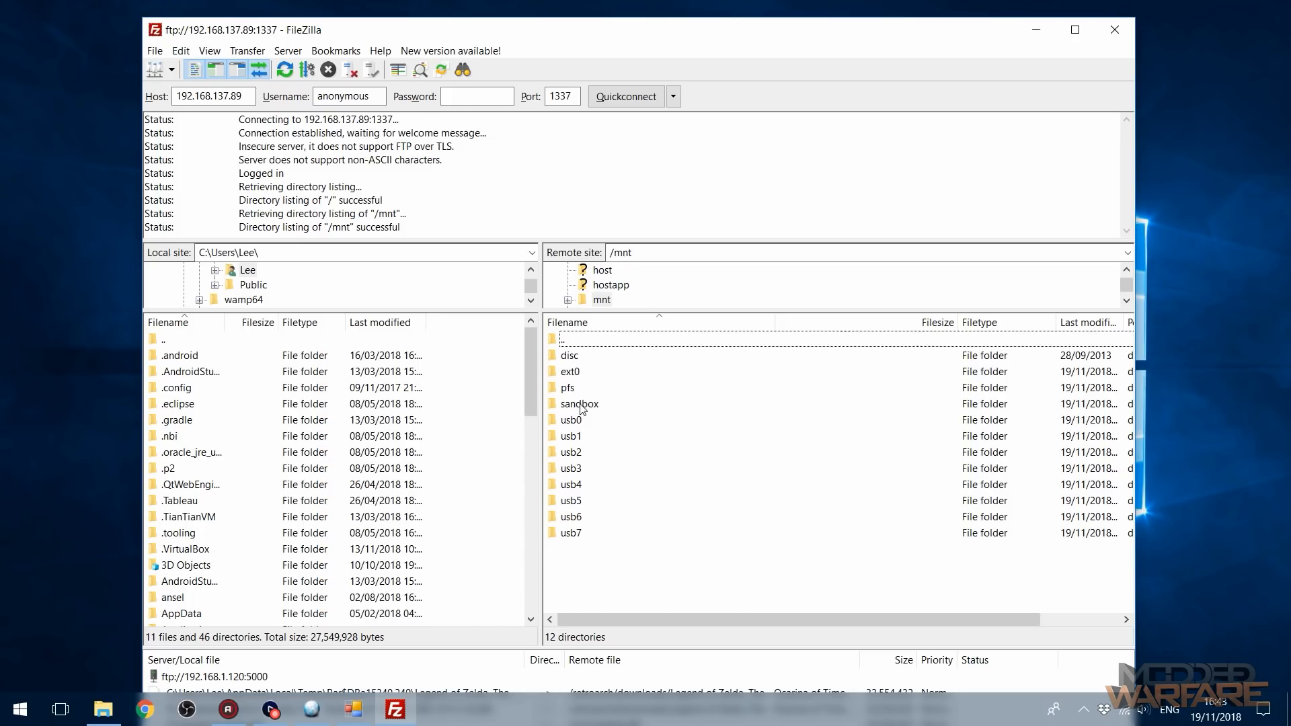
double_click(579, 404)
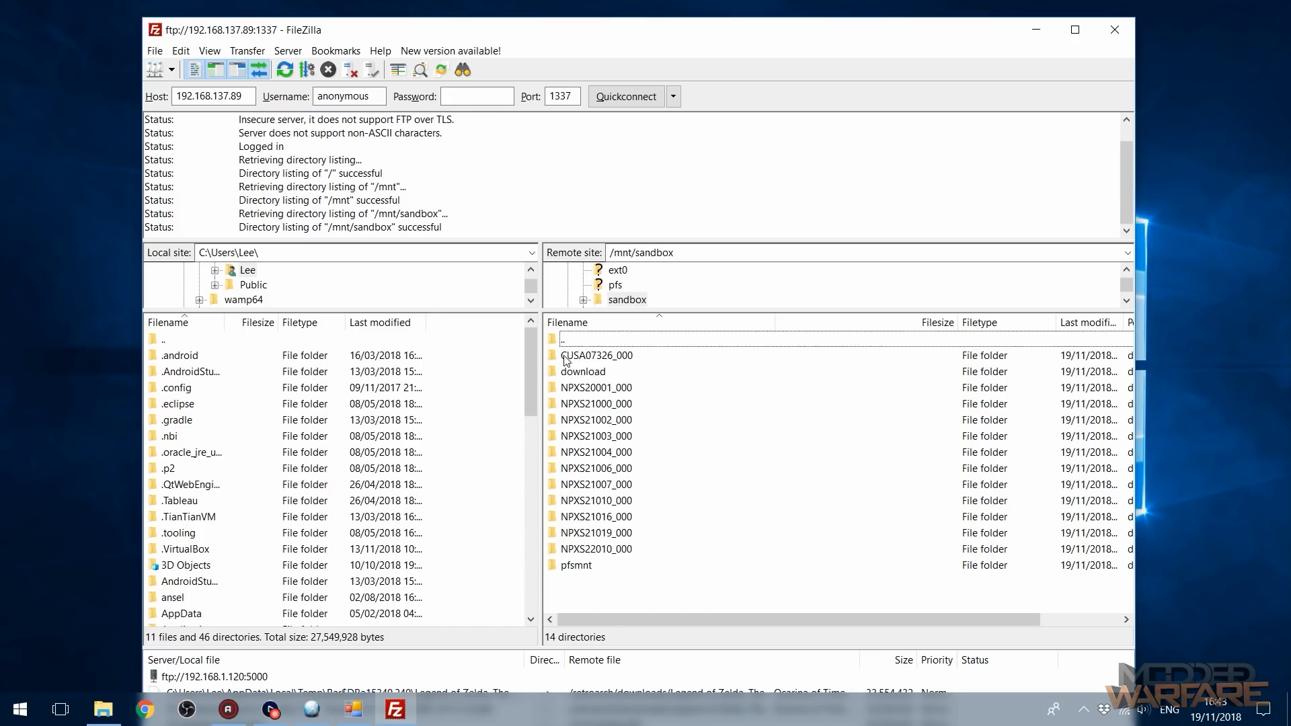
click(595, 355)
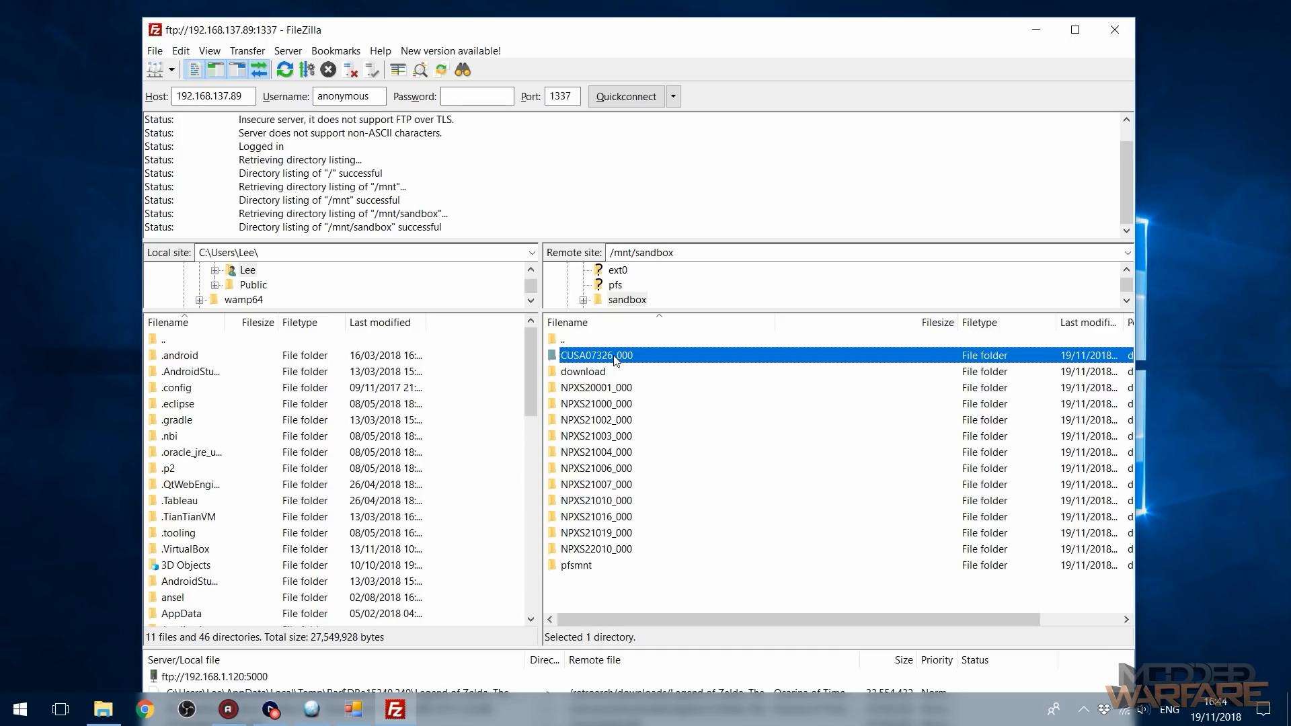
mouse_move(642, 363)
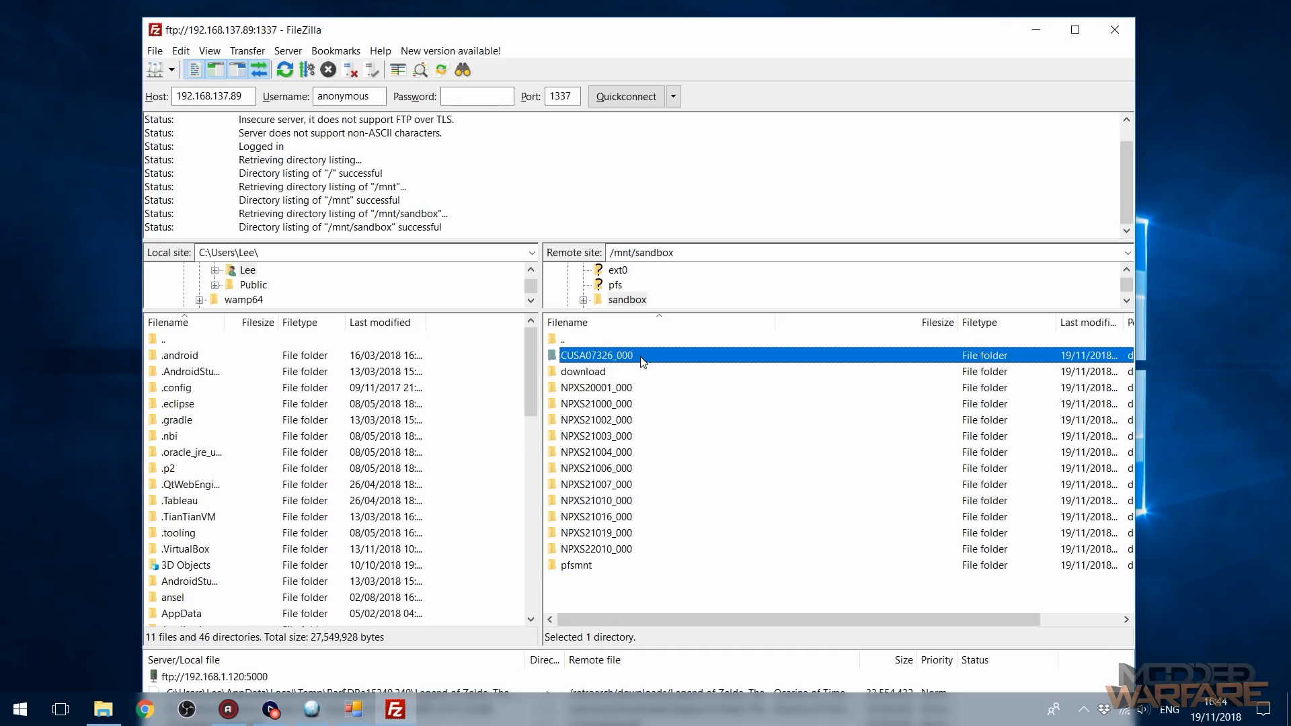
double_click(595, 355)
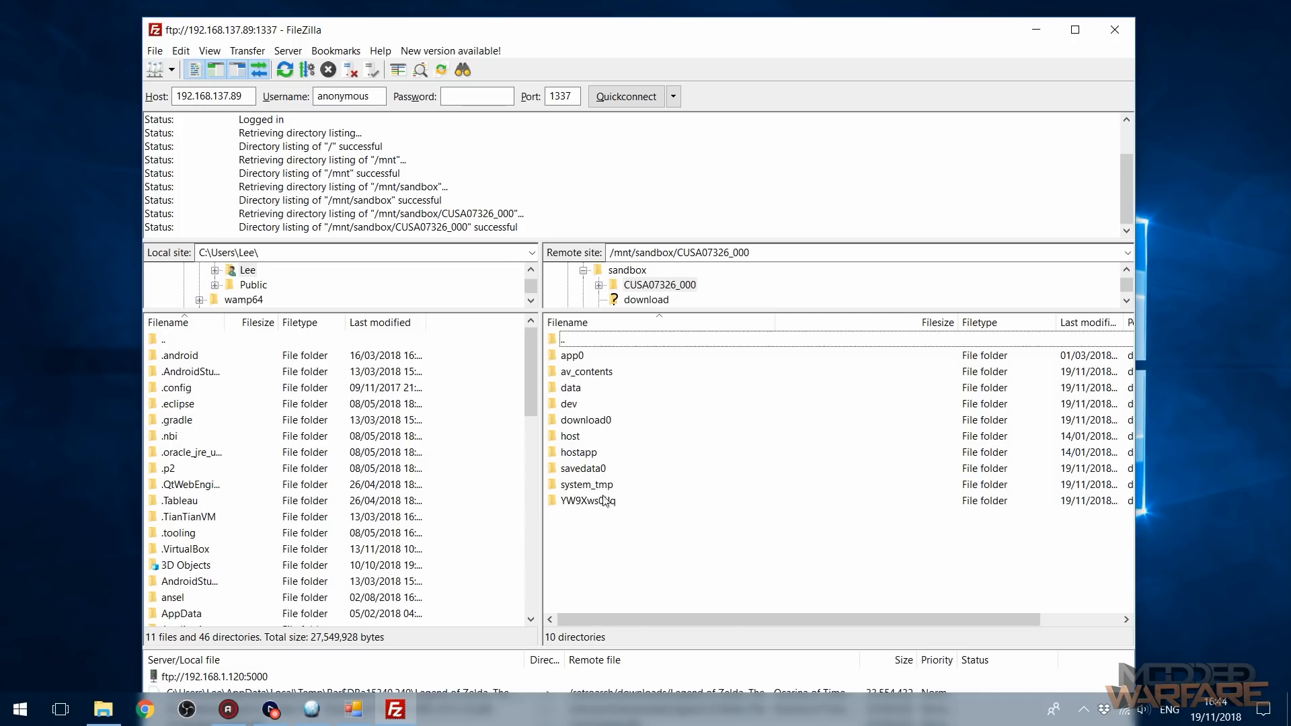
click(583, 468)
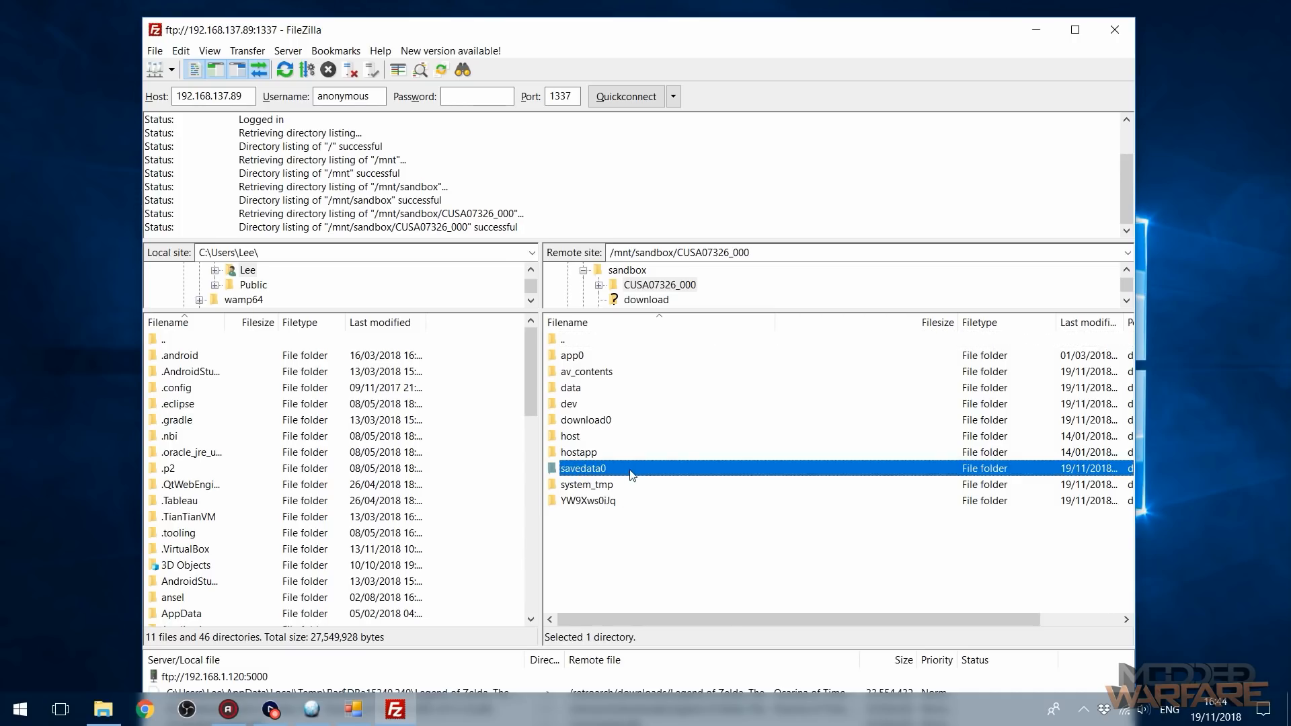
mouse_move(621, 476)
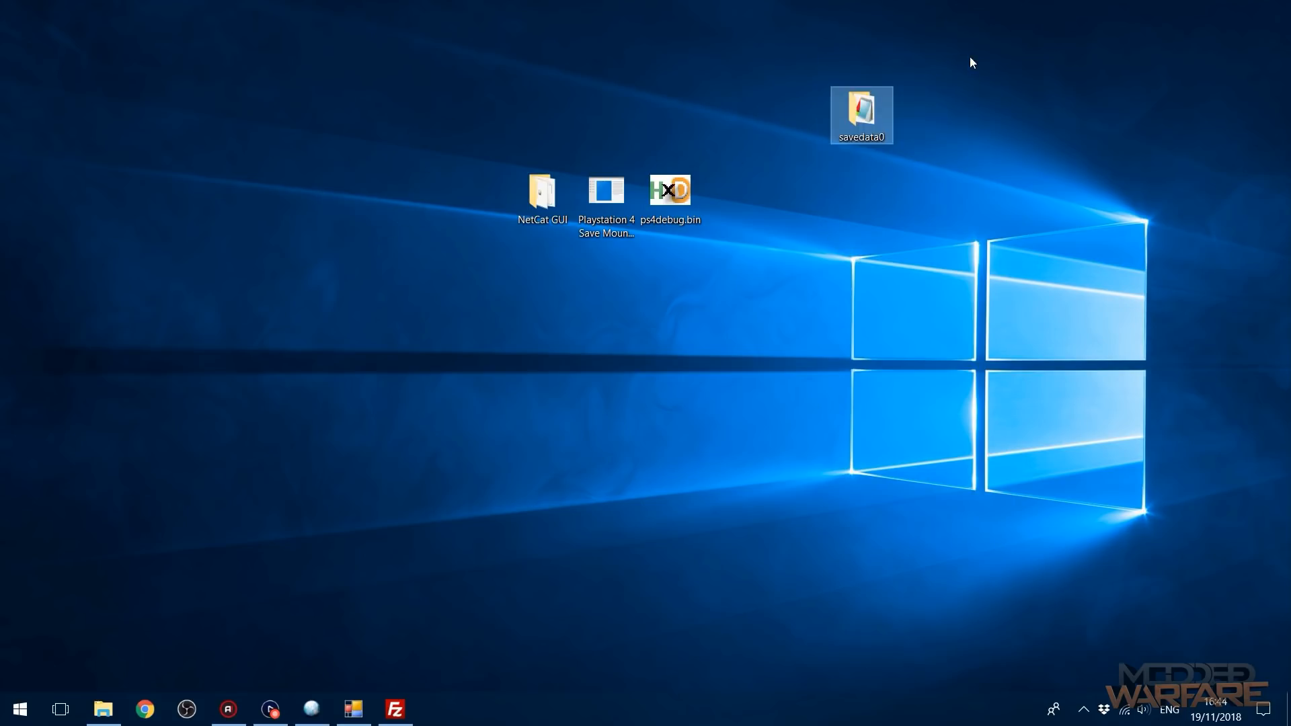
mouse_move(854, 228)
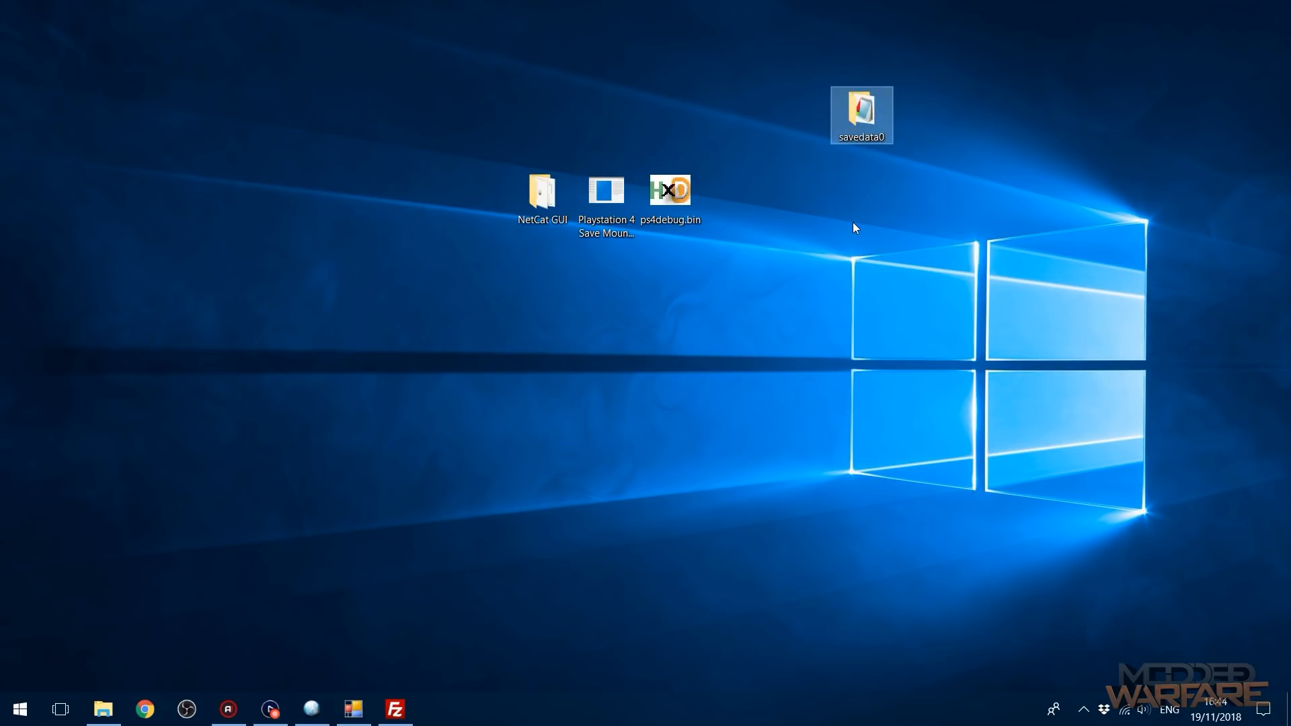
mouse_move(859, 245)
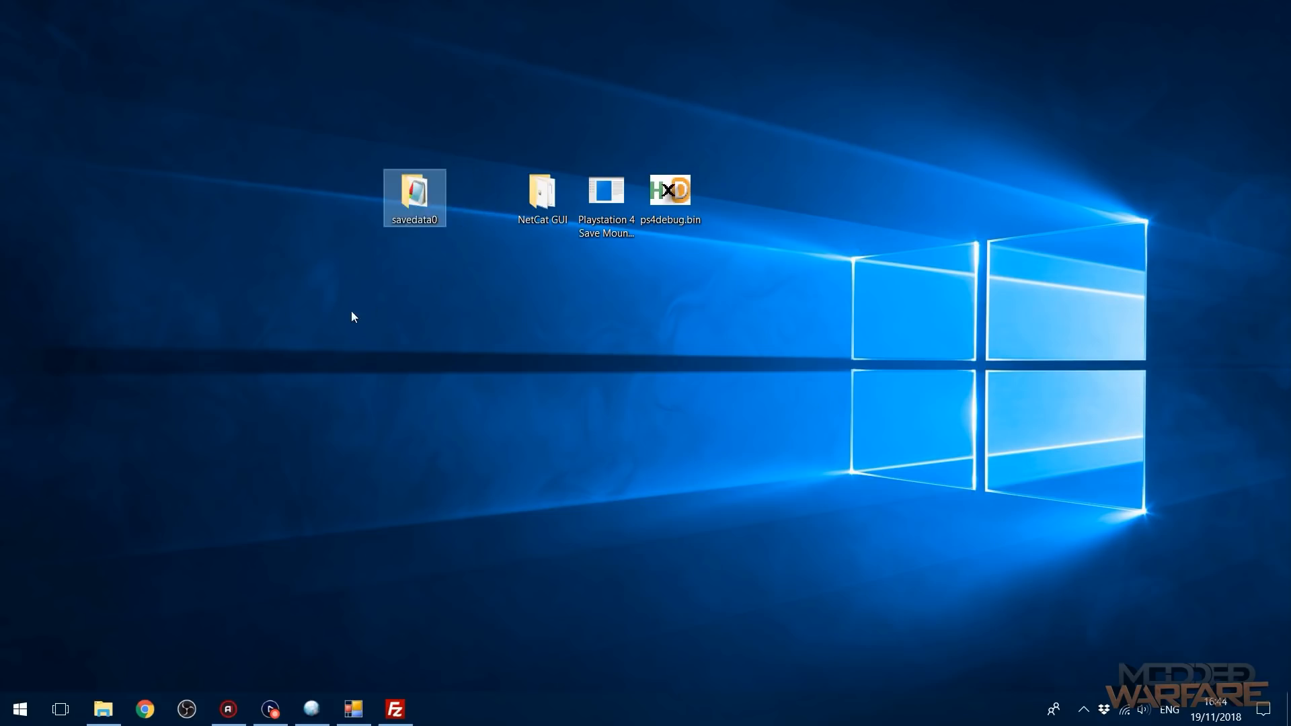
- Move the copied savedata0 folder beside the other desktop icons
drag(415, 195, 350, 196)
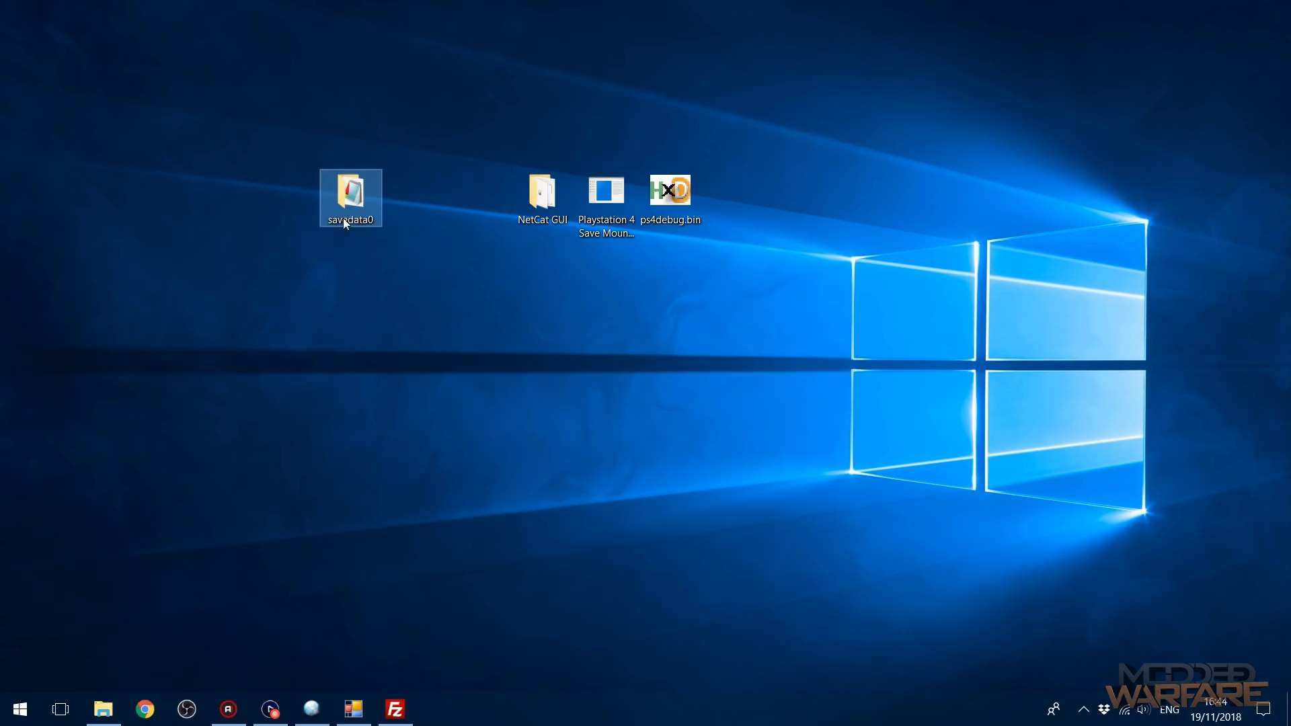
mouse_move(349, 198)
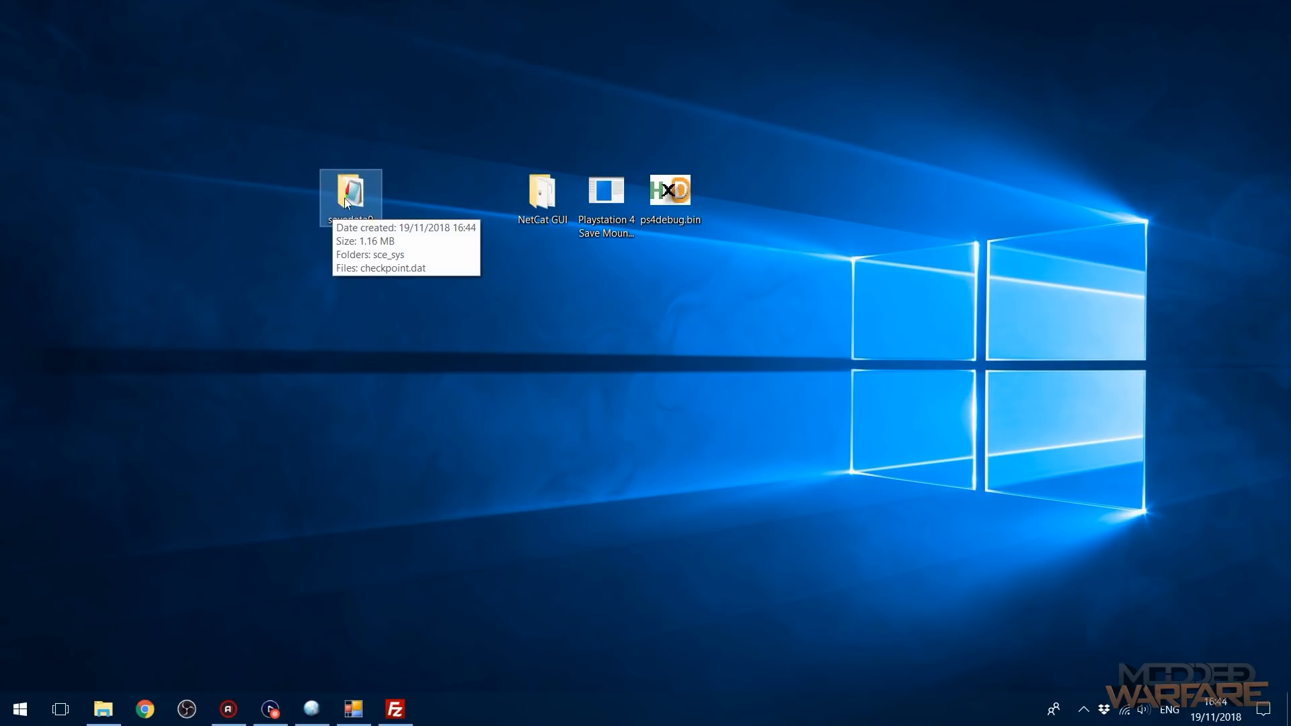
mouse_move(737, 315)
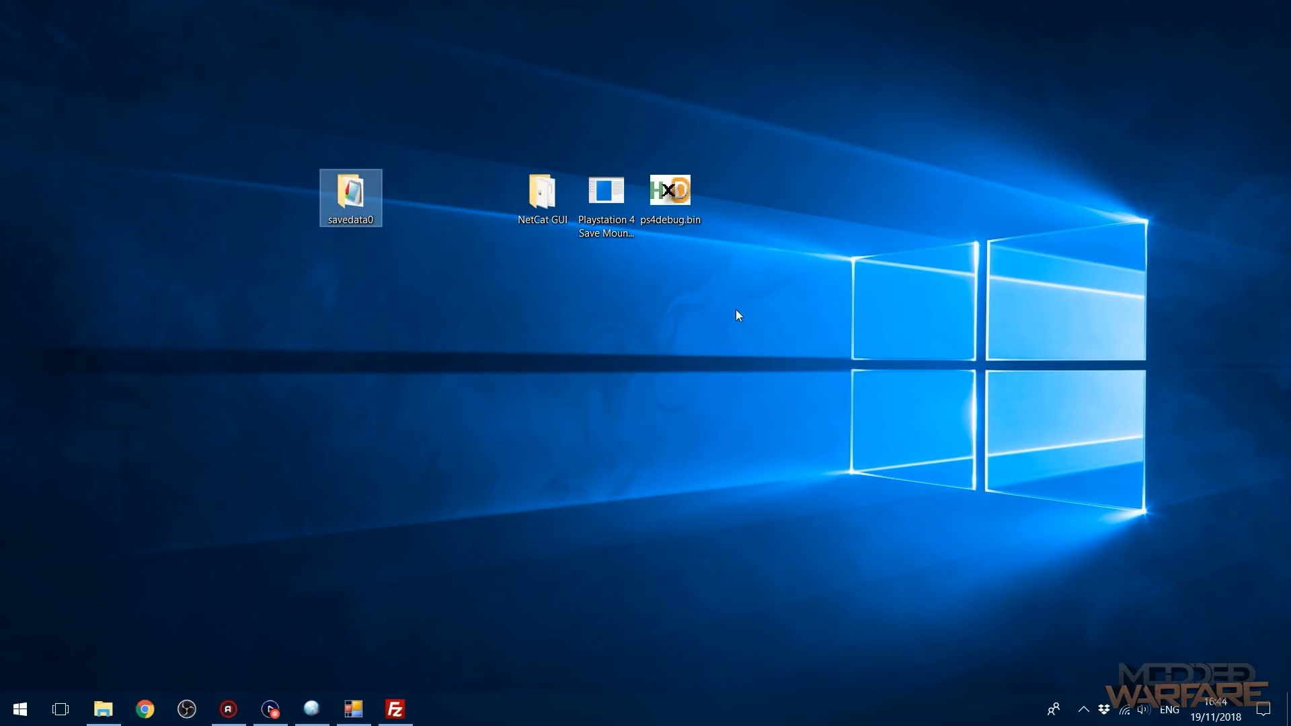
mouse_move(732, 298)
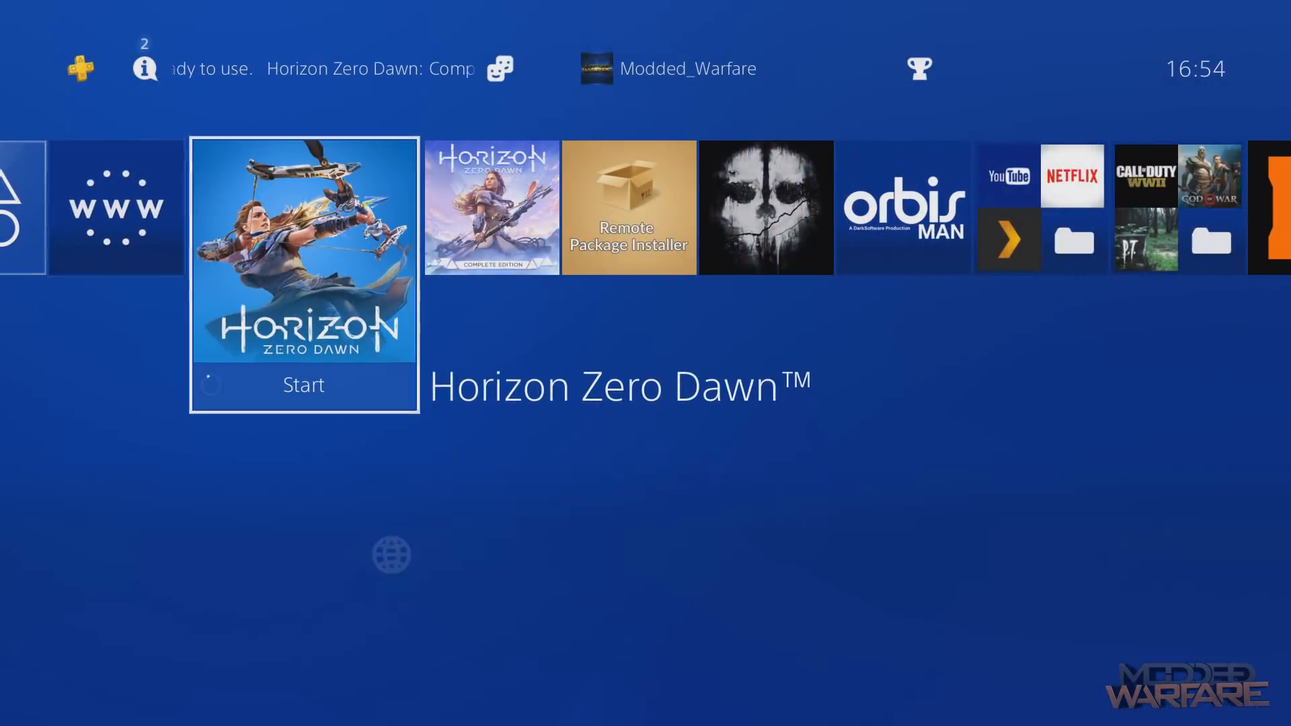
- Close the running Horizon Zero Dawn and start Horizon Zero Dawn: Complete Edition
click(303, 253)
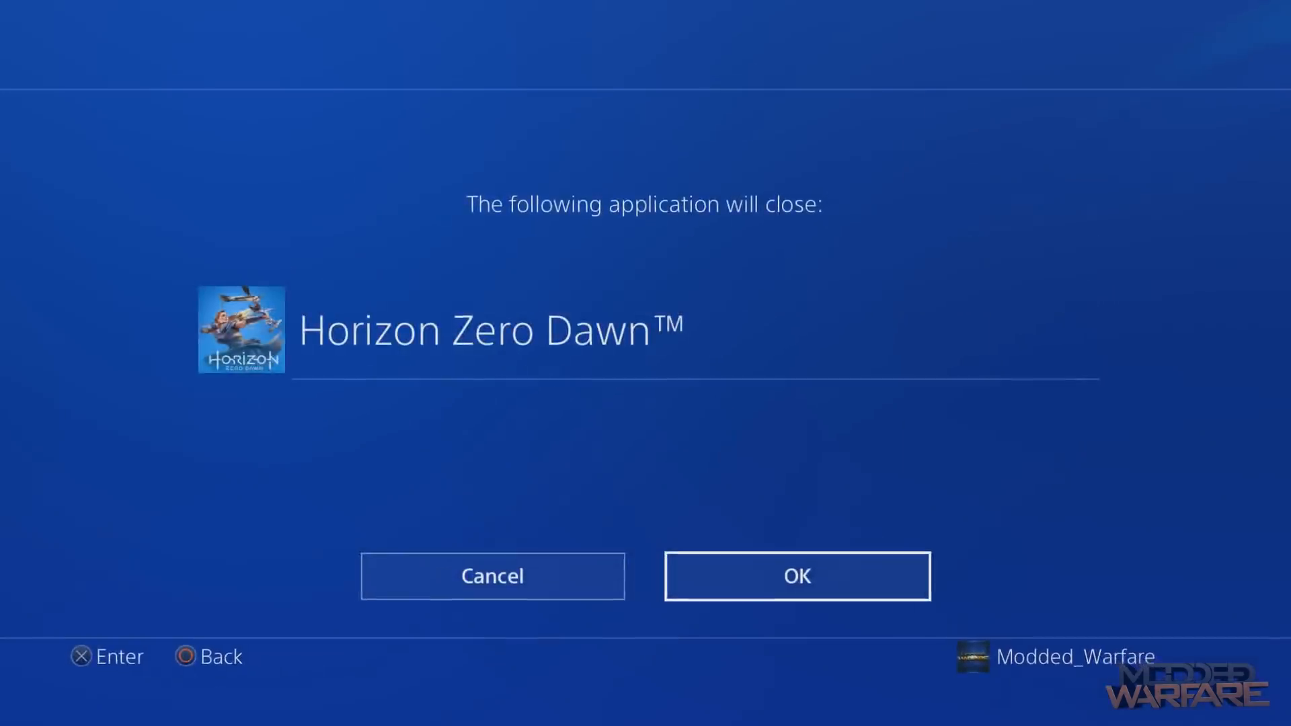
click(795, 576)
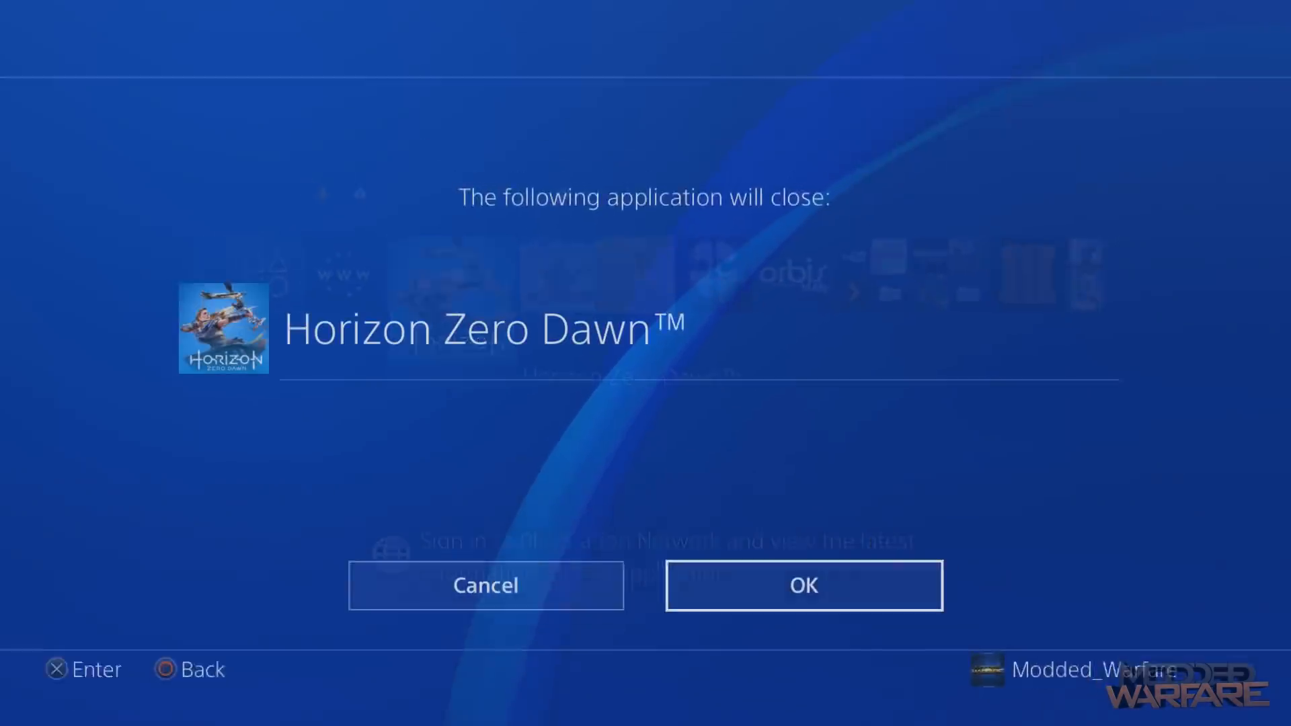
click(803, 585)
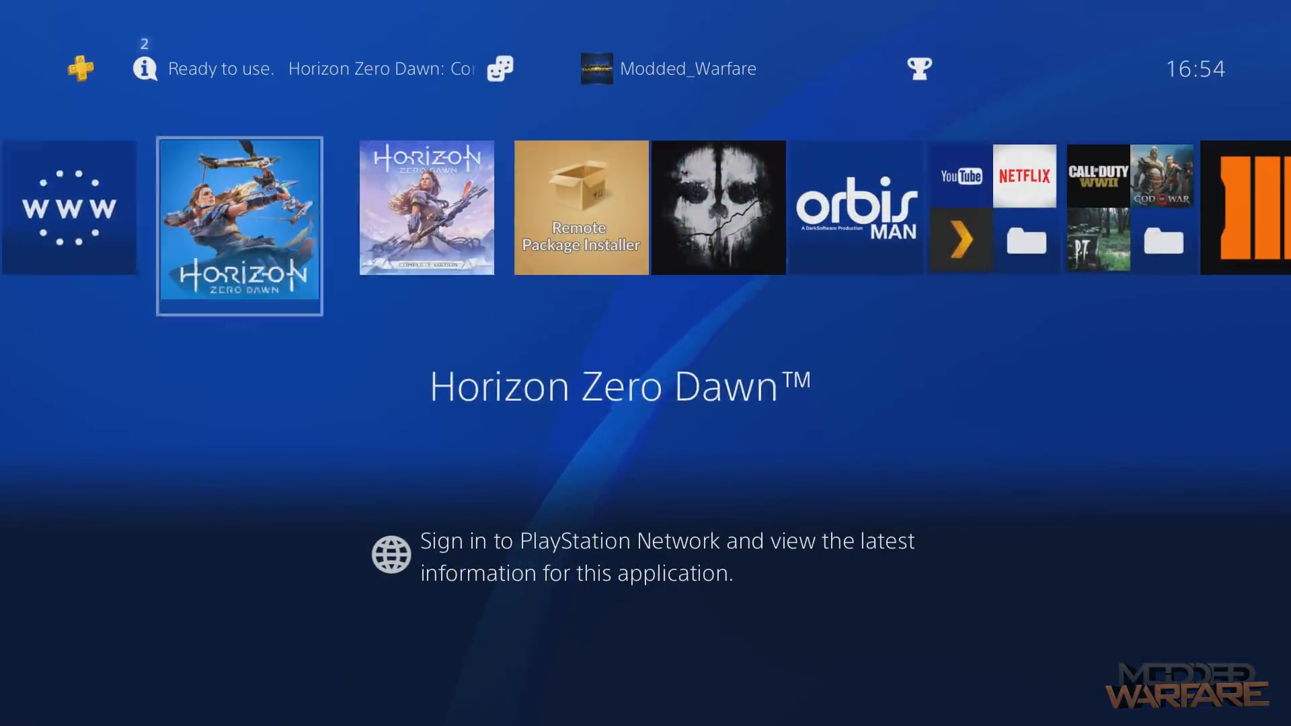
scroll(right, 3)
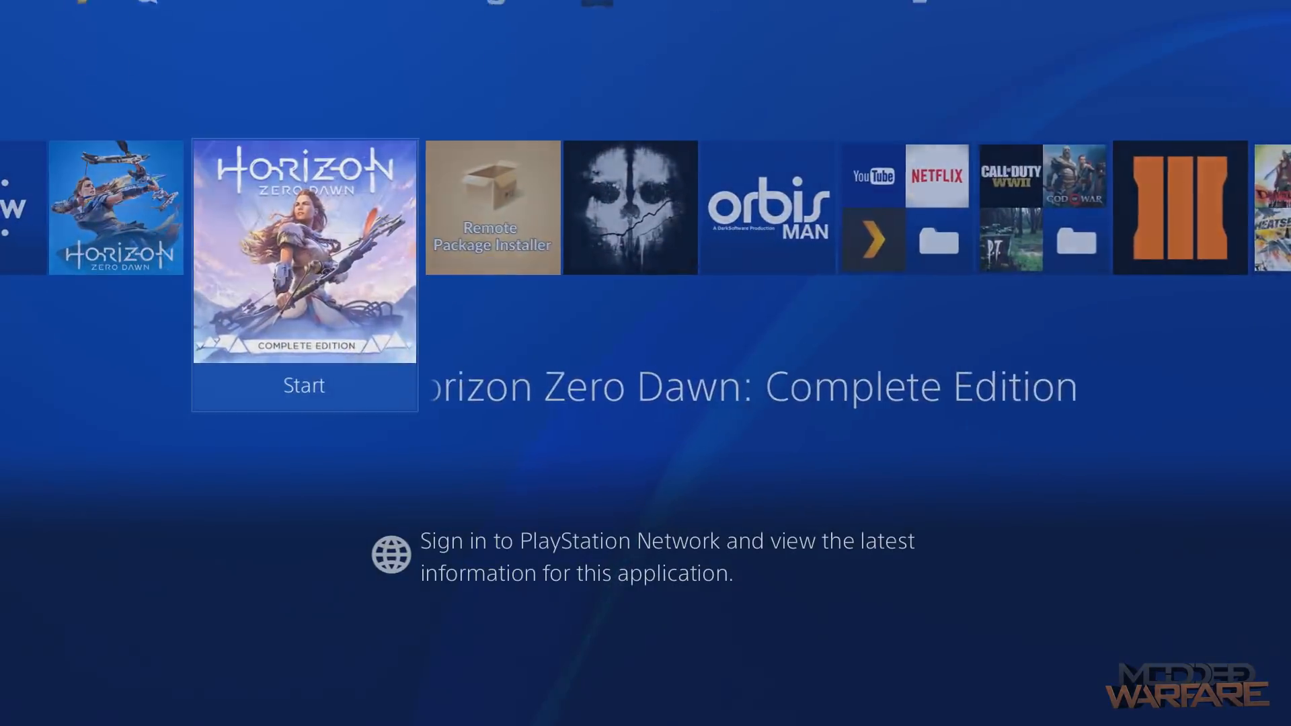
click(304, 385)
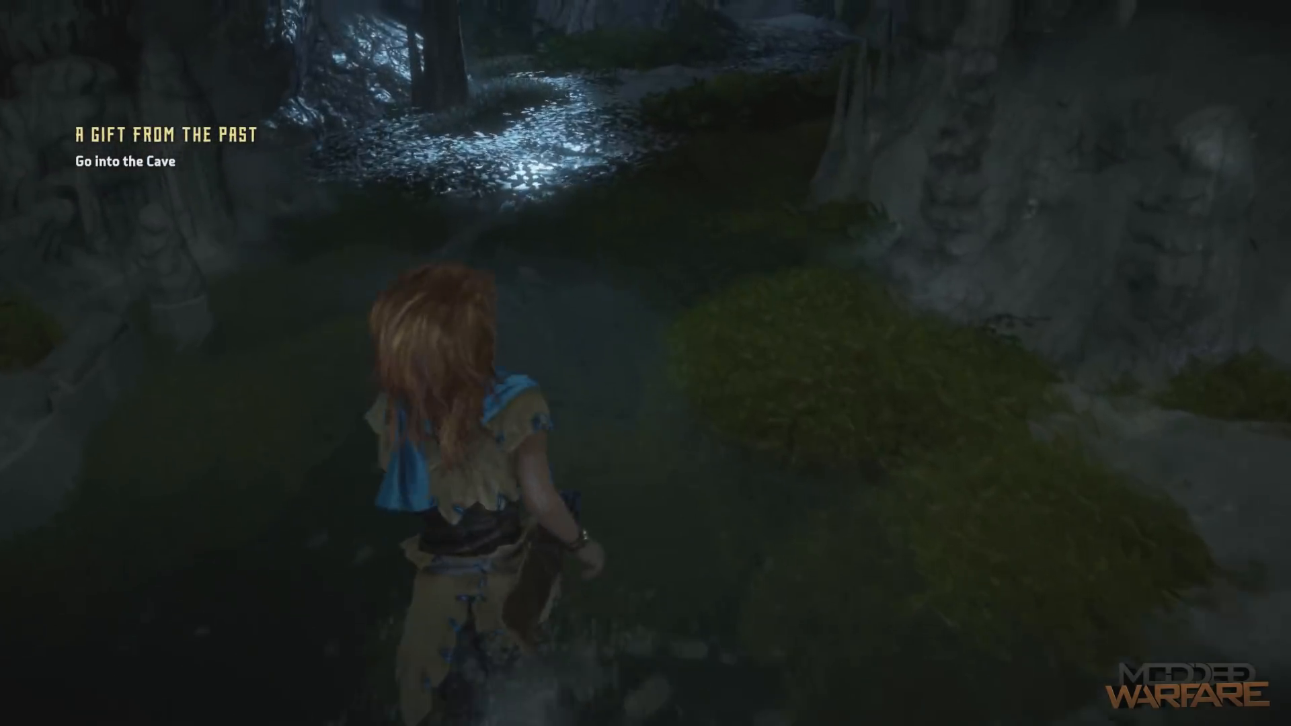
- Leave Complete Edition for the home screen and launch the Internet Browser
key(w)
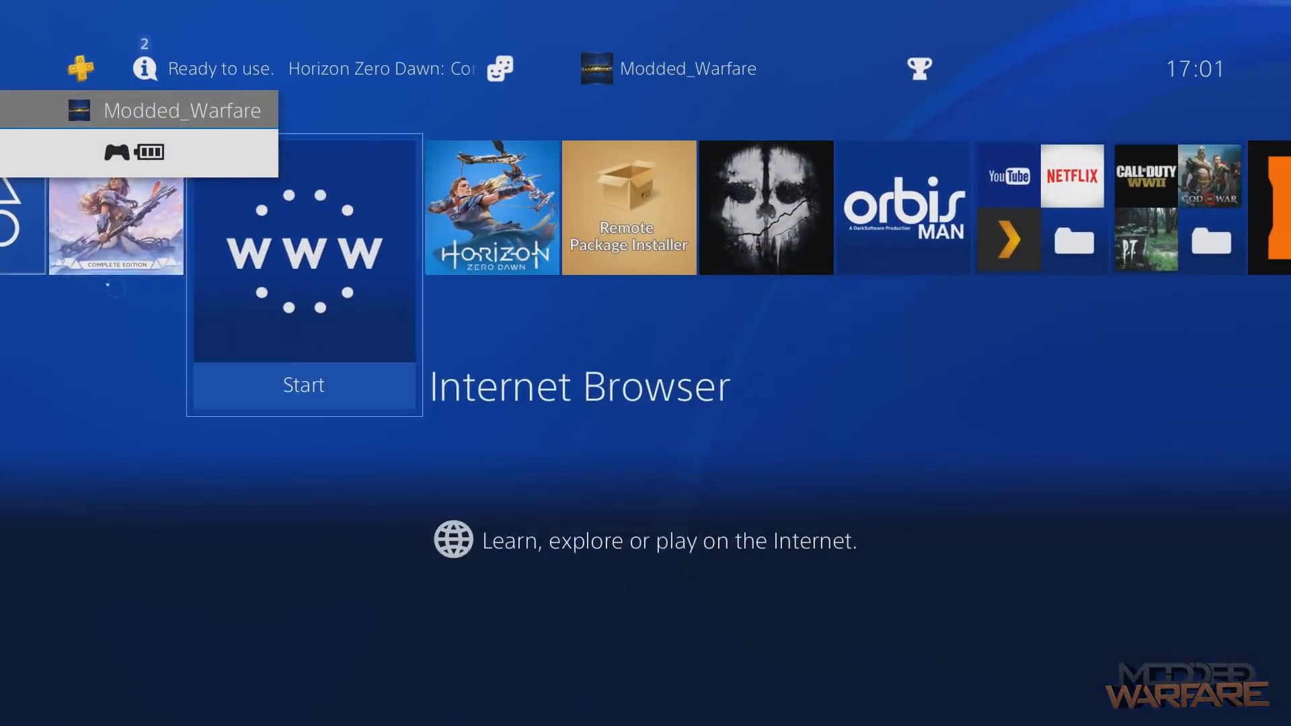
click(304, 384)
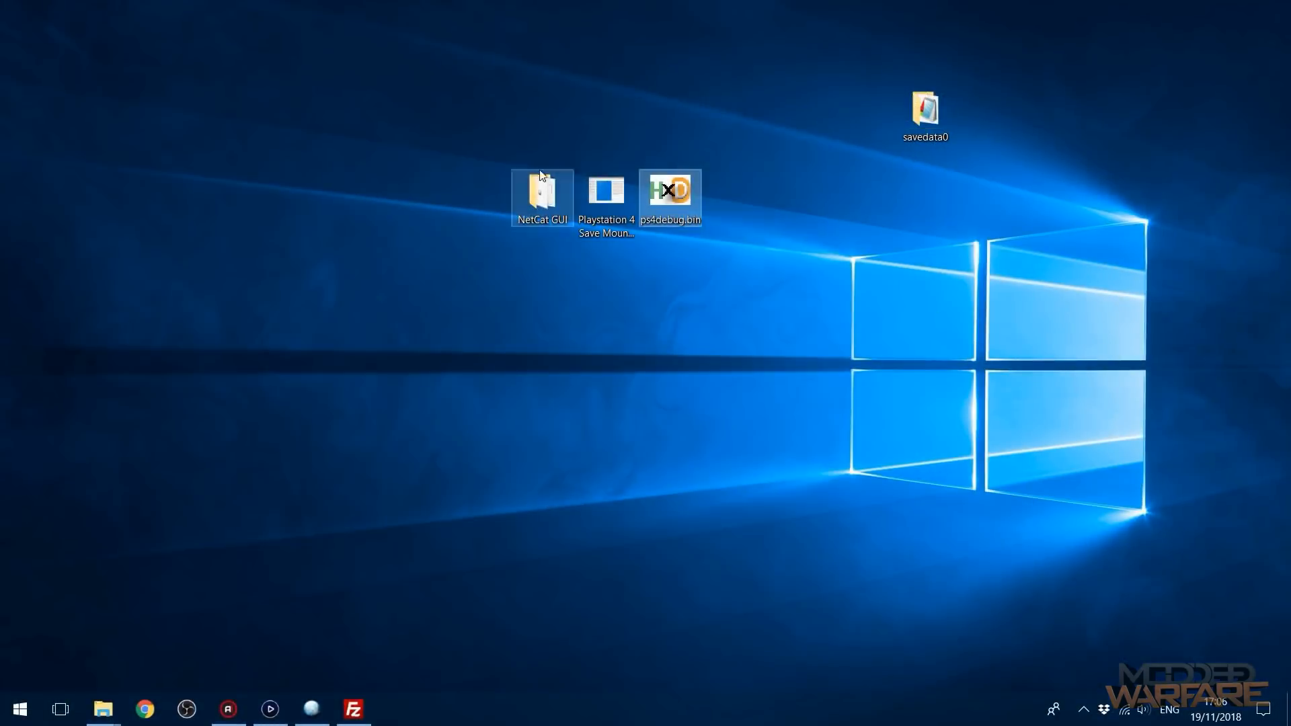
- Connect Save Mounter to eboot.bin and mount AUTOSAVE3 with read/write access
double_click(605, 190)
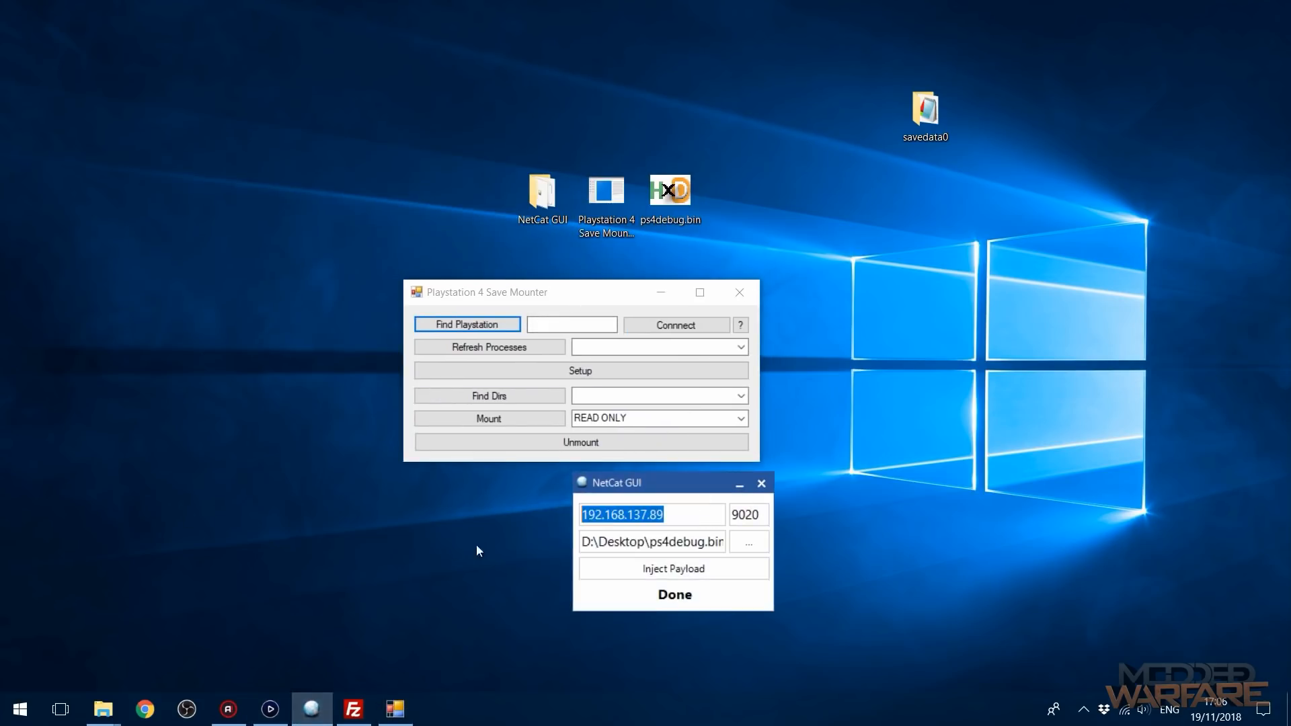
click(760, 482)
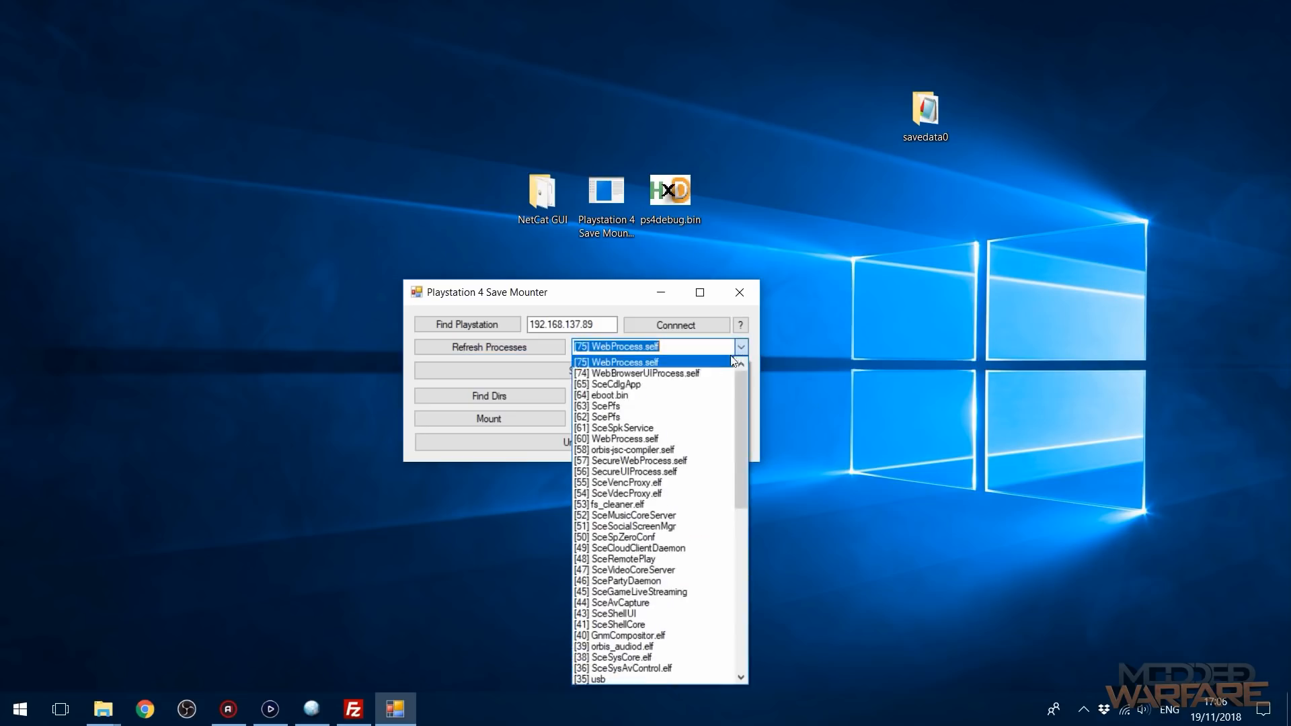
click(607, 394)
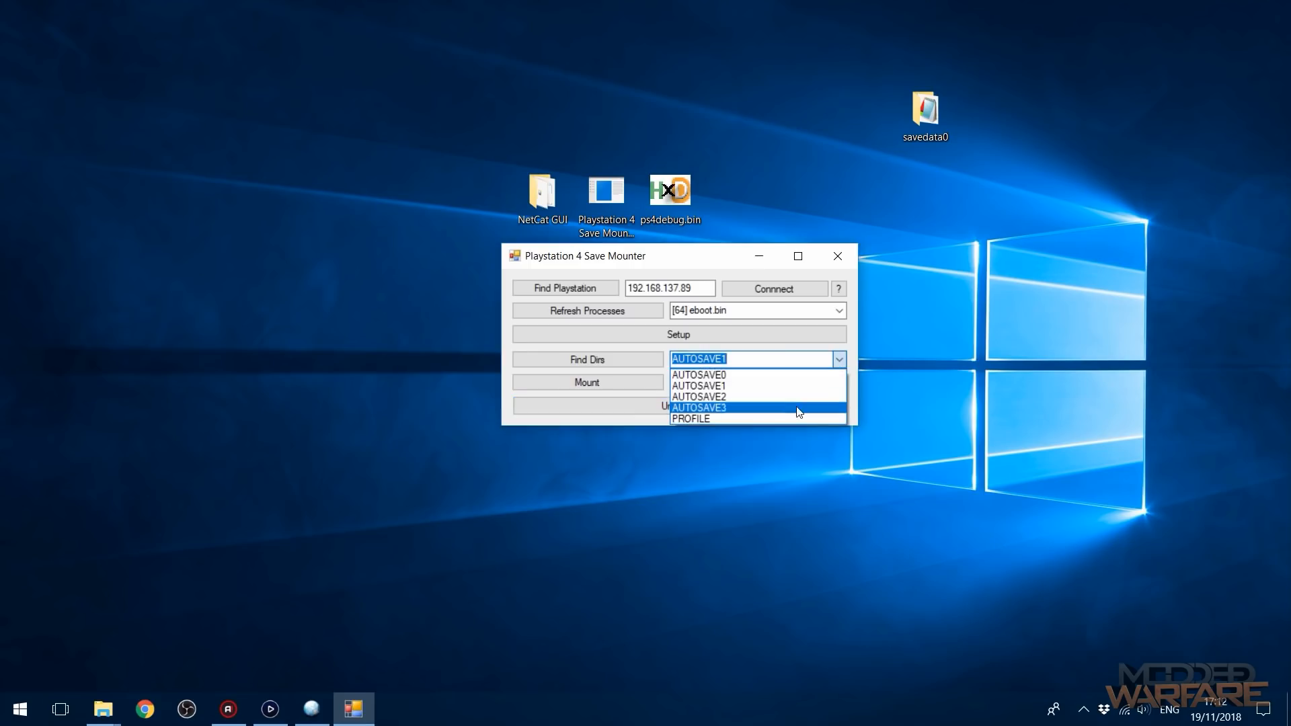
click(697, 385)
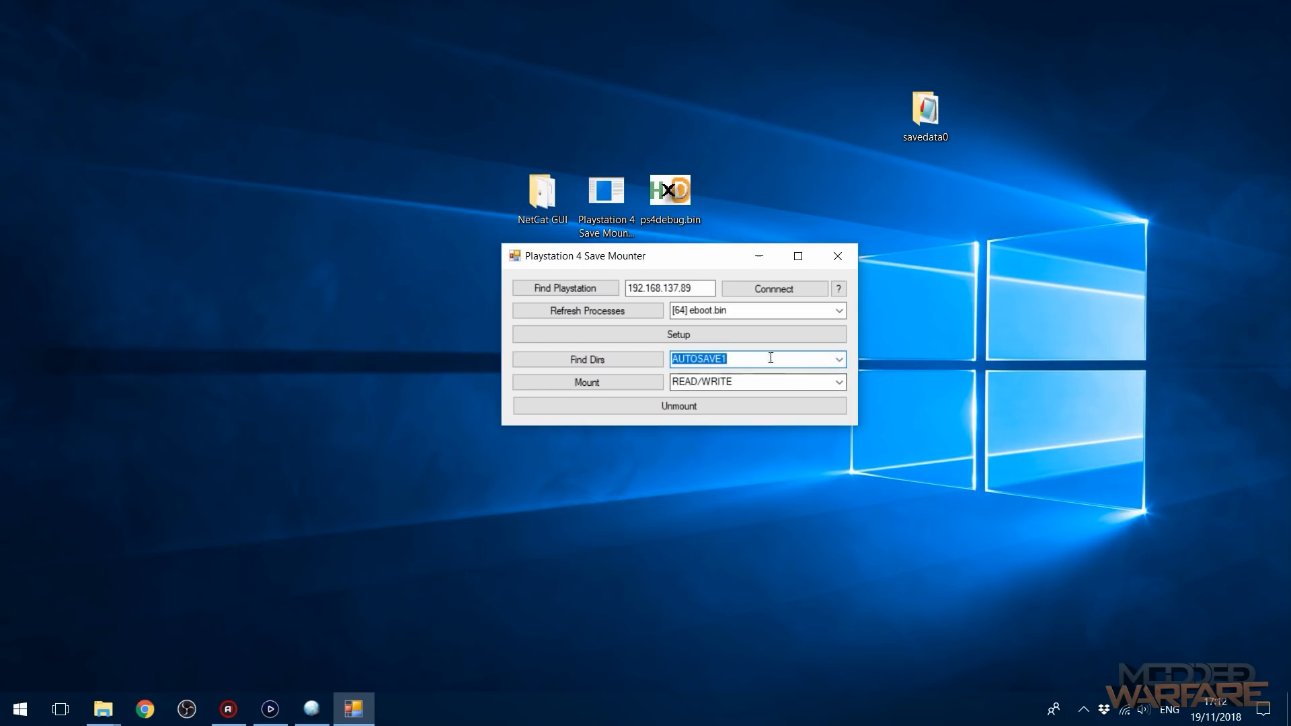
click(839, 359)
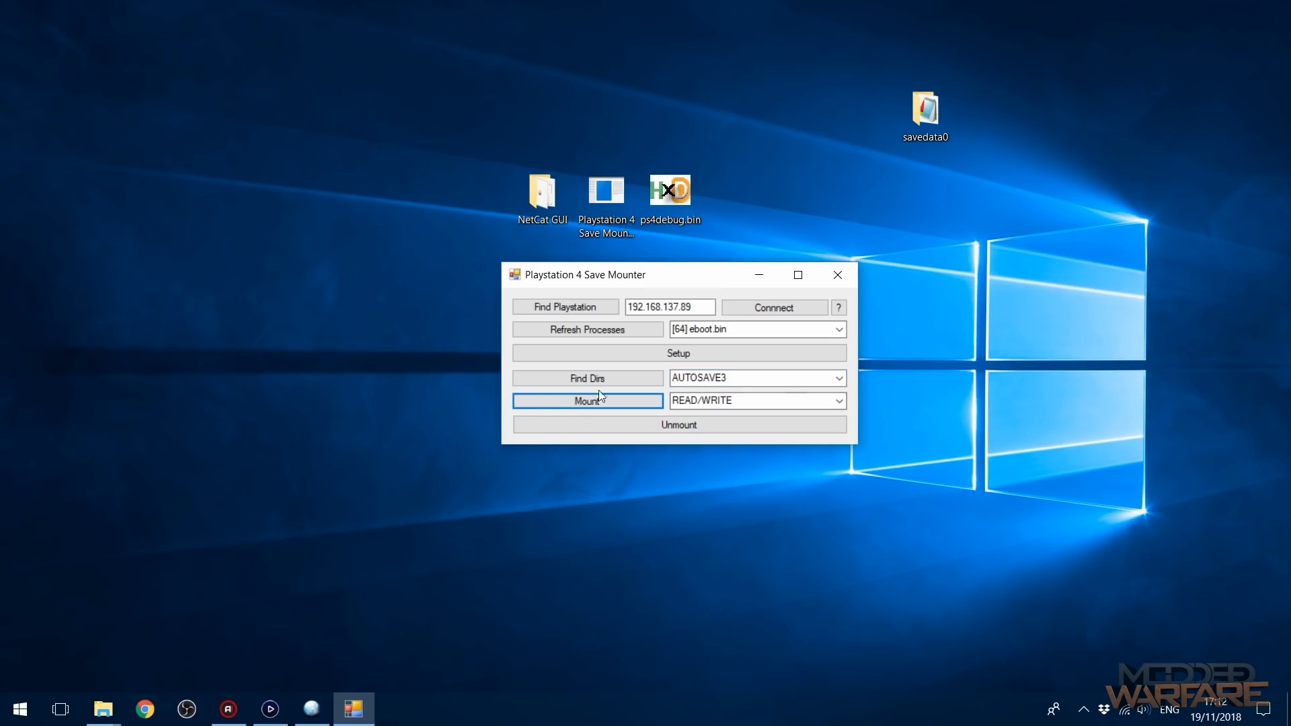
click(19, 708)
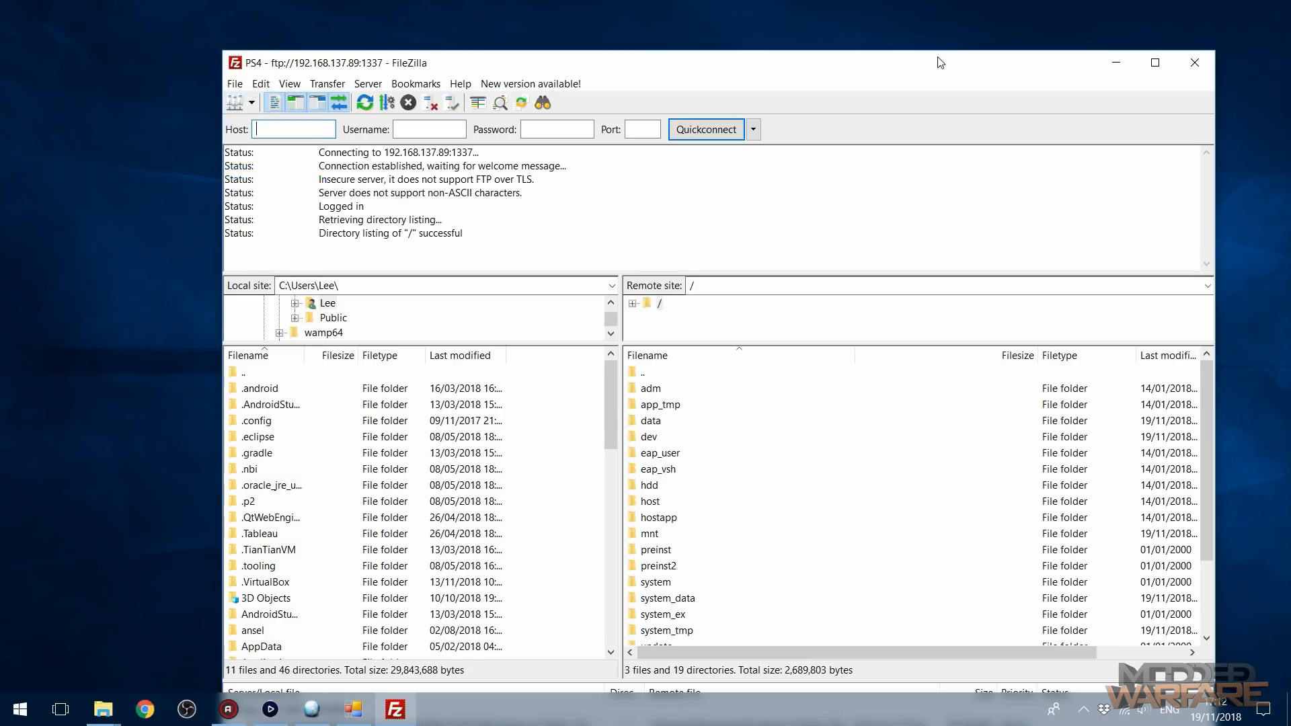
- Browse the console to /mnt/sandbox/CUSA10237_000/savedata0 and open the local savedata0 folder
double_click(650, 533)
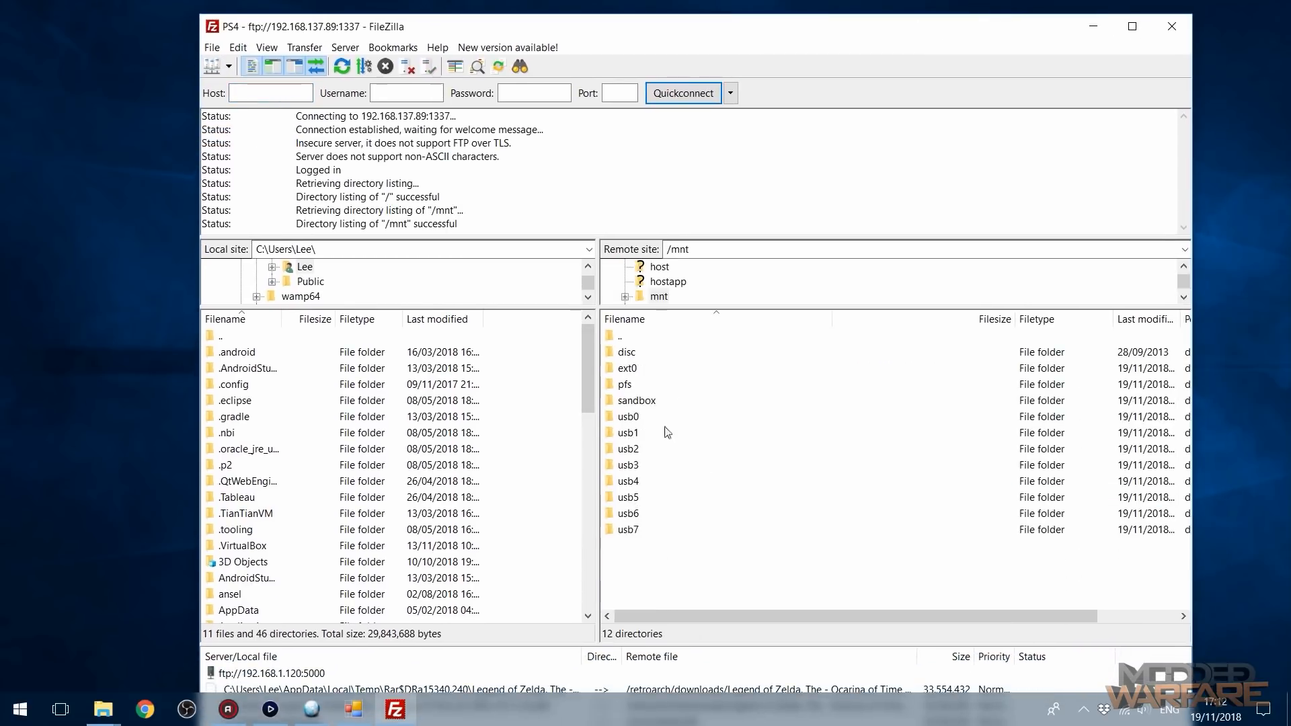
double_click(635, 400)
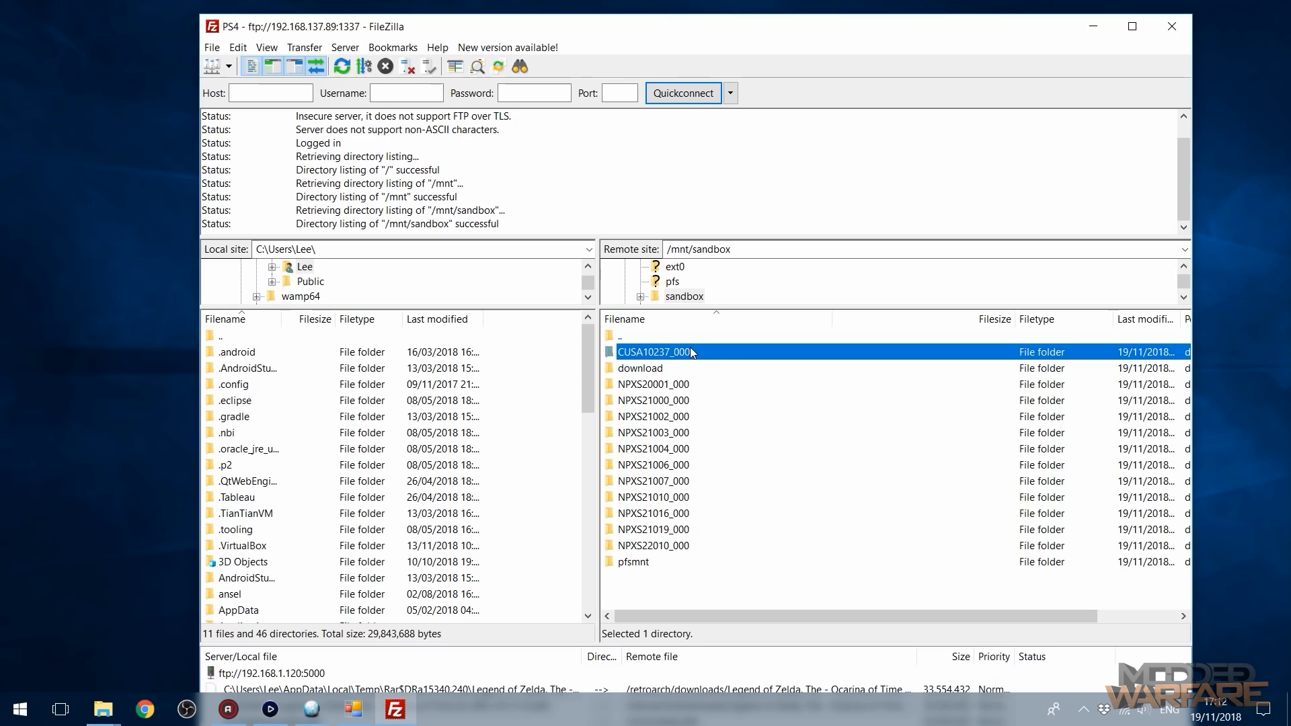
mouse_move(638, 360)
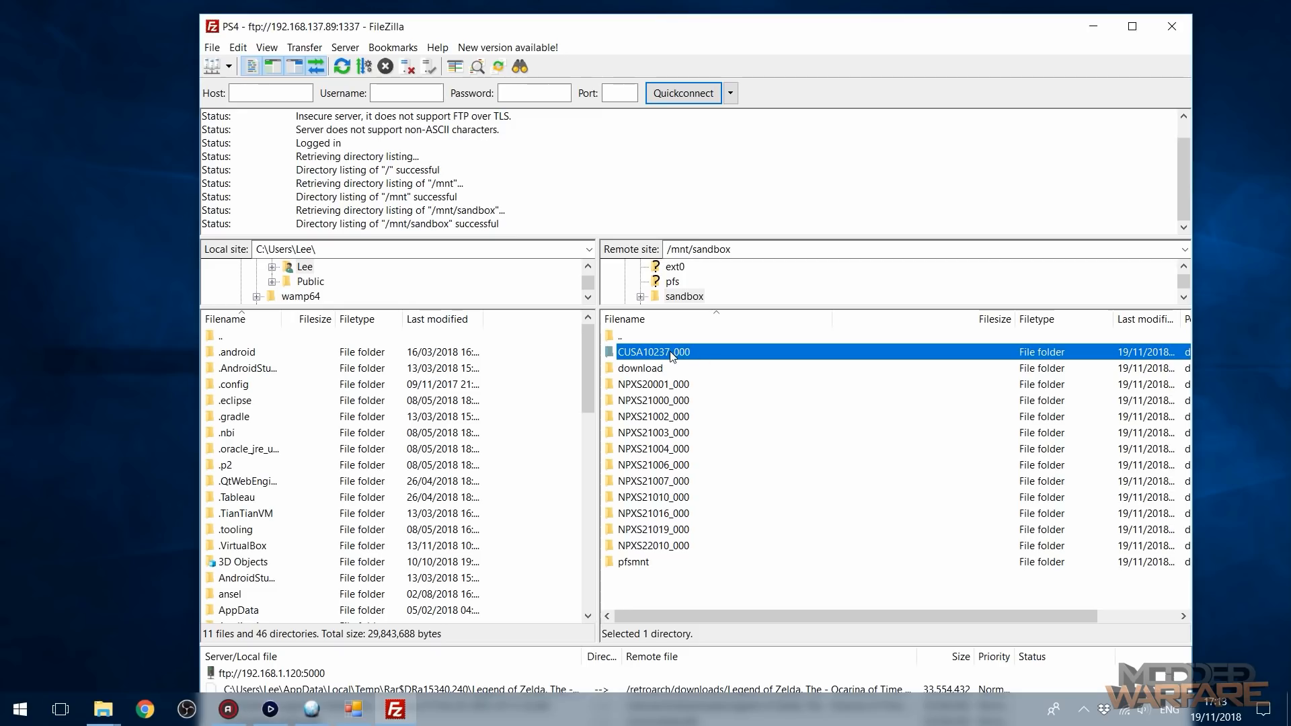
double_click(653, 352)
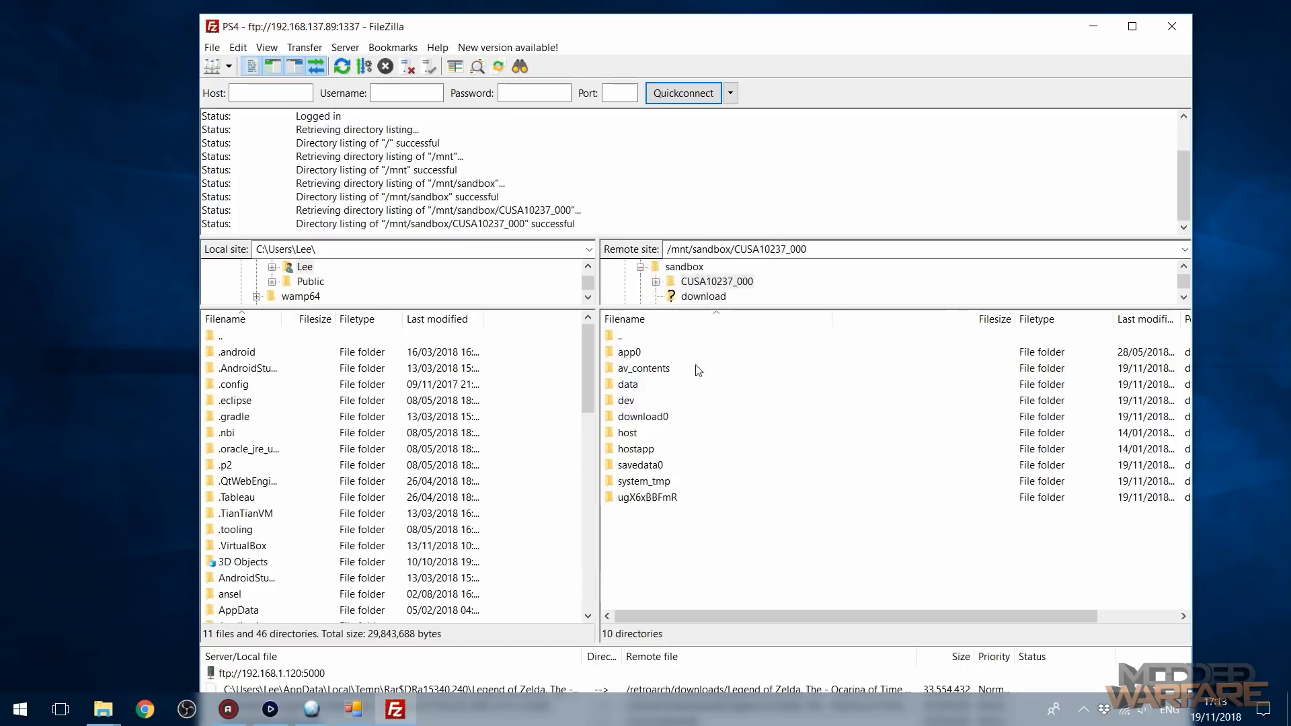
click(640, 465)
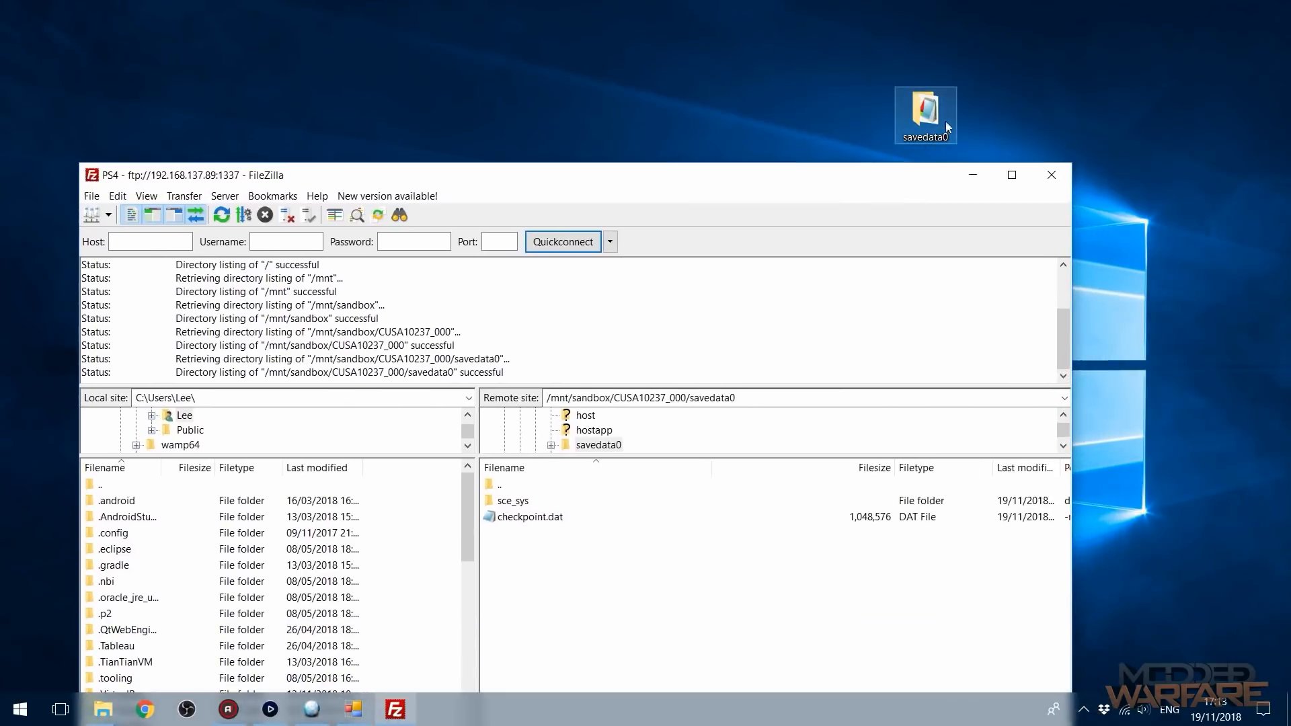
double_click(924, 108)
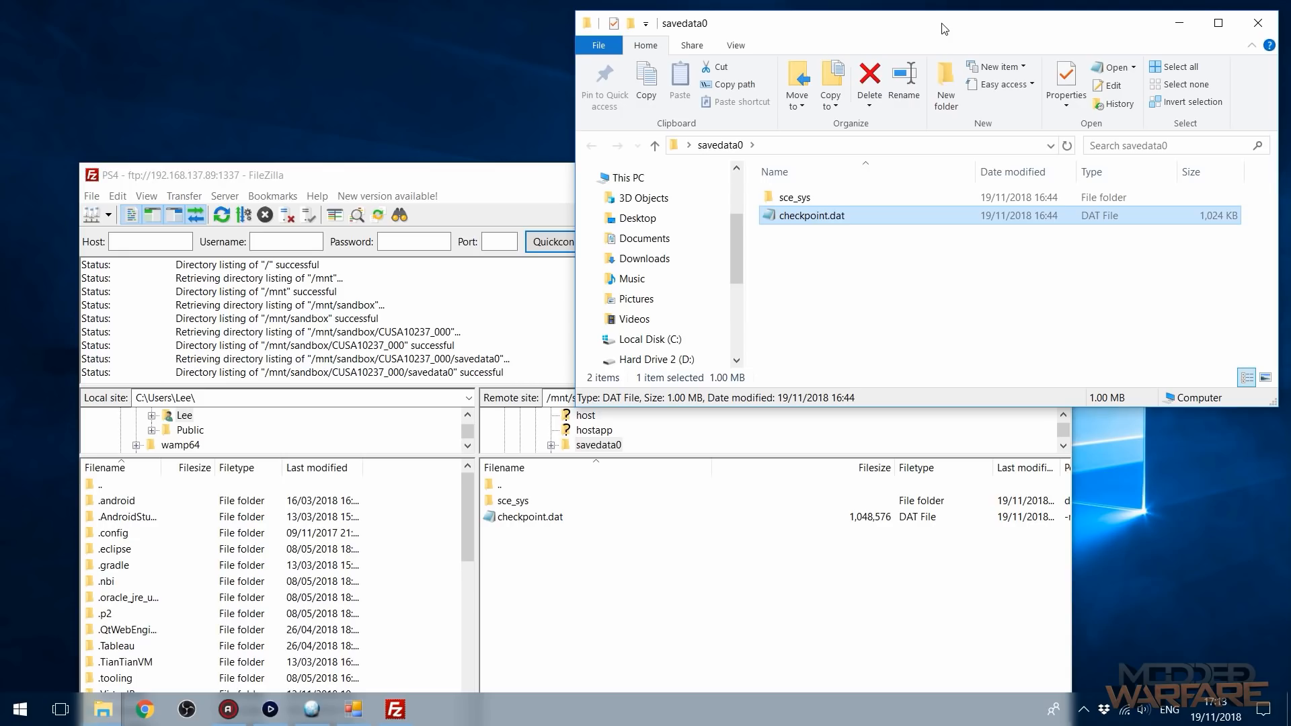
mouse_move(894, 252)
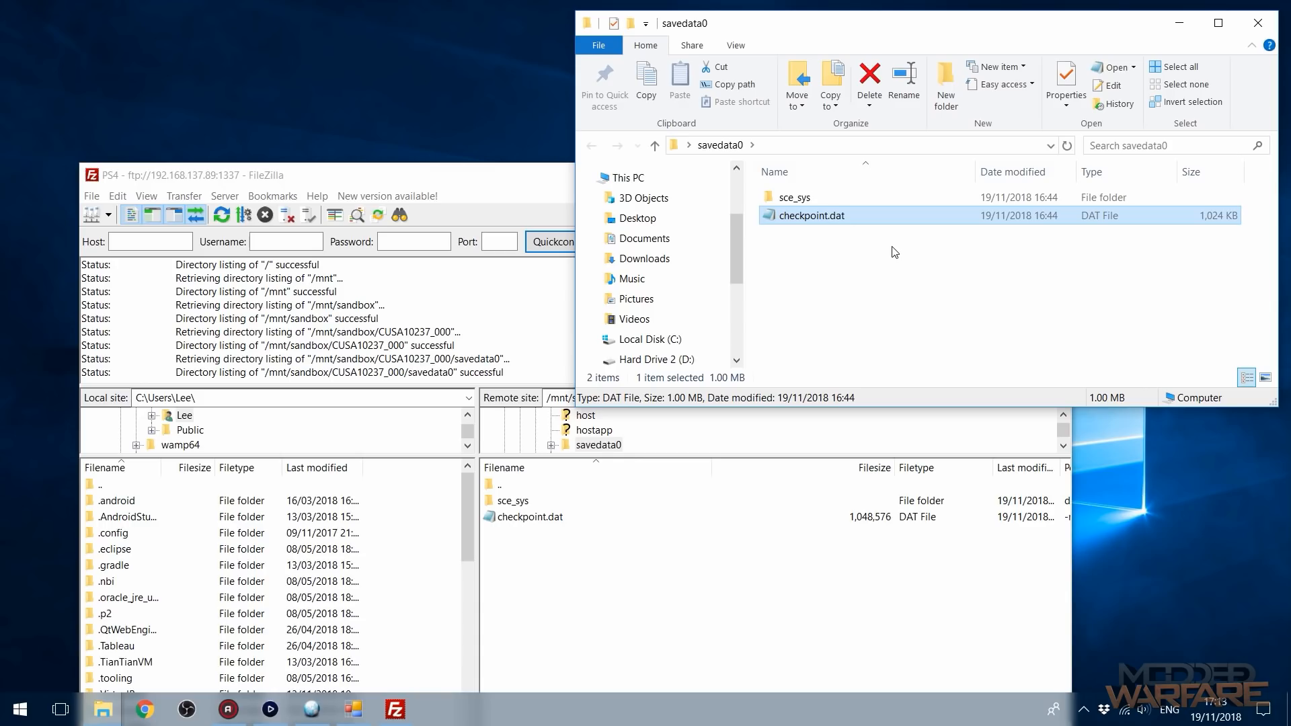
mouse_move(875, 22)
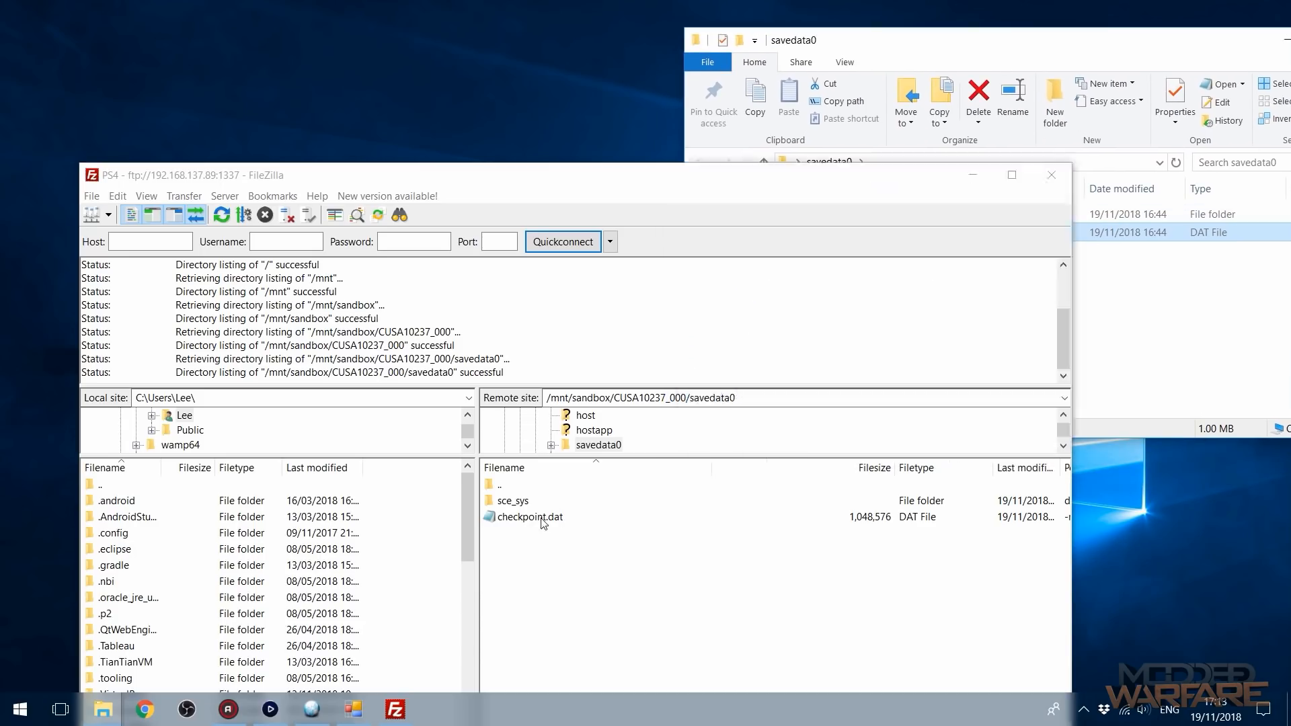
- Upload the local checkpoint.dat to the console's savedata0, overwriting the existing file
click(527, 517)
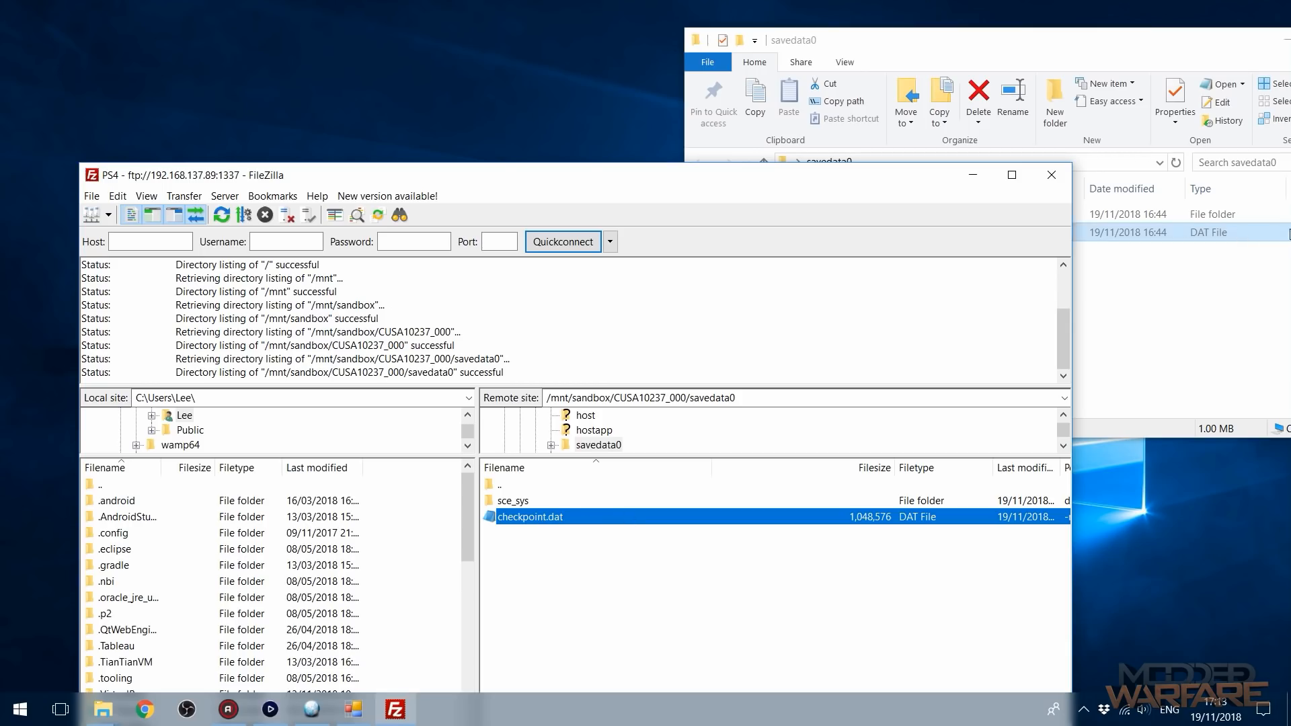
click(919, 231)
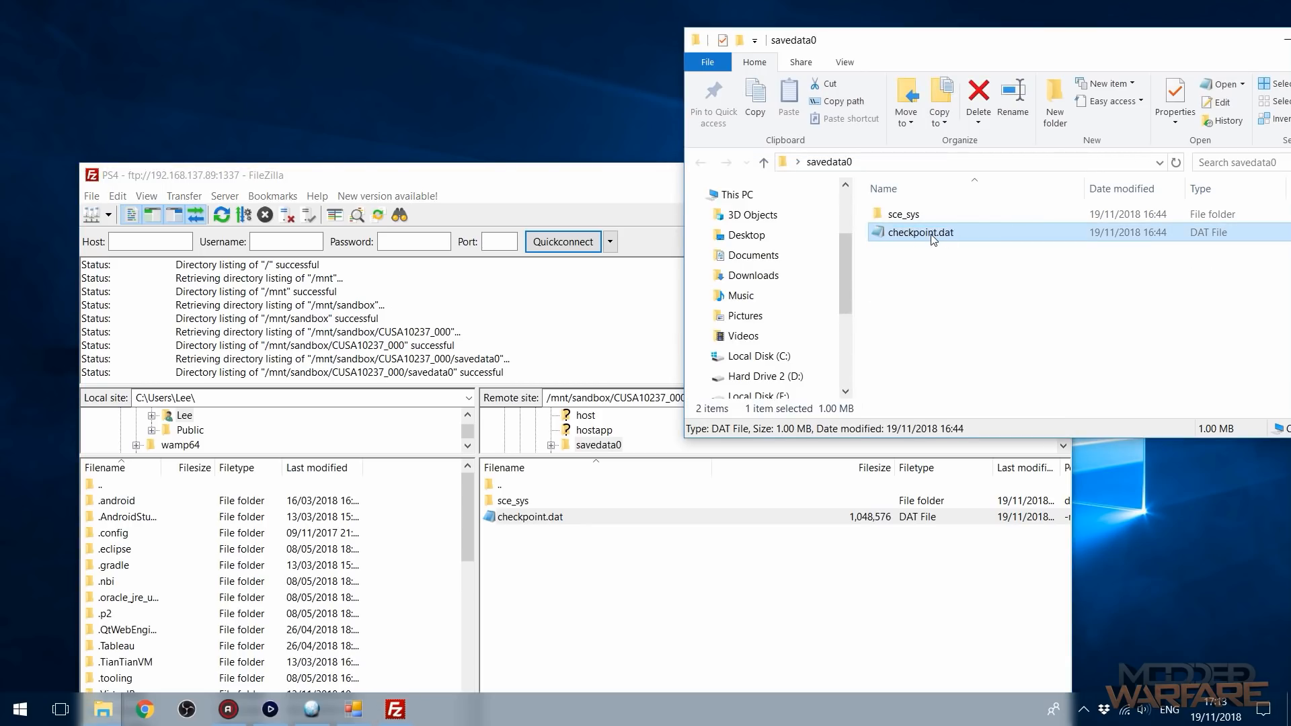
mouse_move(967, 243)
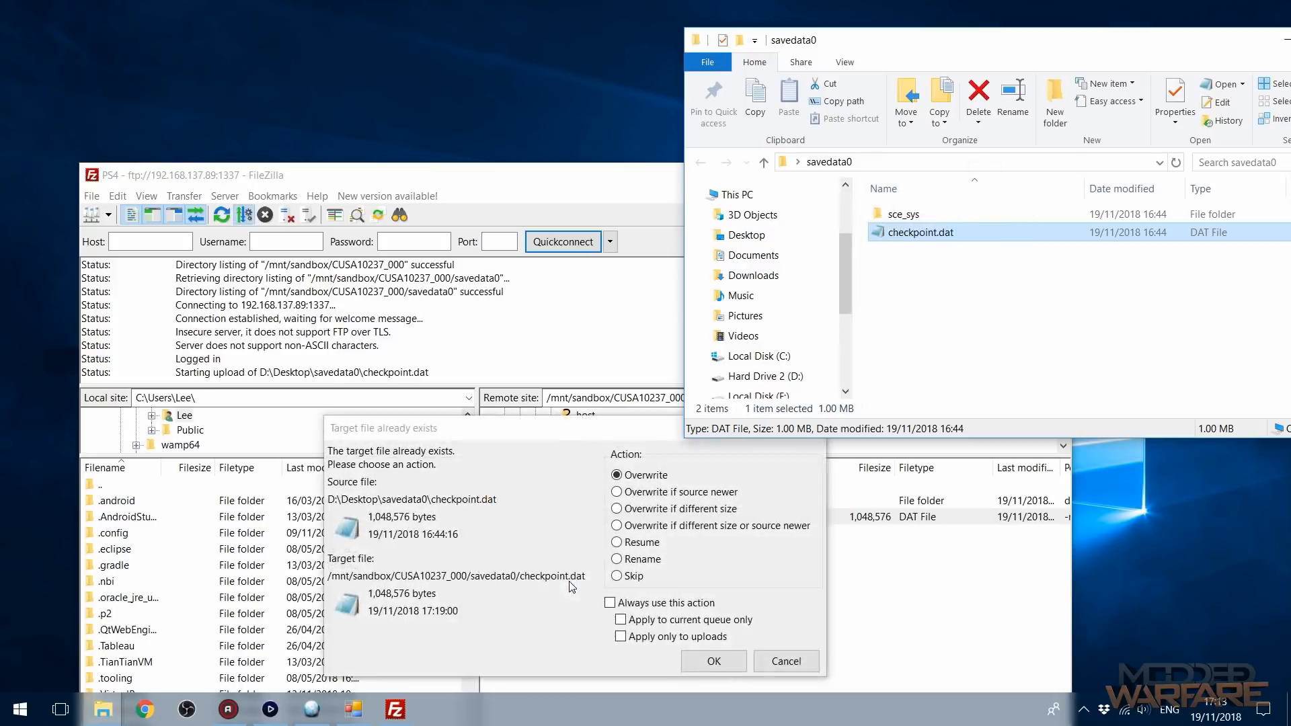
click(712, 661)
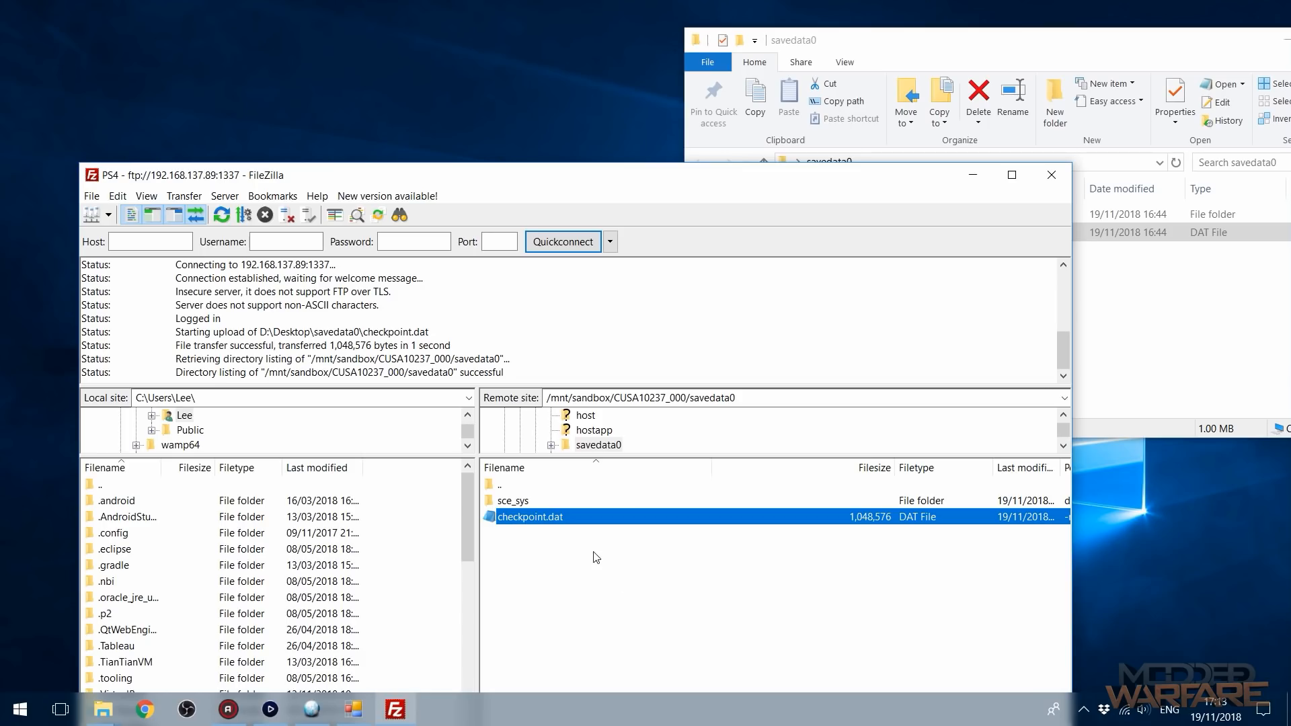
click(903, 213)
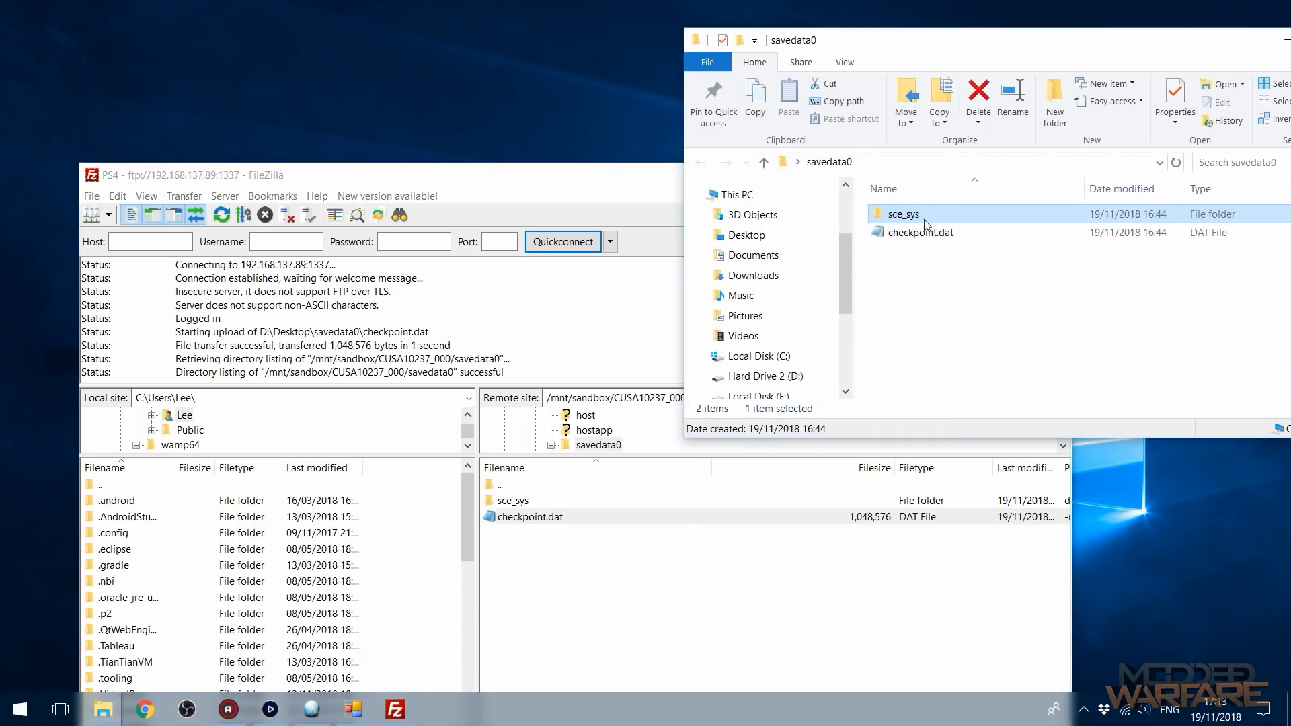
mouse_move(895, 220)
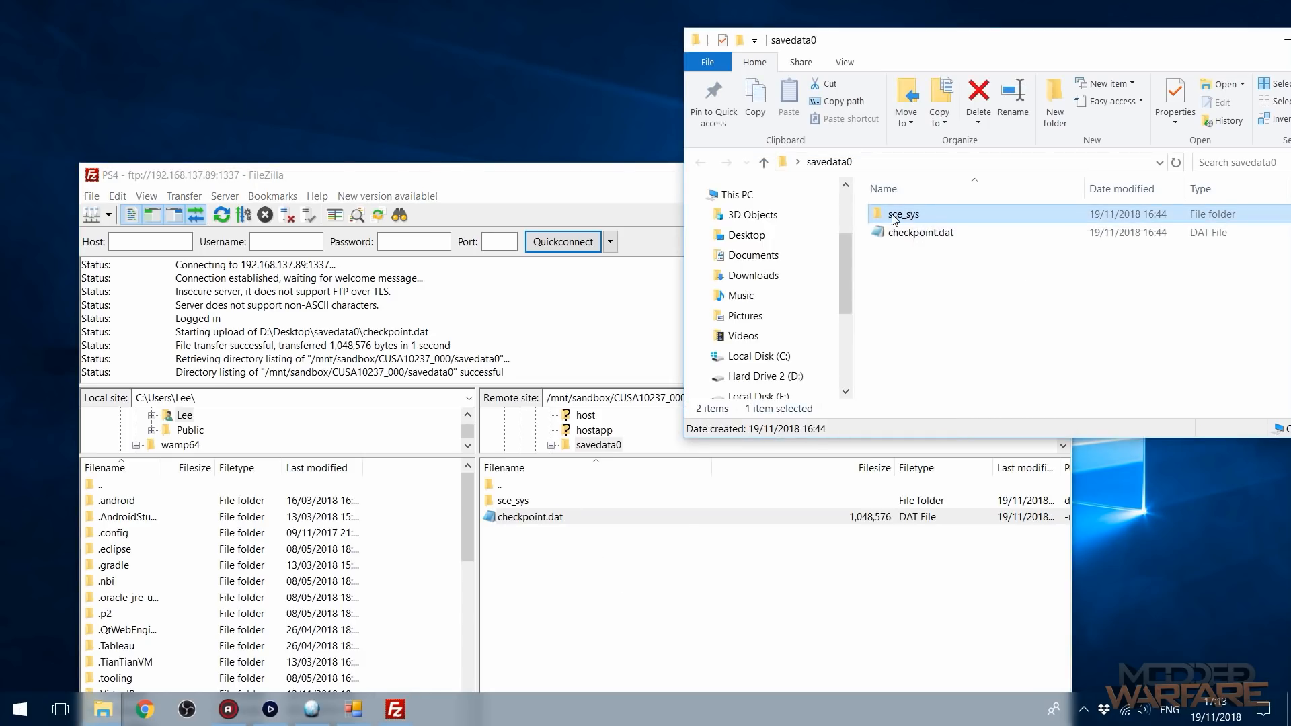
double_click(904, 214)
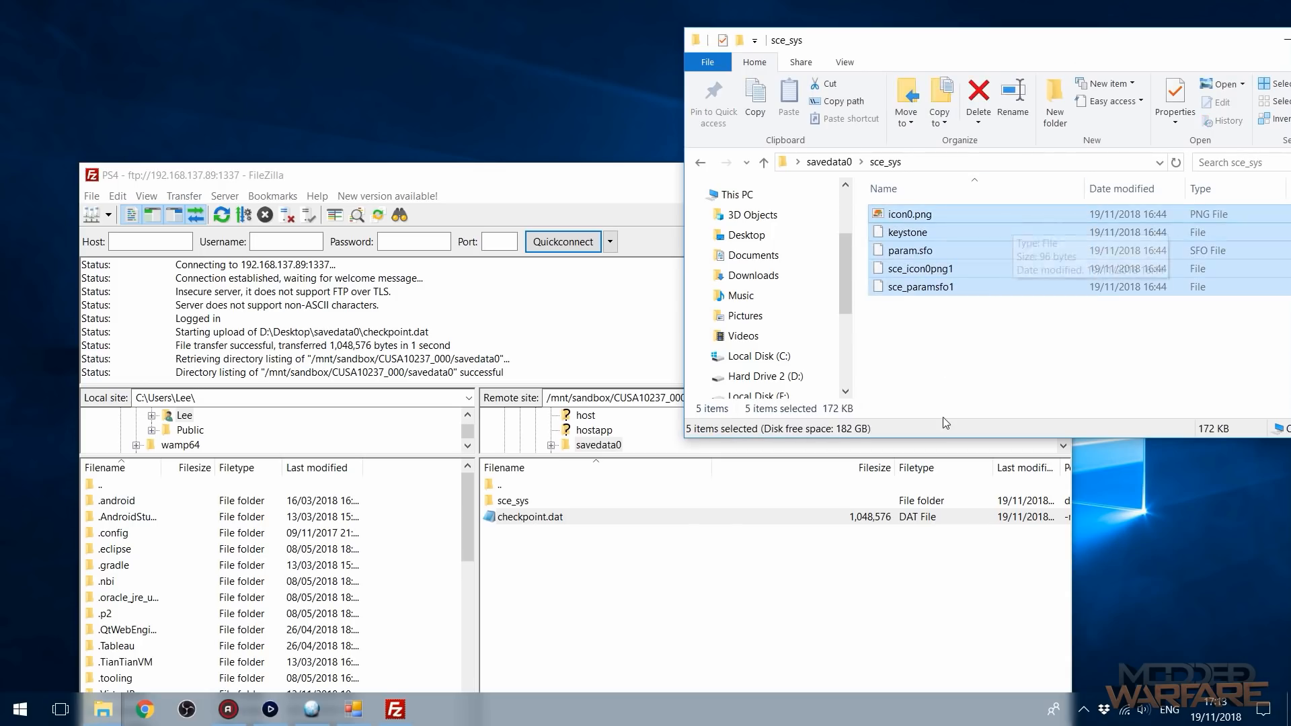
click(909, 250)
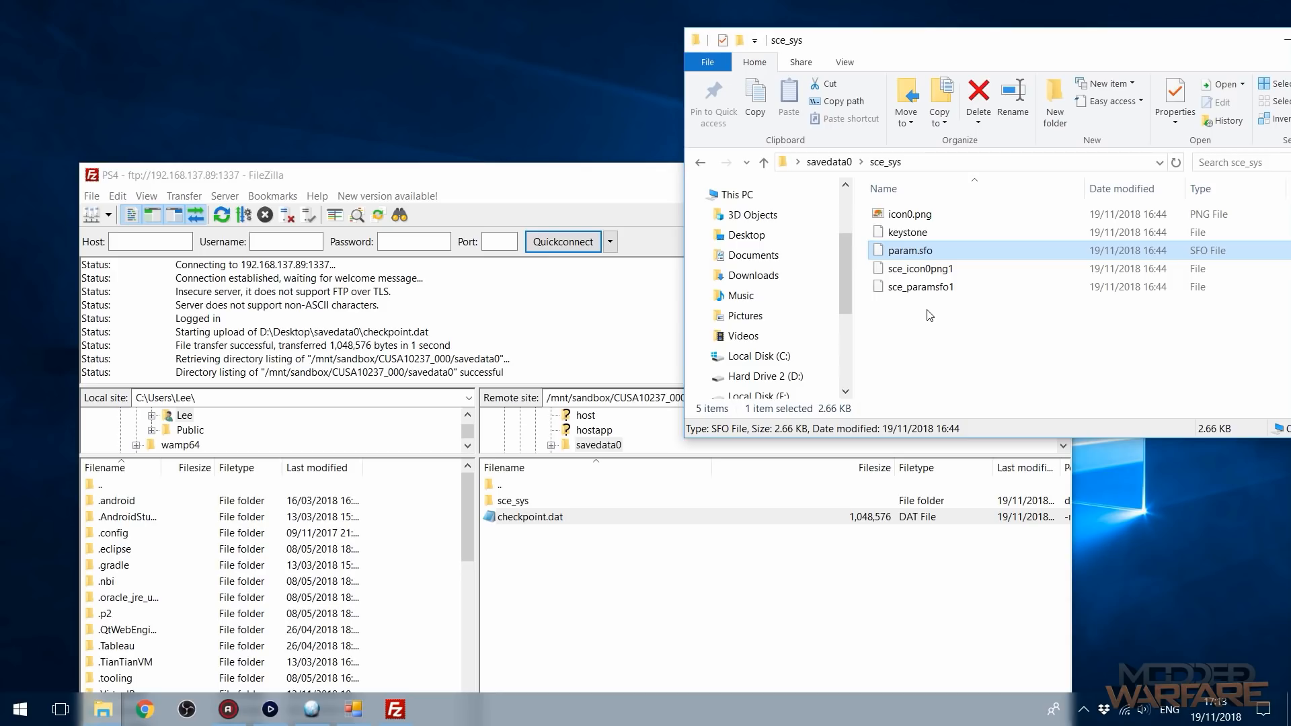
mouse_move(505, 518)
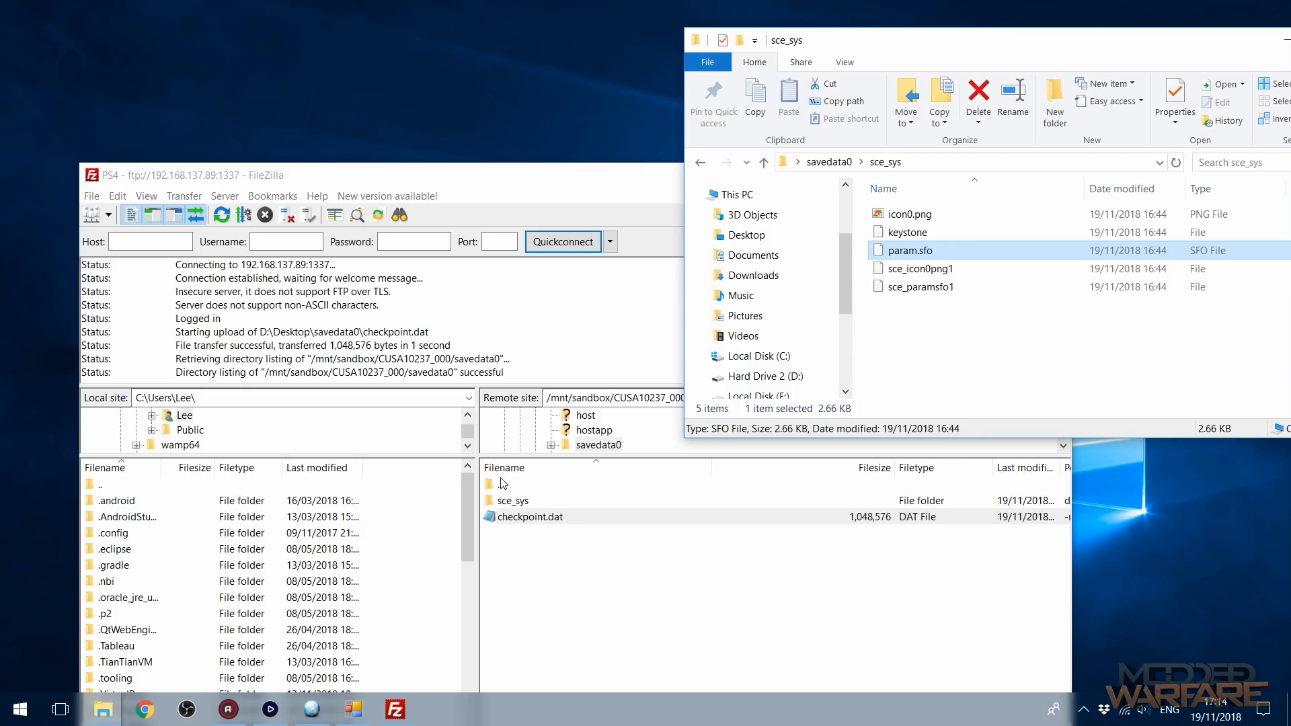
click(1043, 367)
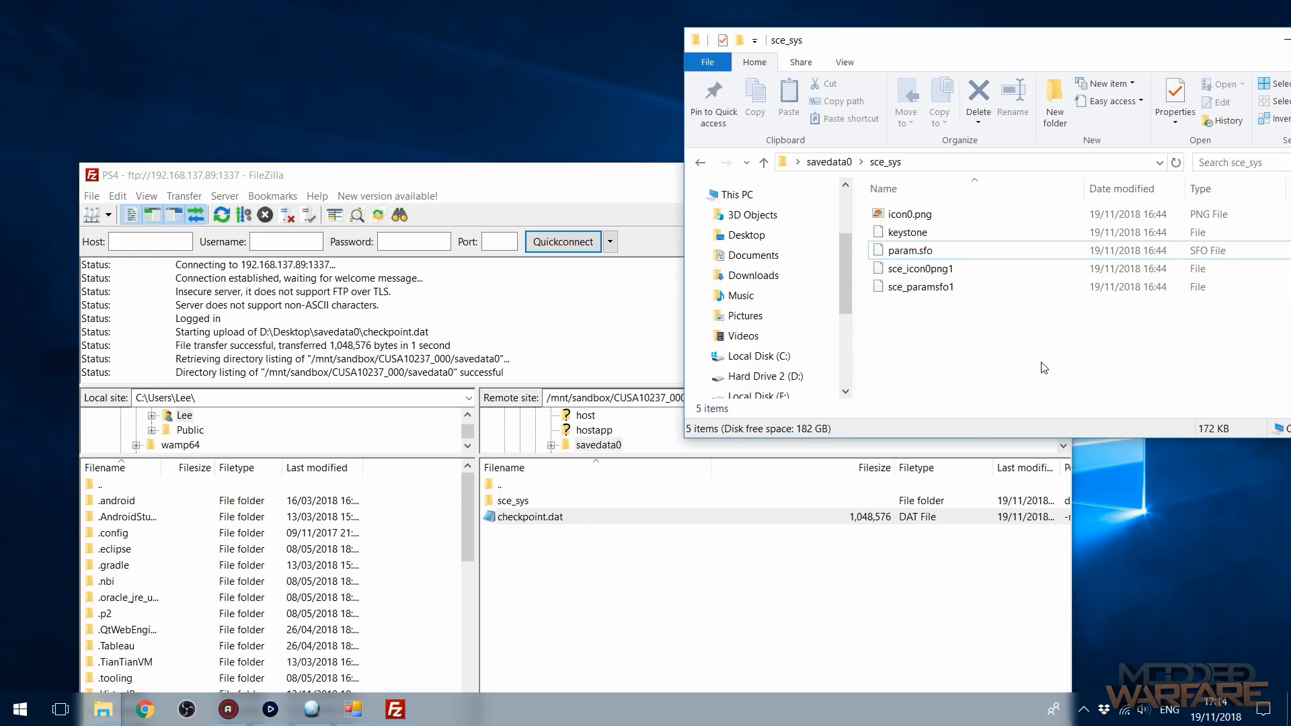
click(699, 161)
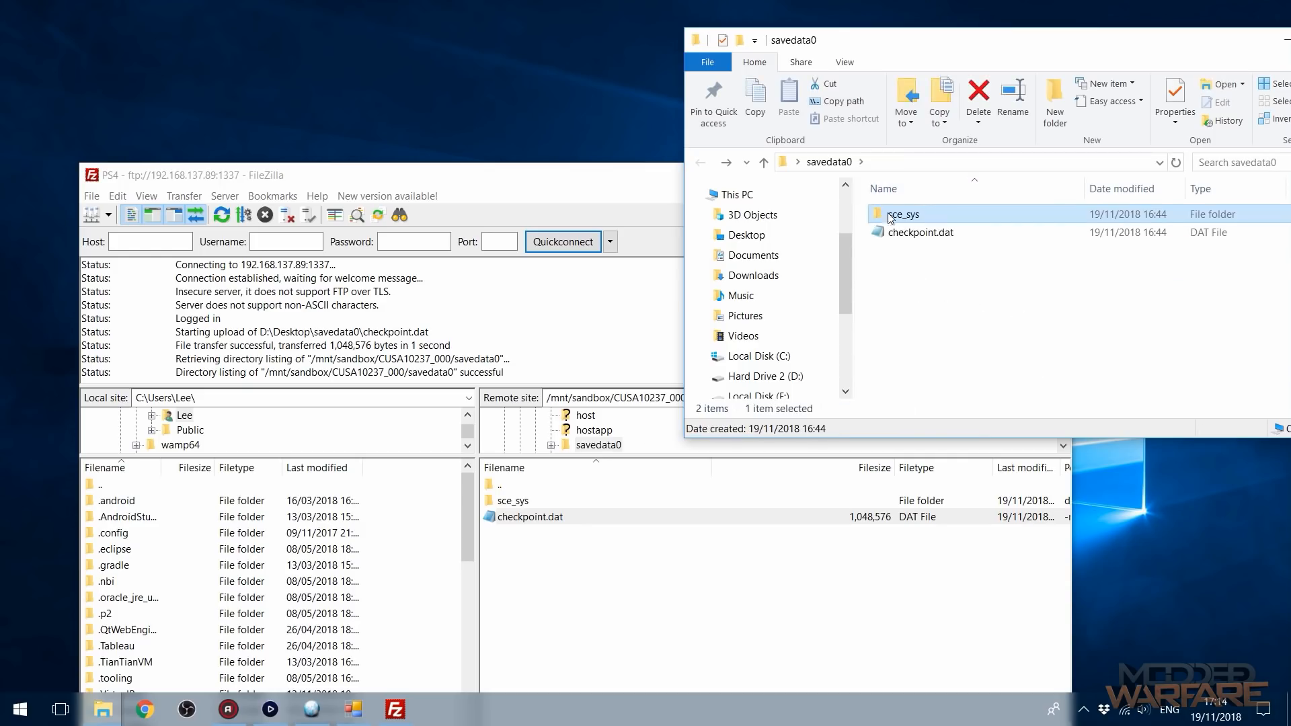
click(921, 232)
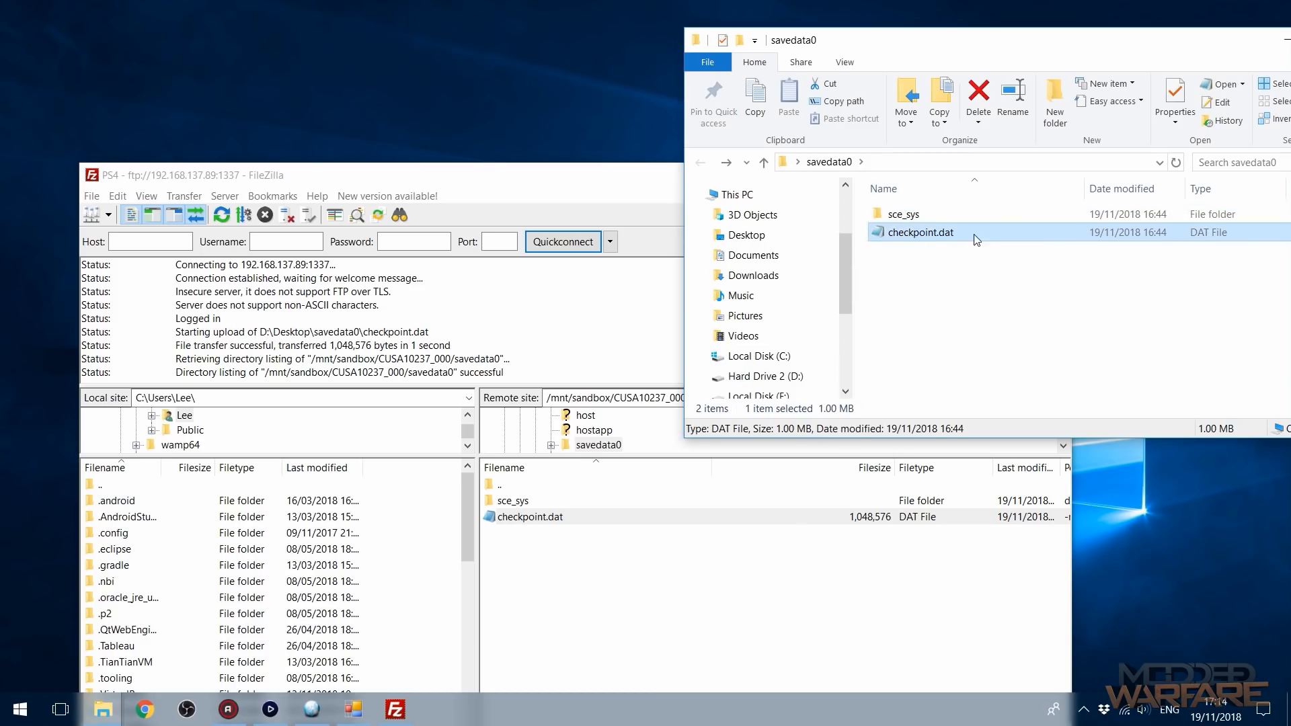
click(963, 305)
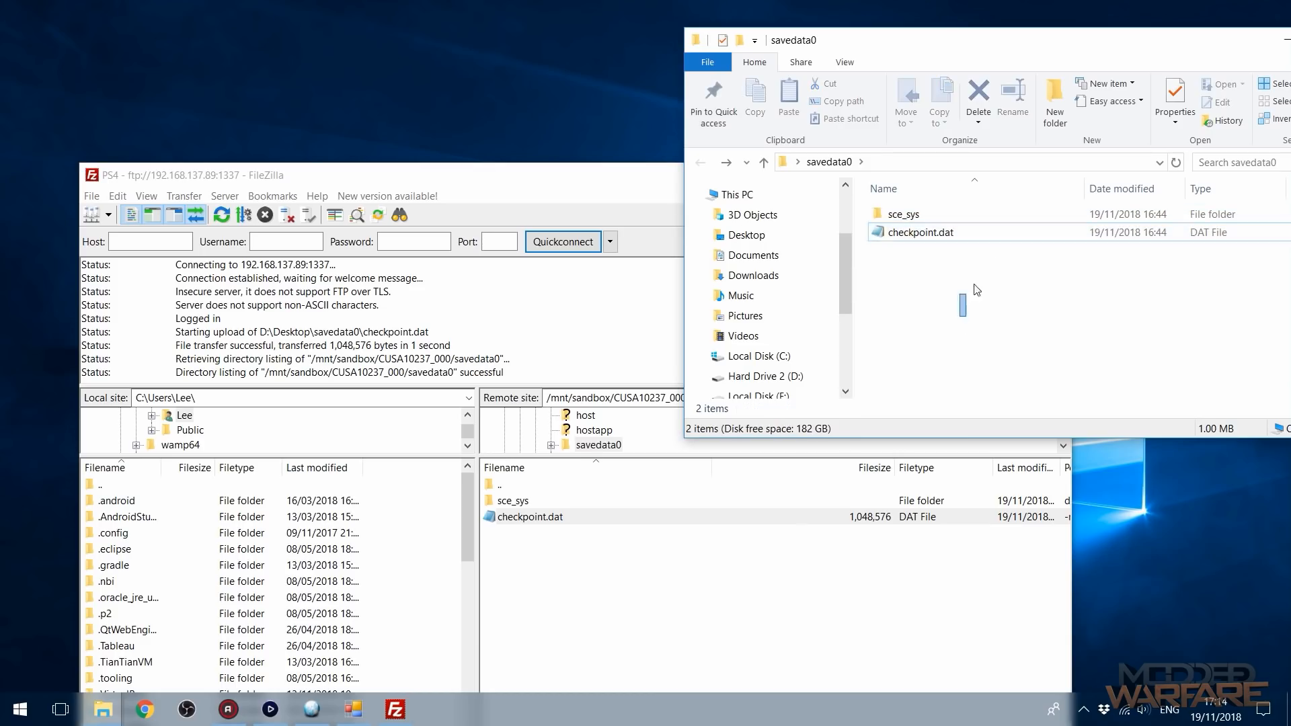
click(919, 232)
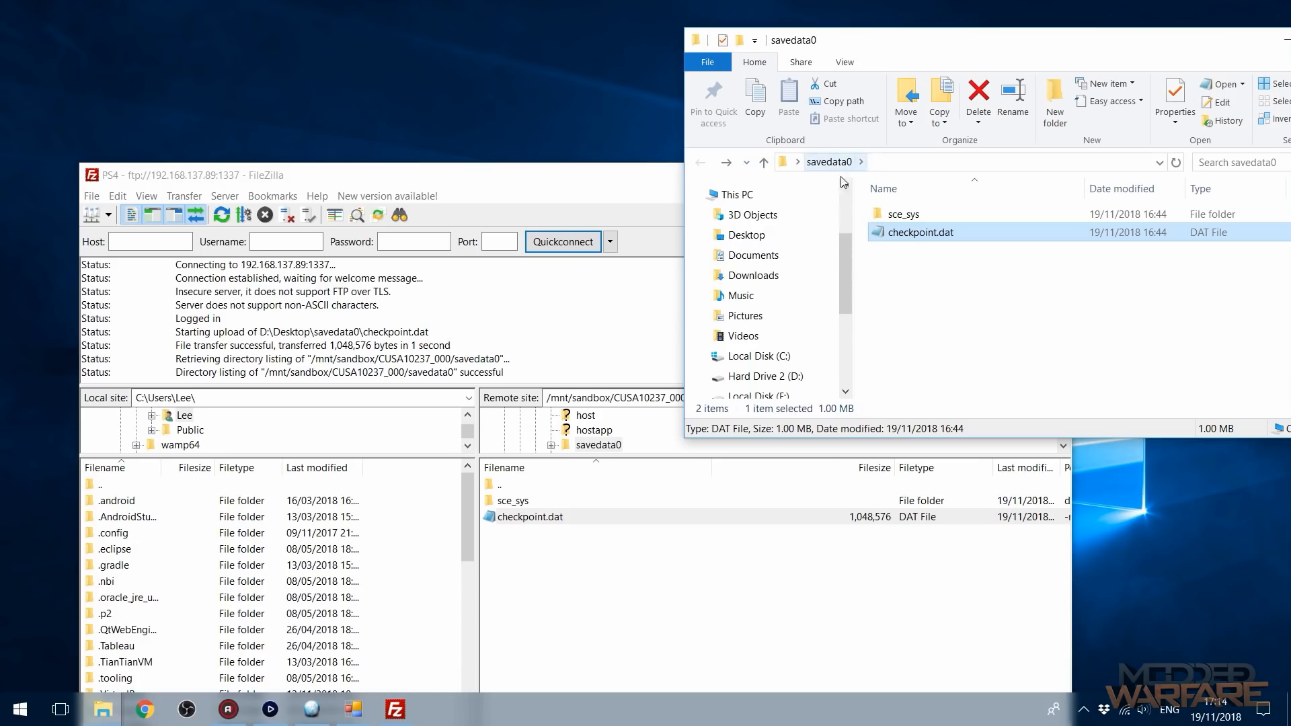
mouse_move(912, 398)
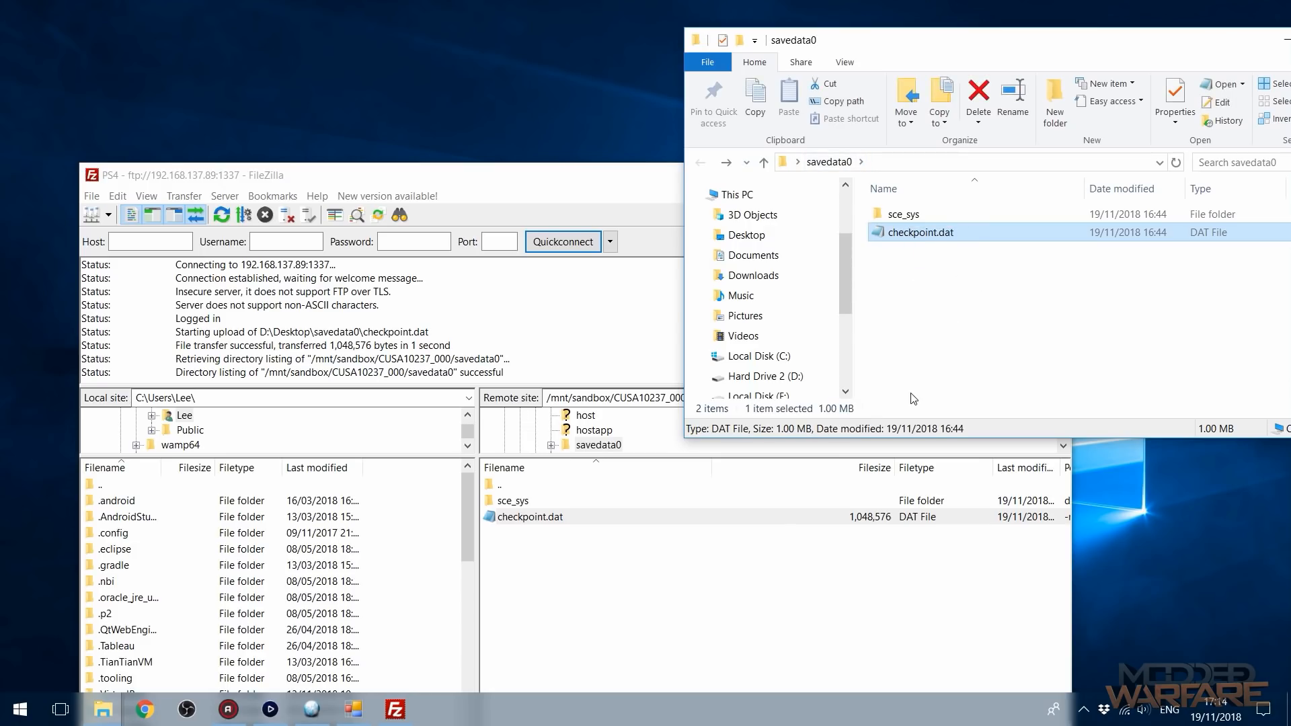
mouse_move(752, 535)
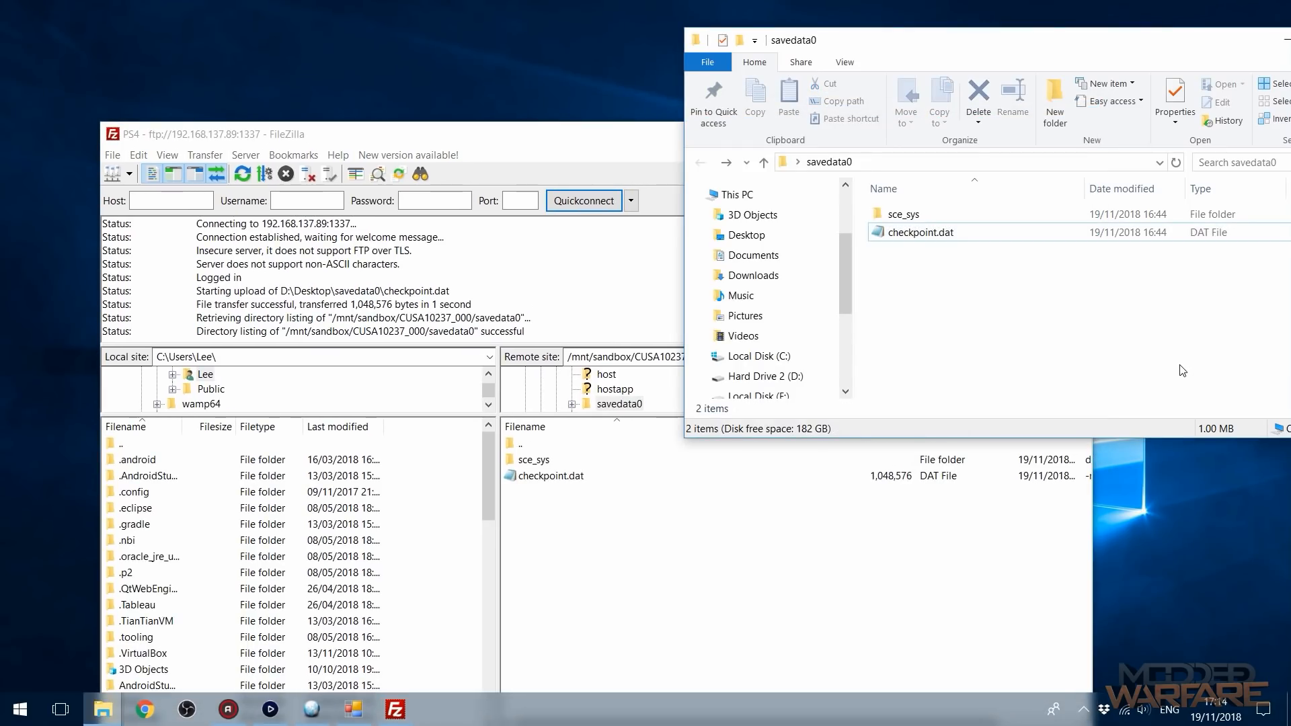
mouse_move(1006, 453)
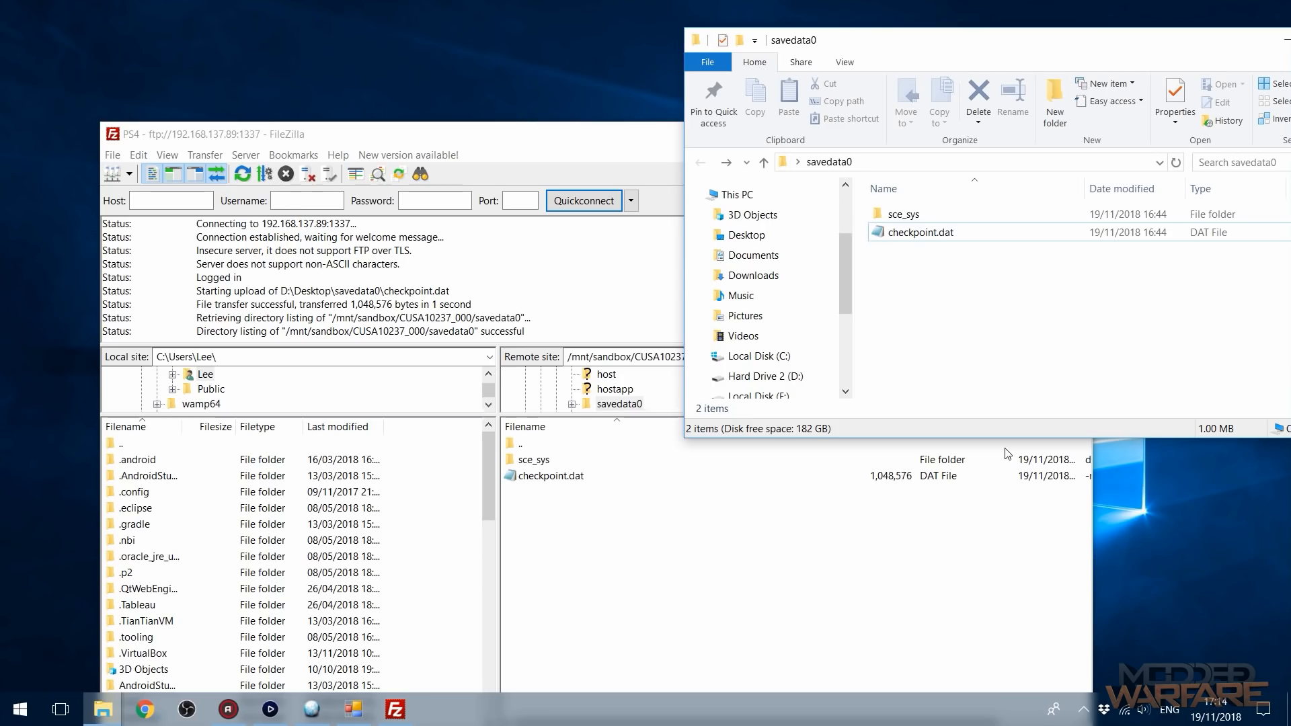
mouse_move(626, 556)
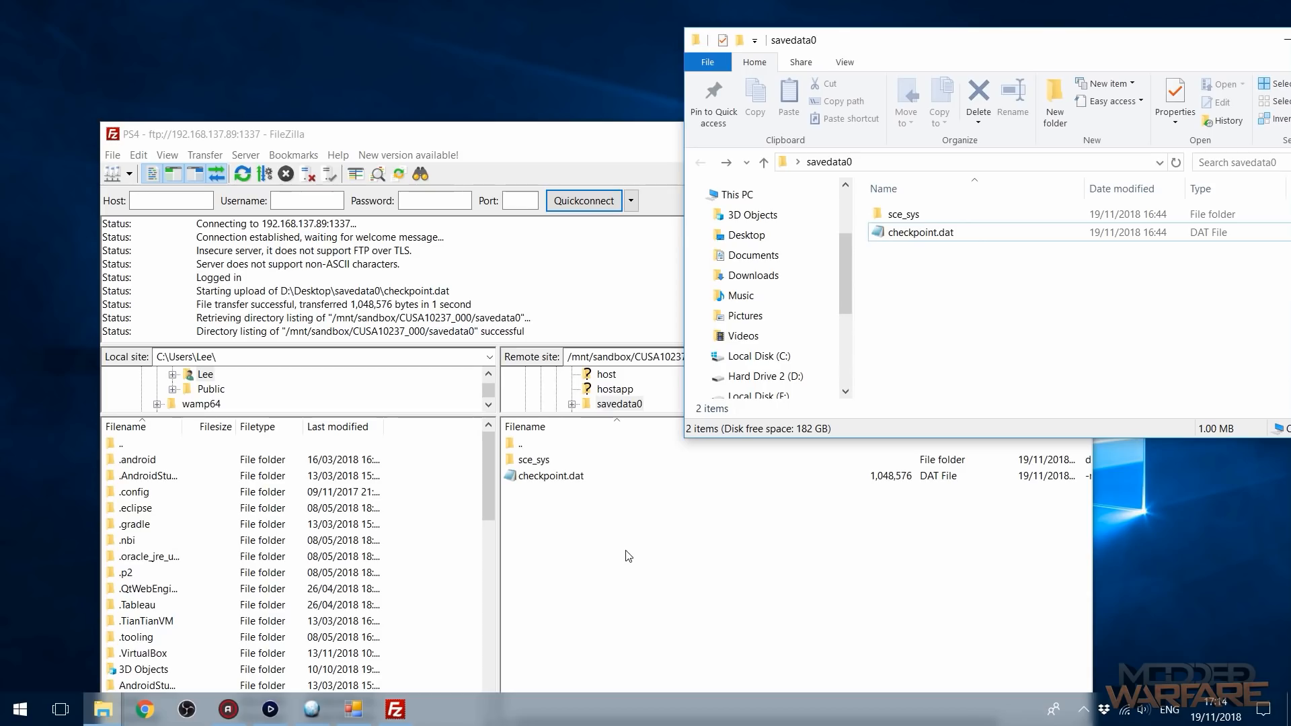
mouse_move(958, 188)
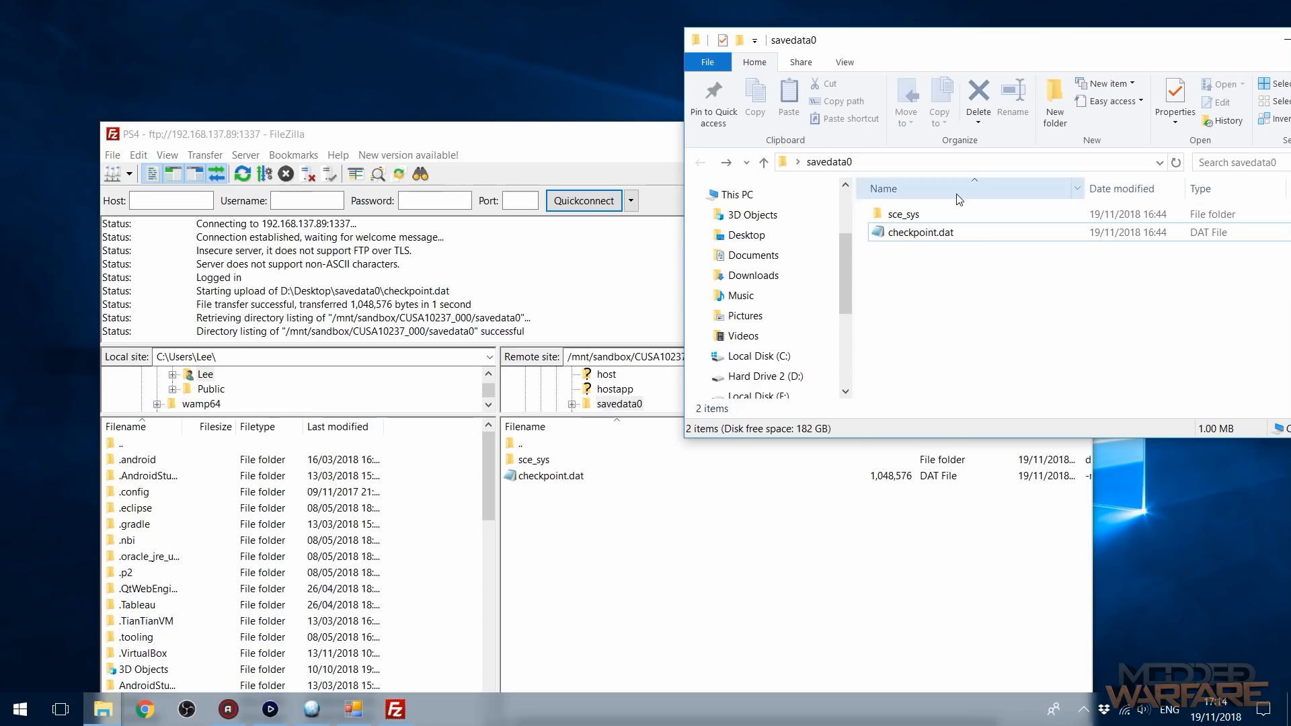
- Refresh the CUSA10237_000 listing to show savedata0 gone, then minimize FileZilla
click(916, 232)
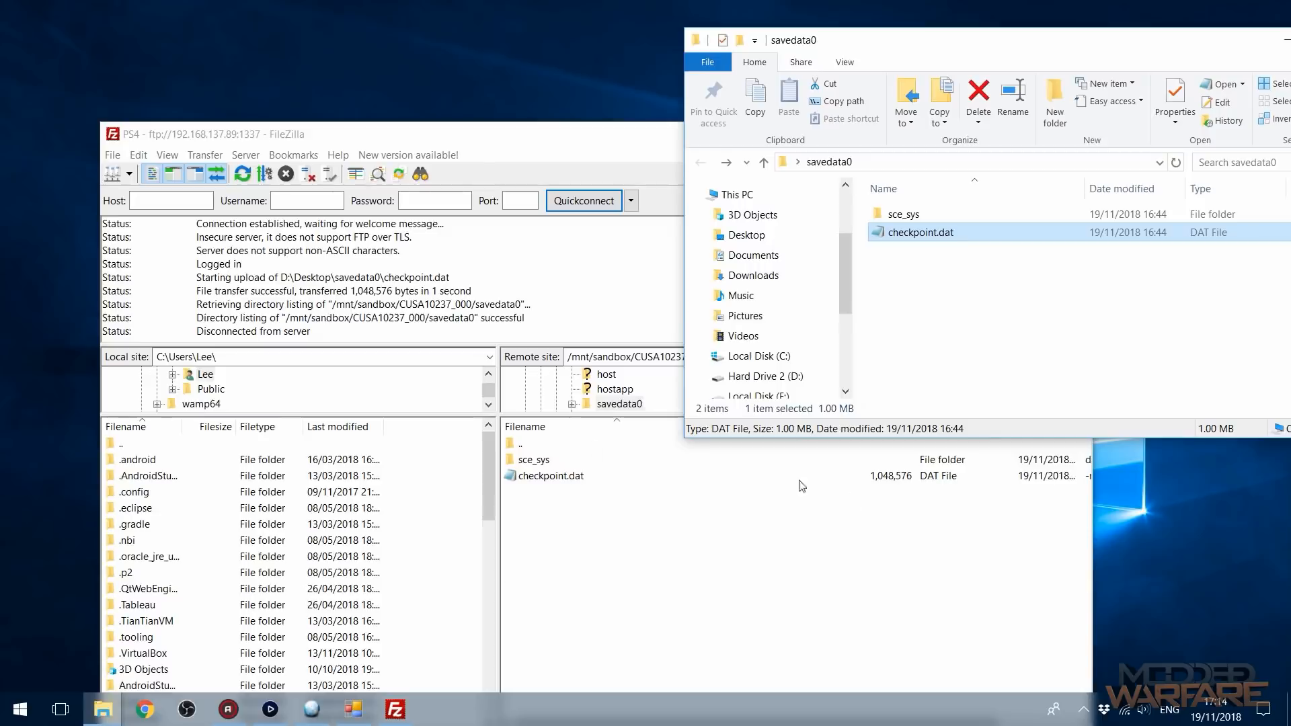
mouse_move(519, 154)
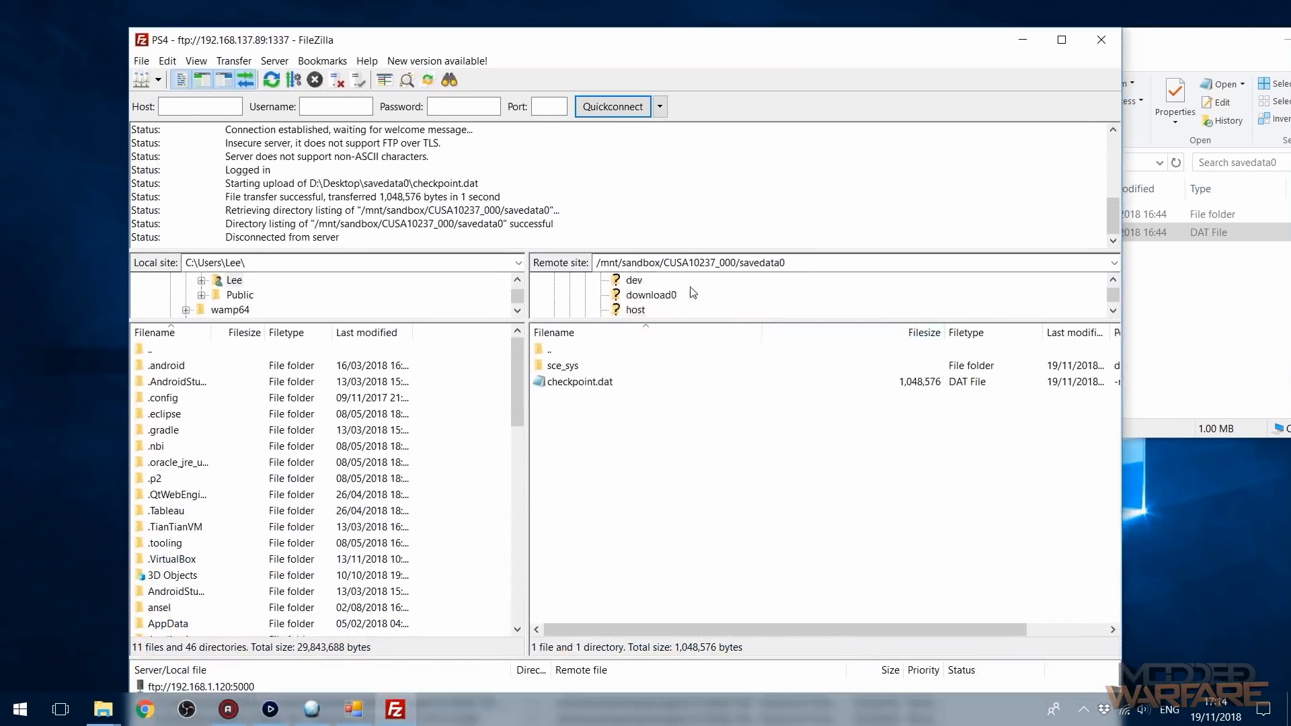
click(269, 79)
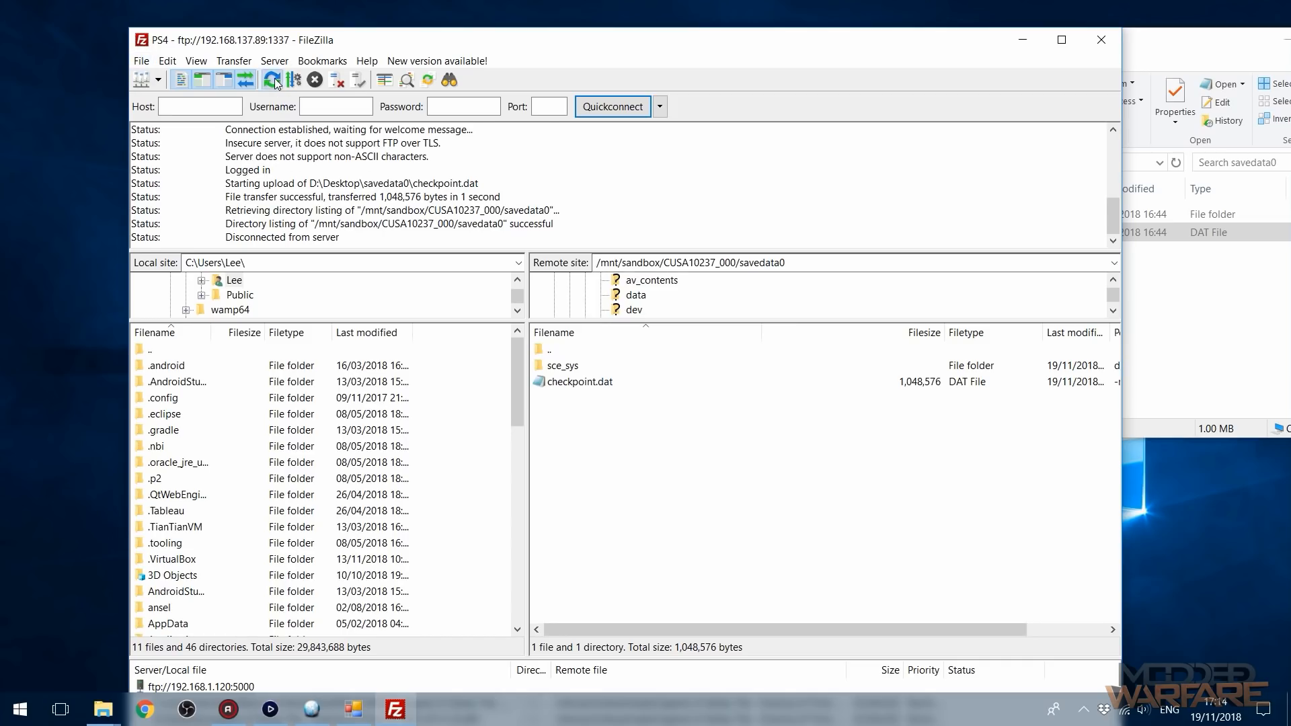
click(269, 80)
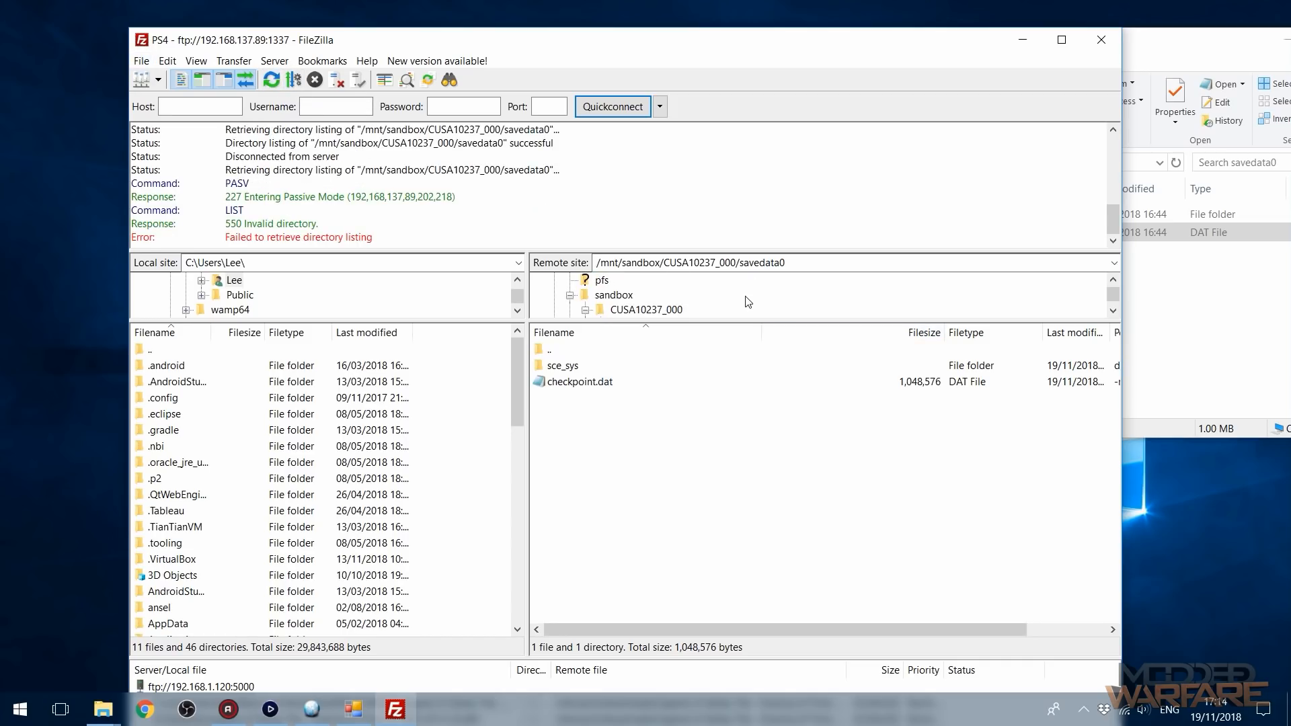
click(645, 309)
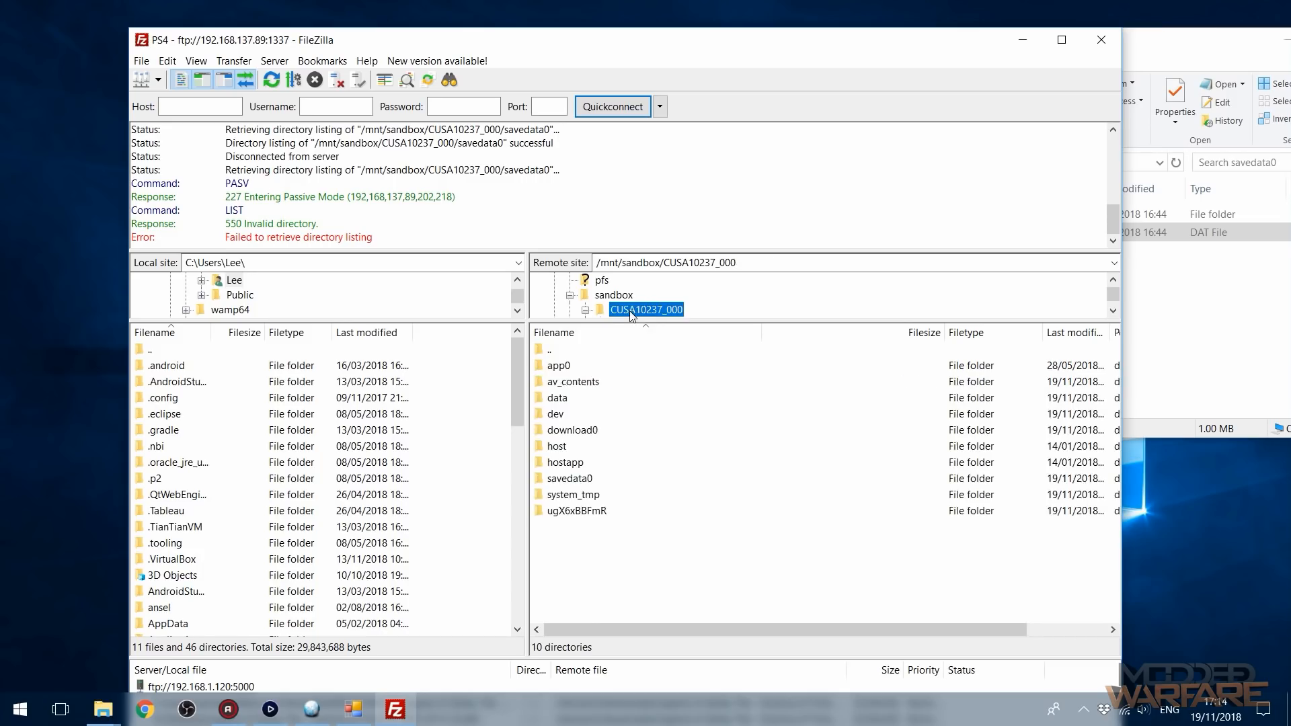
mouse_move(599, 478)
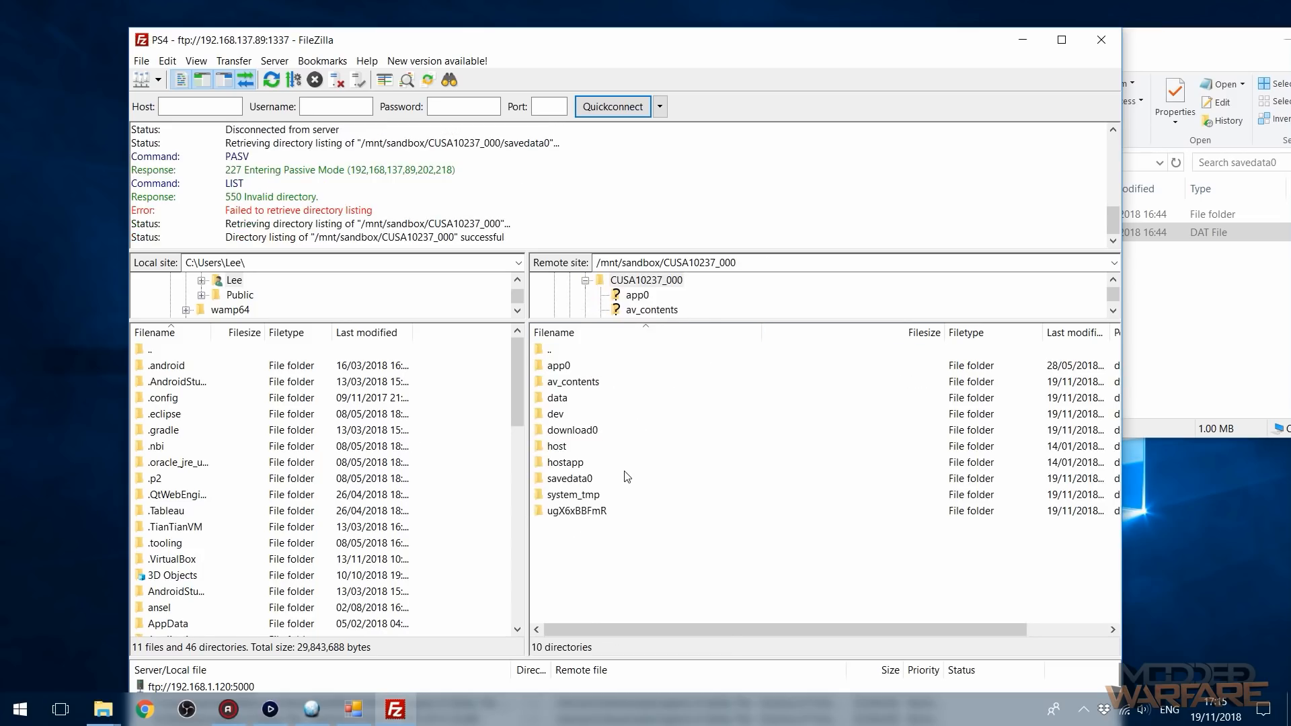
click(271, 79)
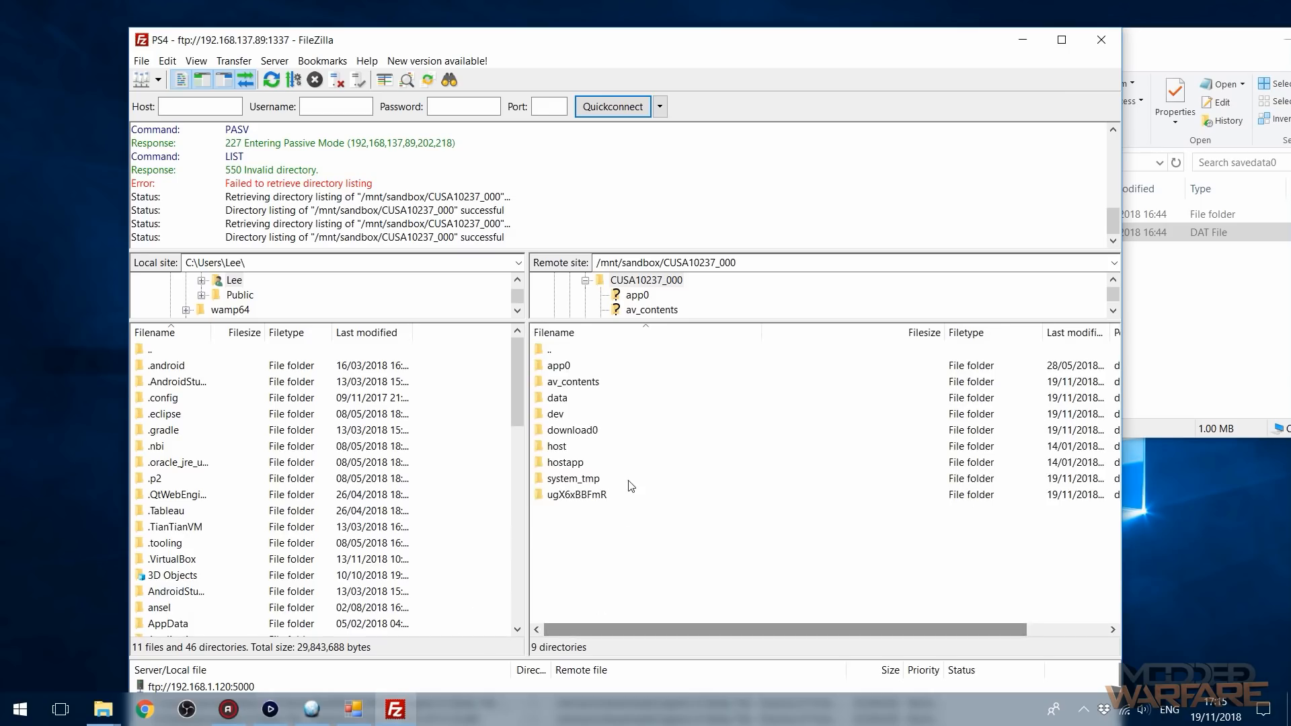
click(572, 478)
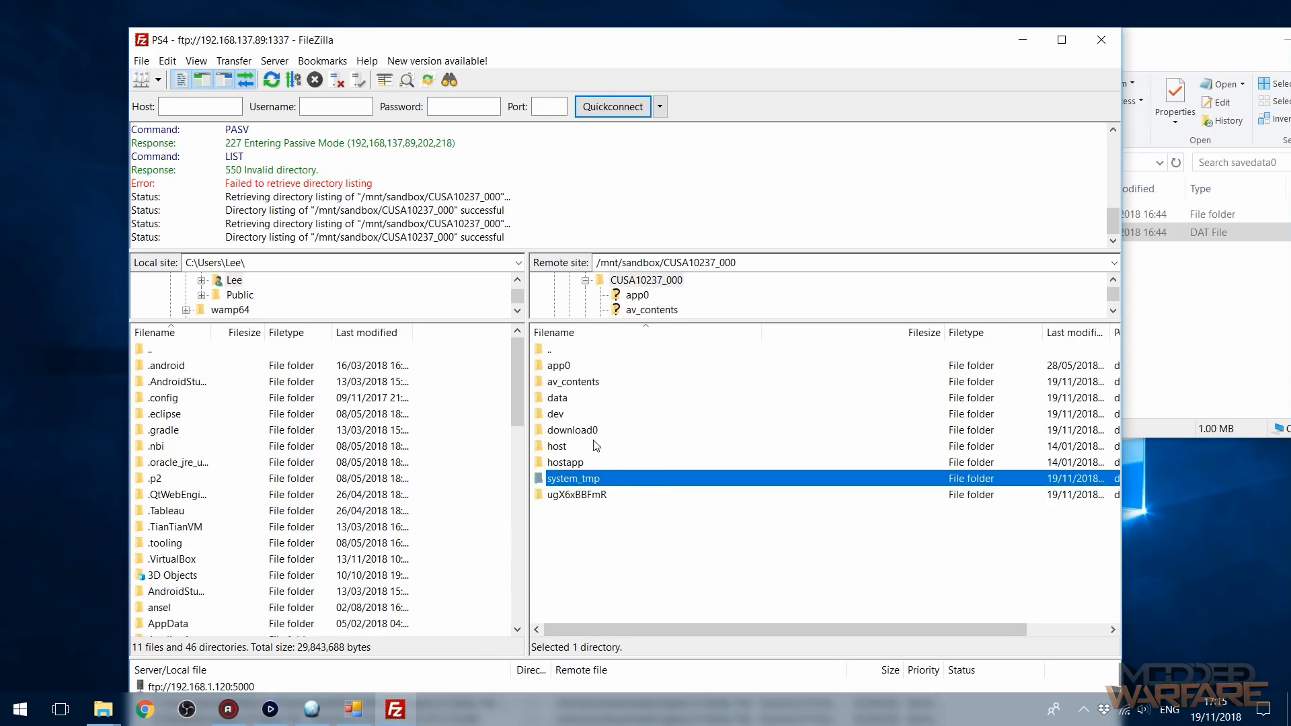
mouse_move(974, 116)
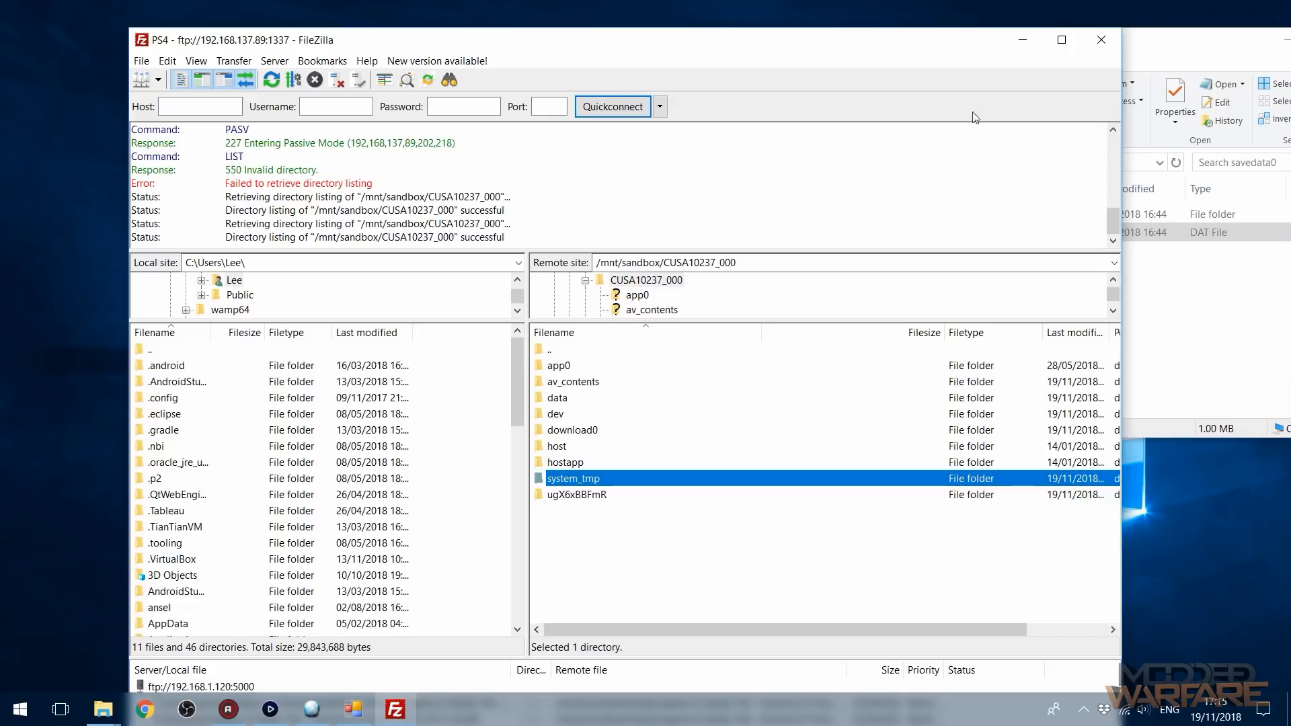
mouse_move(1022, 40)
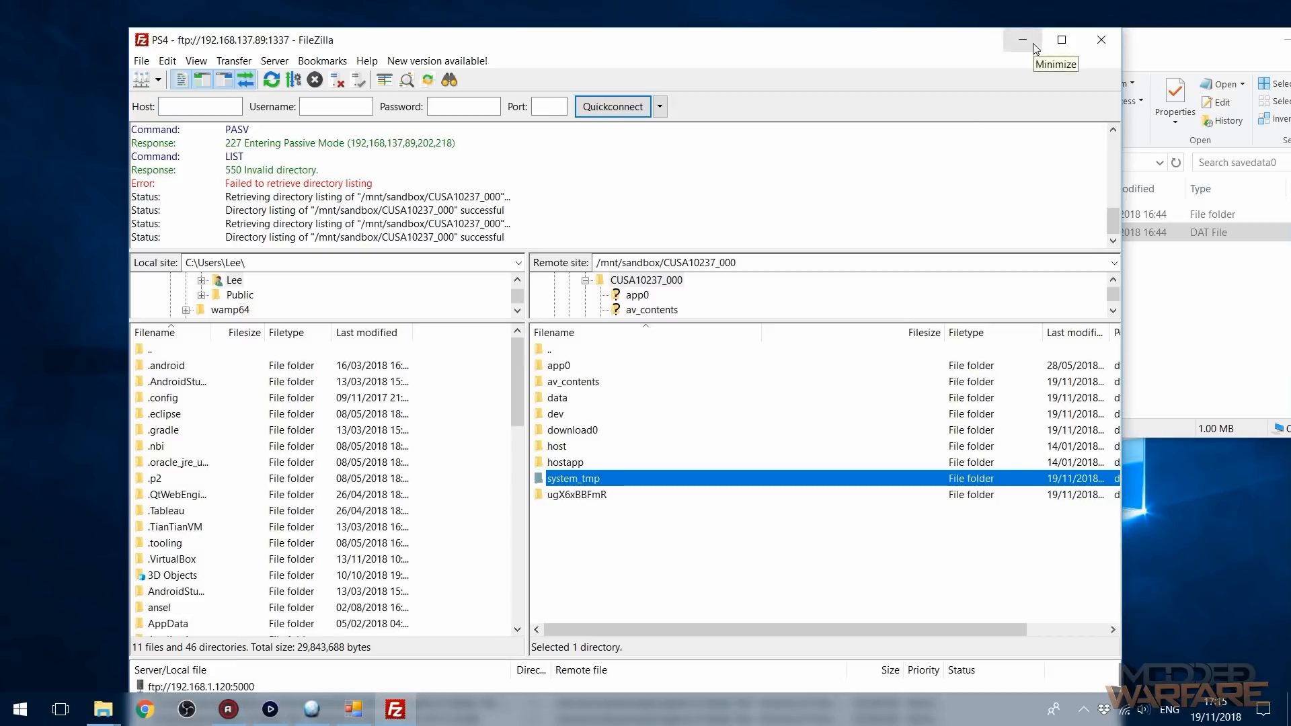
click(1021, 40)
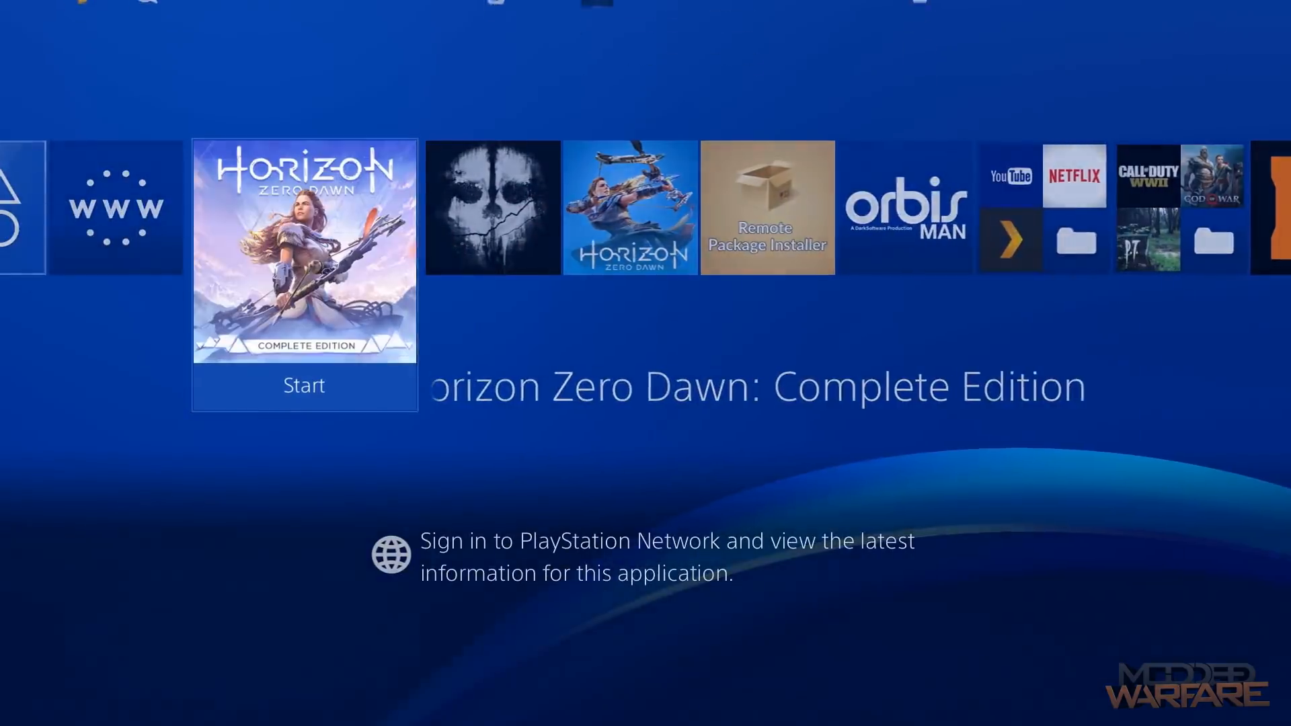
- Start Horizon Zero Dawn: Complete Edition from its tile on the PS4 home screen
click(304, 385)
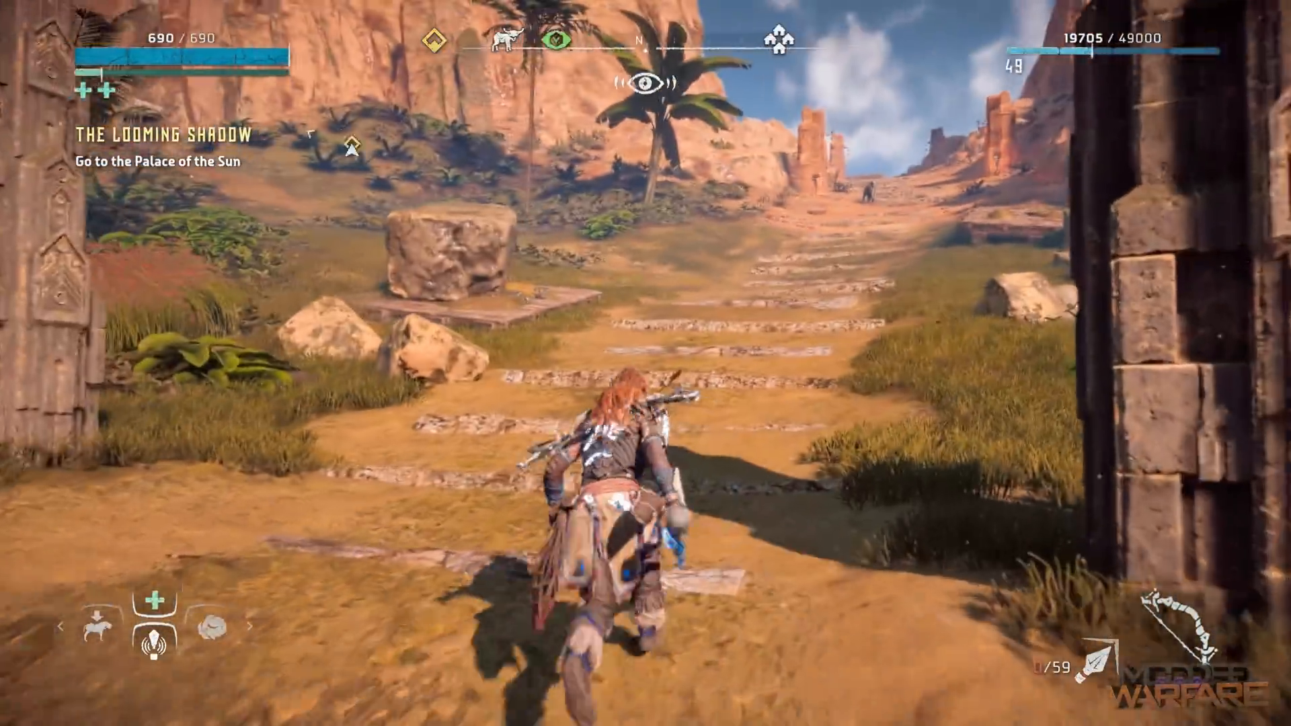
- Run Aloy up the stone path, then restart the Complete Edition from the home screen
key(w)
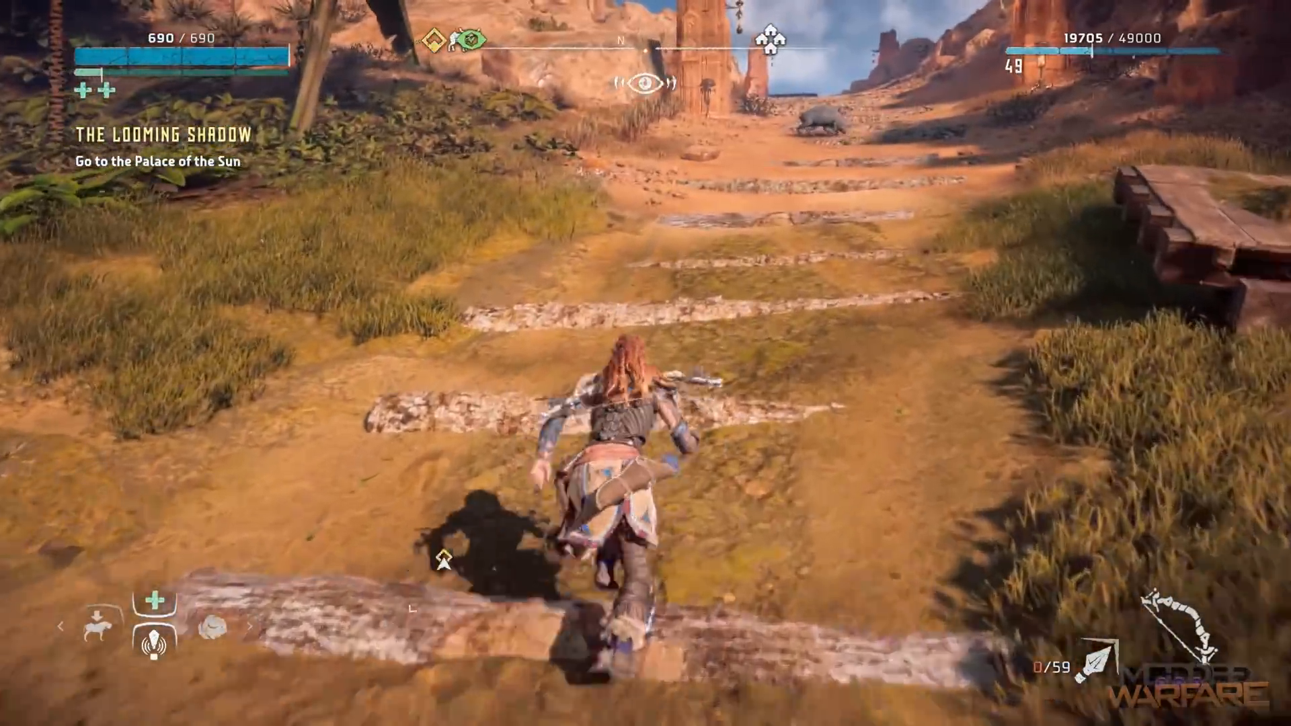
key(w)
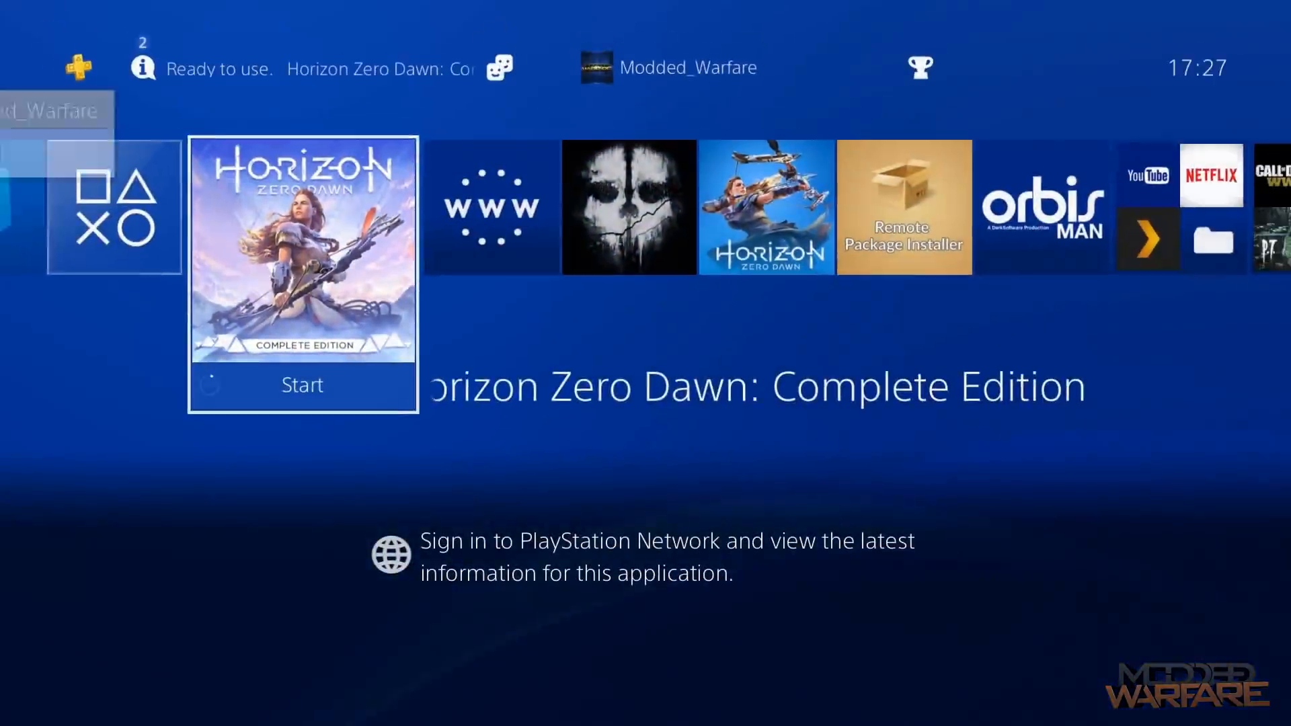
click(302, 385)
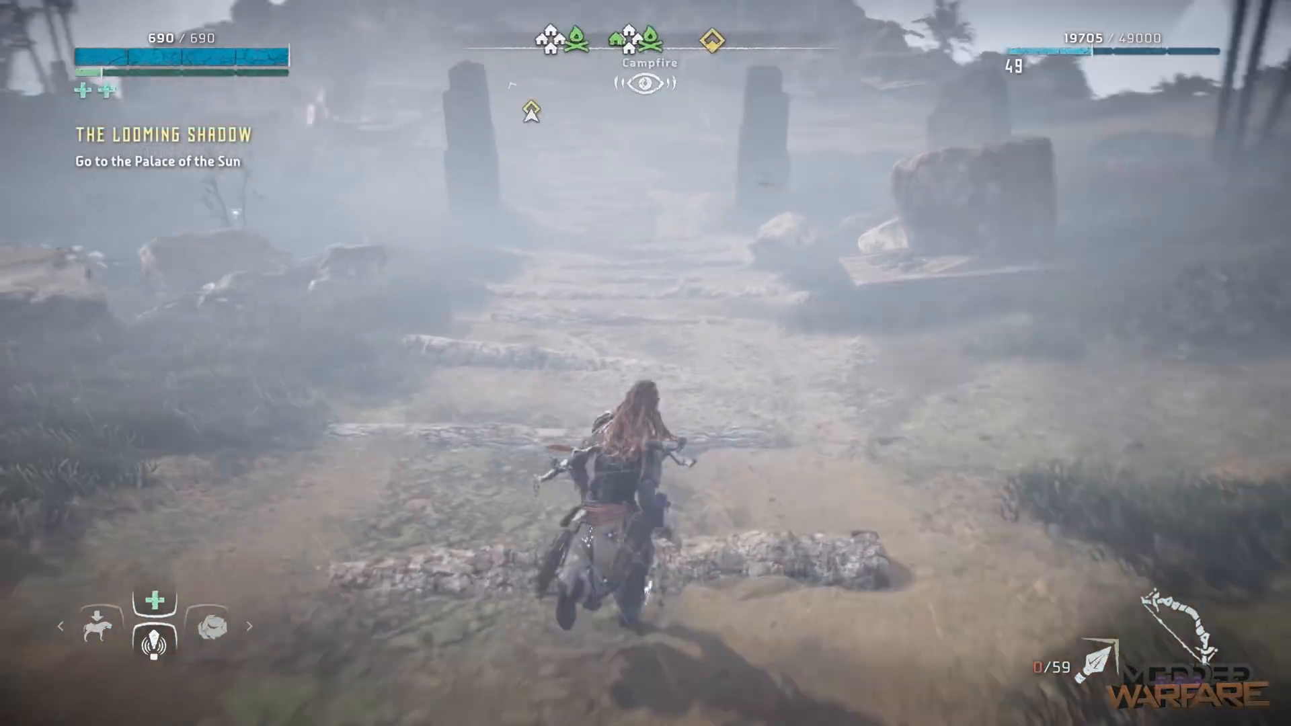
mouse_move(645, 363)
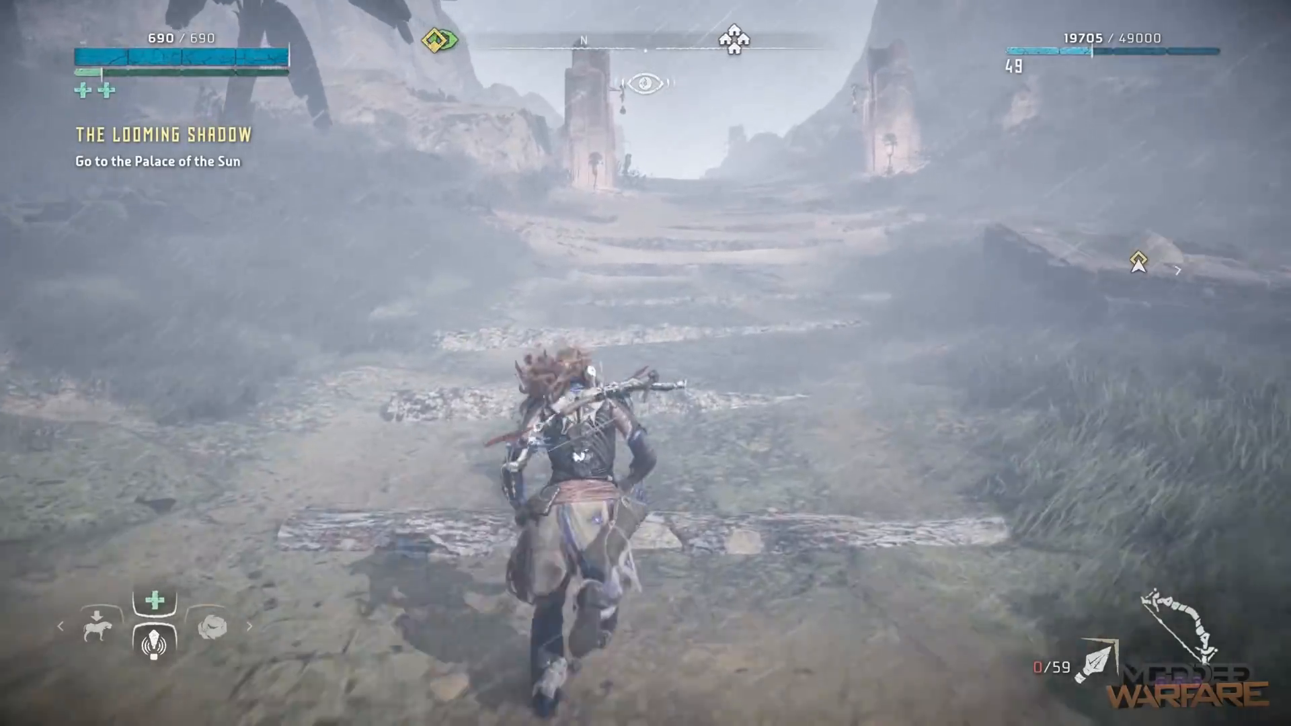
- Run Aloy up the misty stone steps toward the Palace of the Sun
key(w)
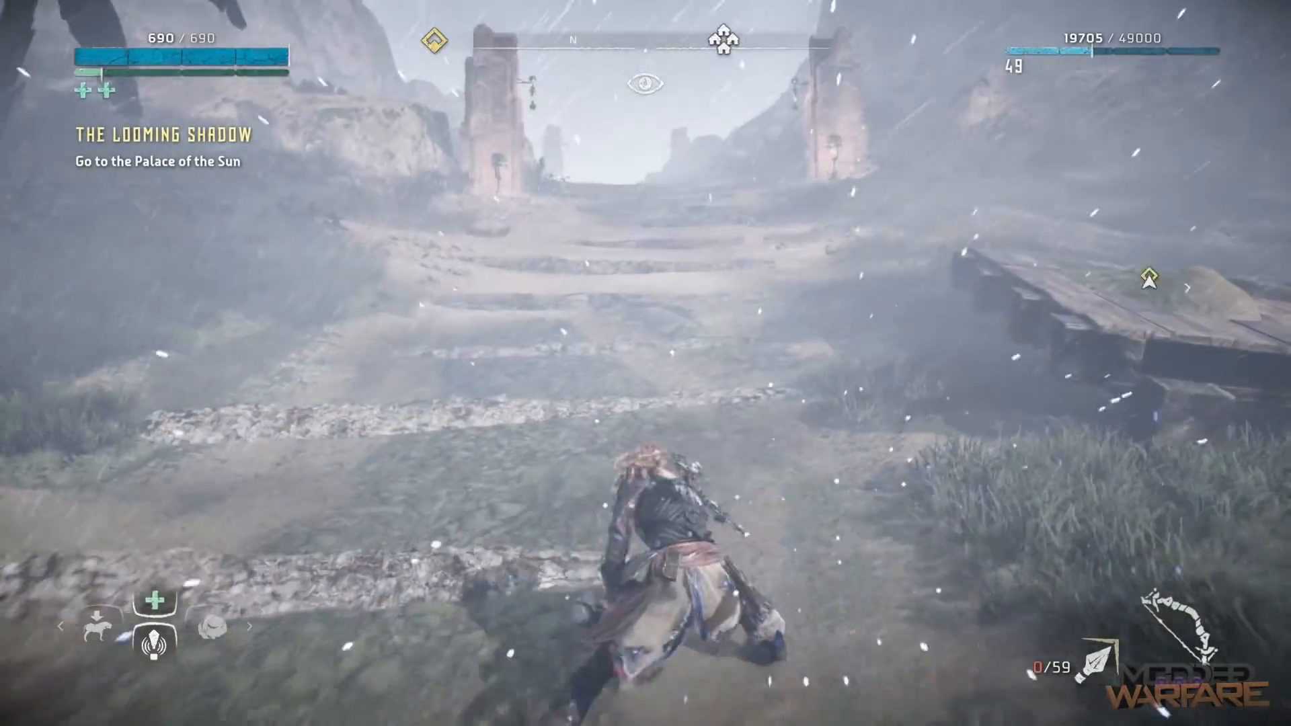